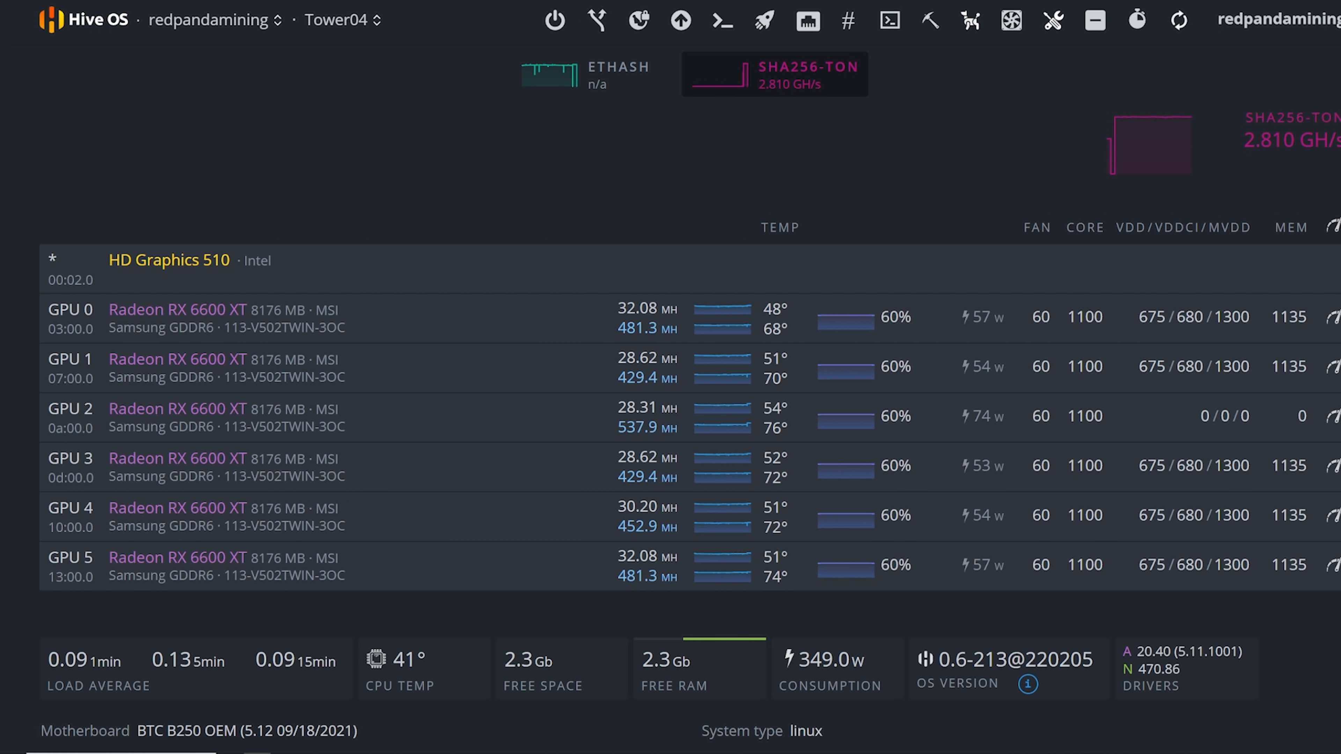
# Step: Switch to the lolMiner 1.43 GitHub release tab and scroll to its Changes list
pyautogui.click(337, 19)
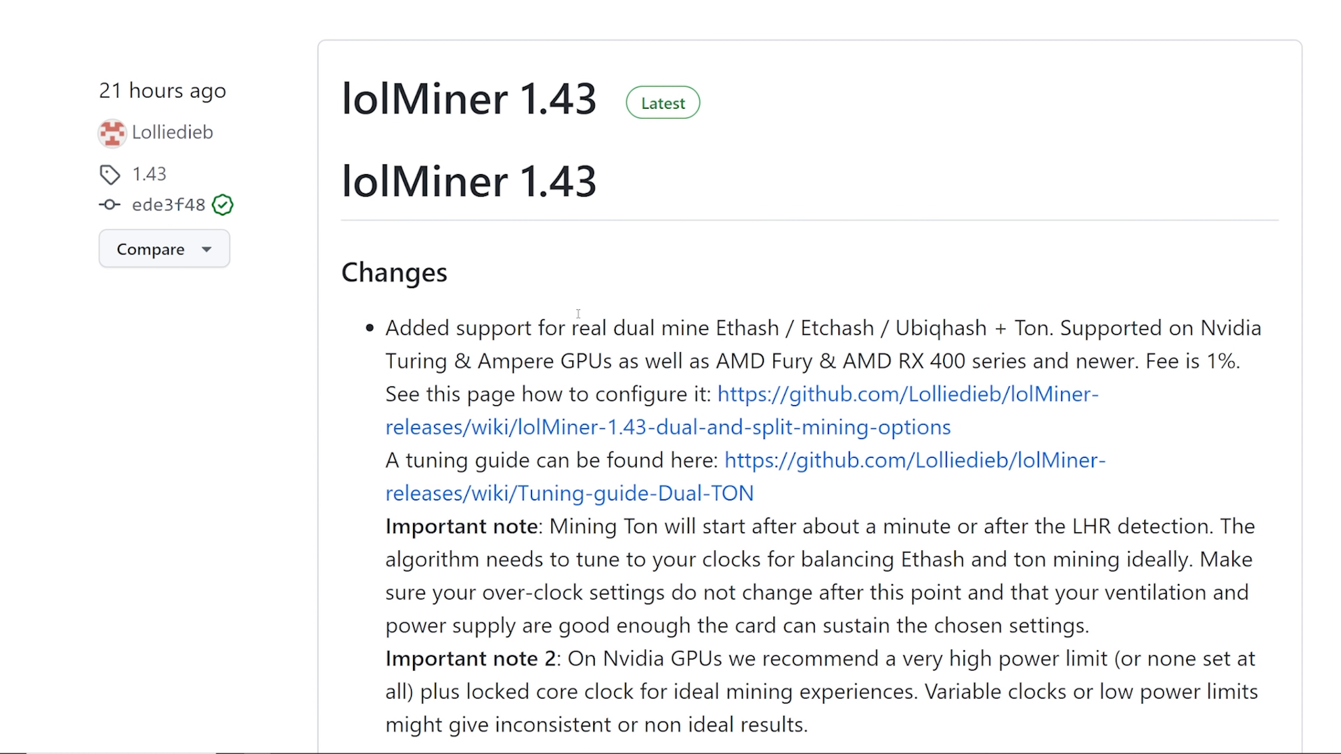
pyautogui.scroll(-3)
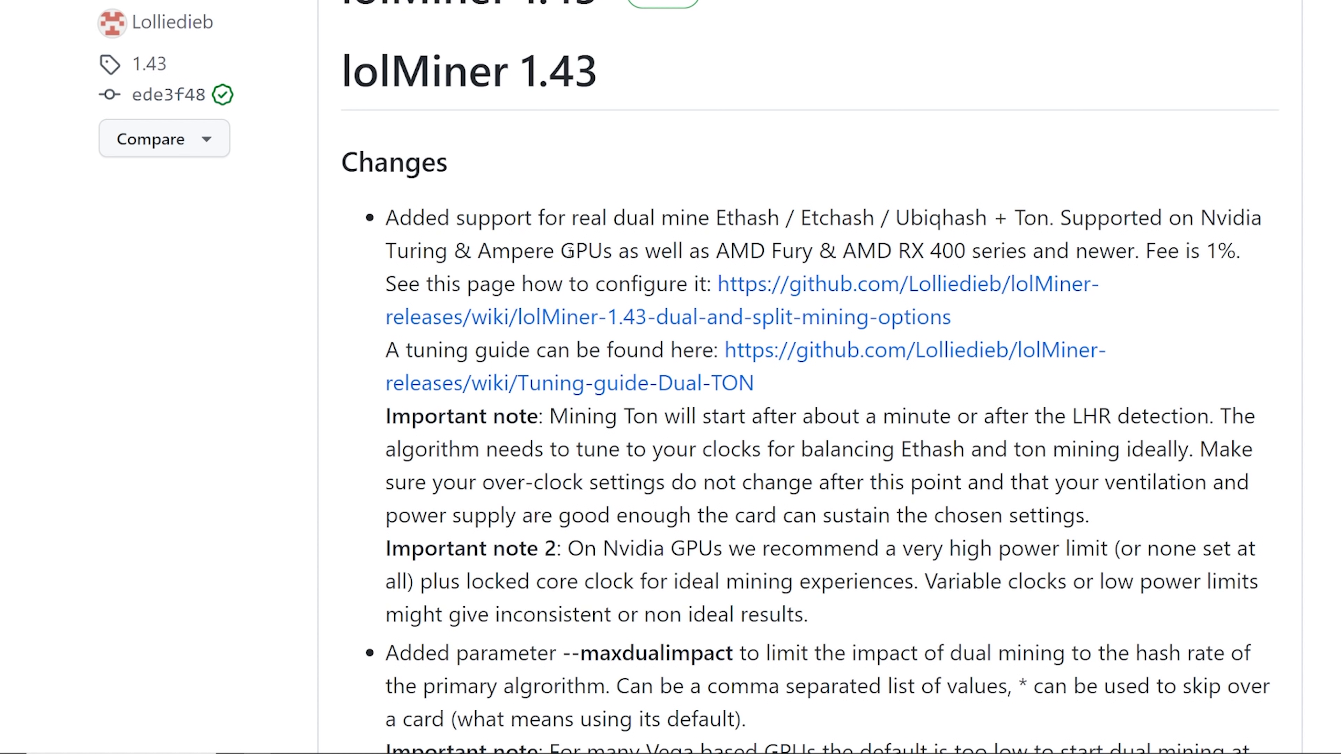
pyautogui.moveTo(577, 316)
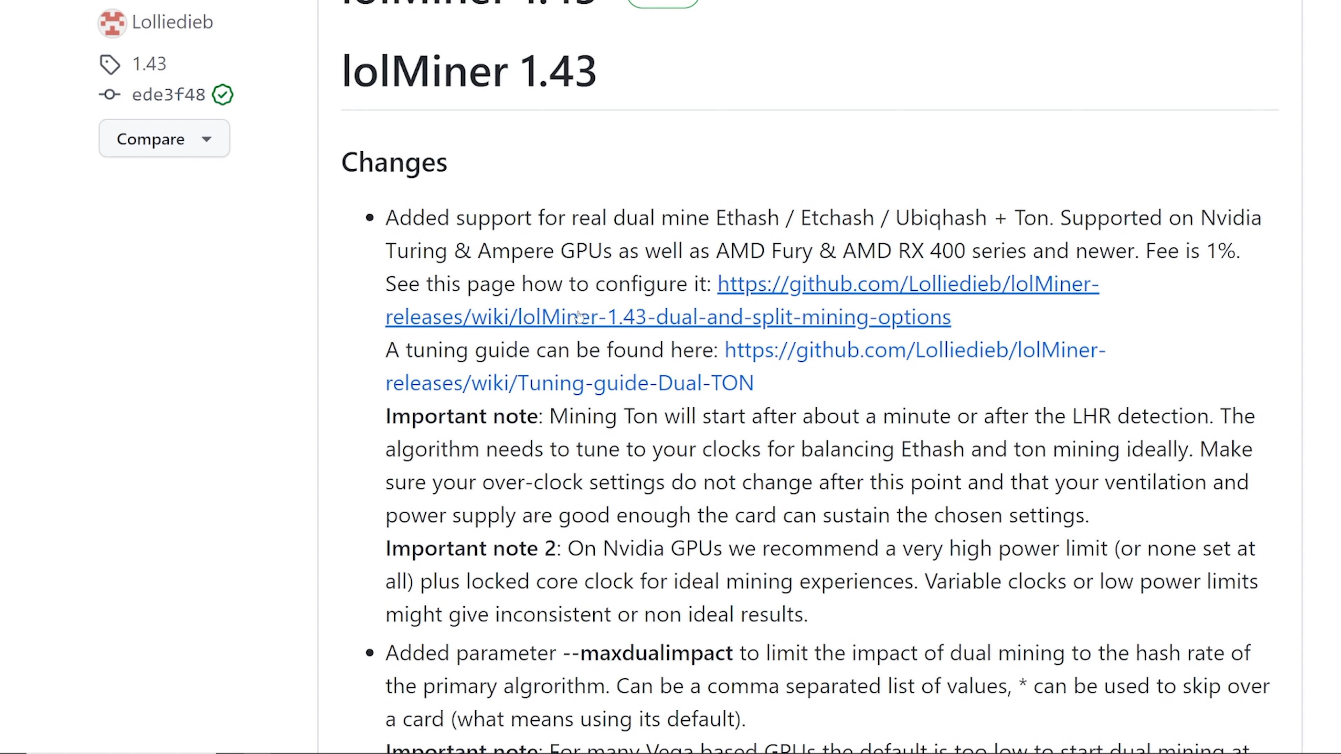
pyautogui.click(568, 382)
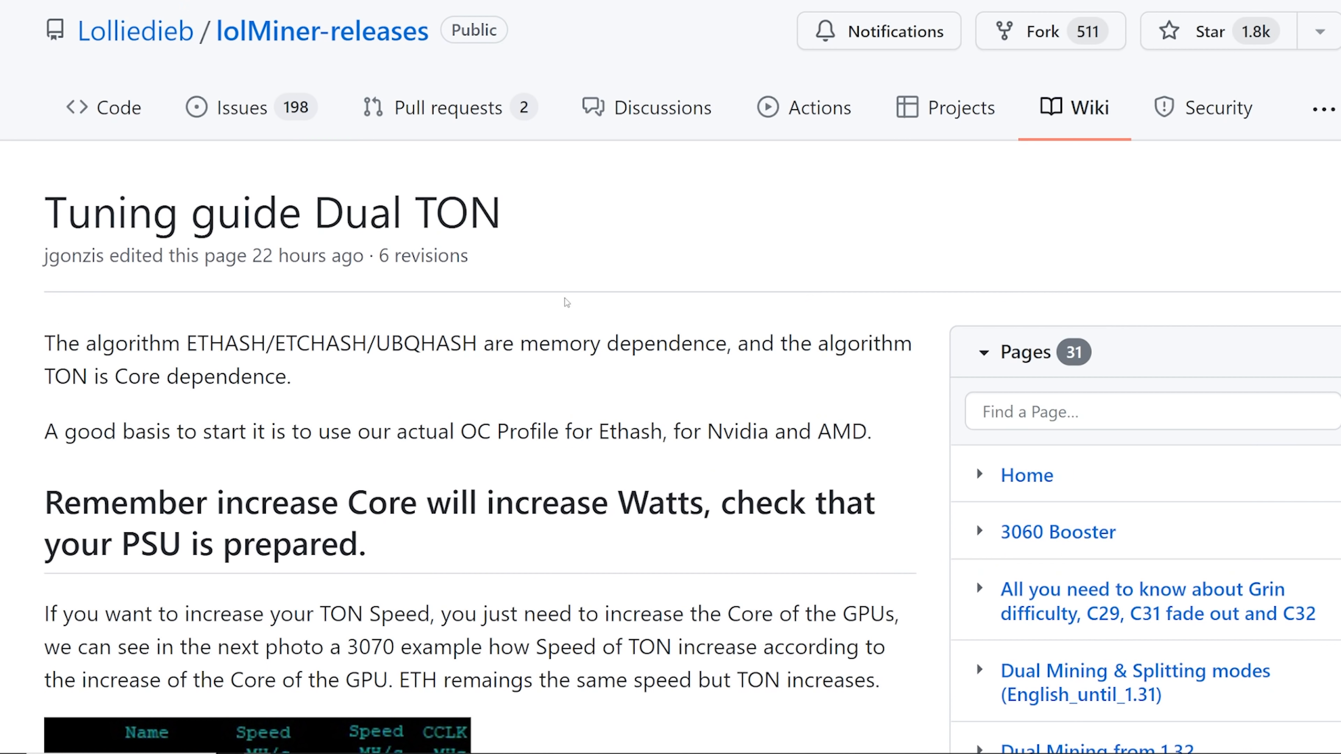
pyautogui.scroll(-3)
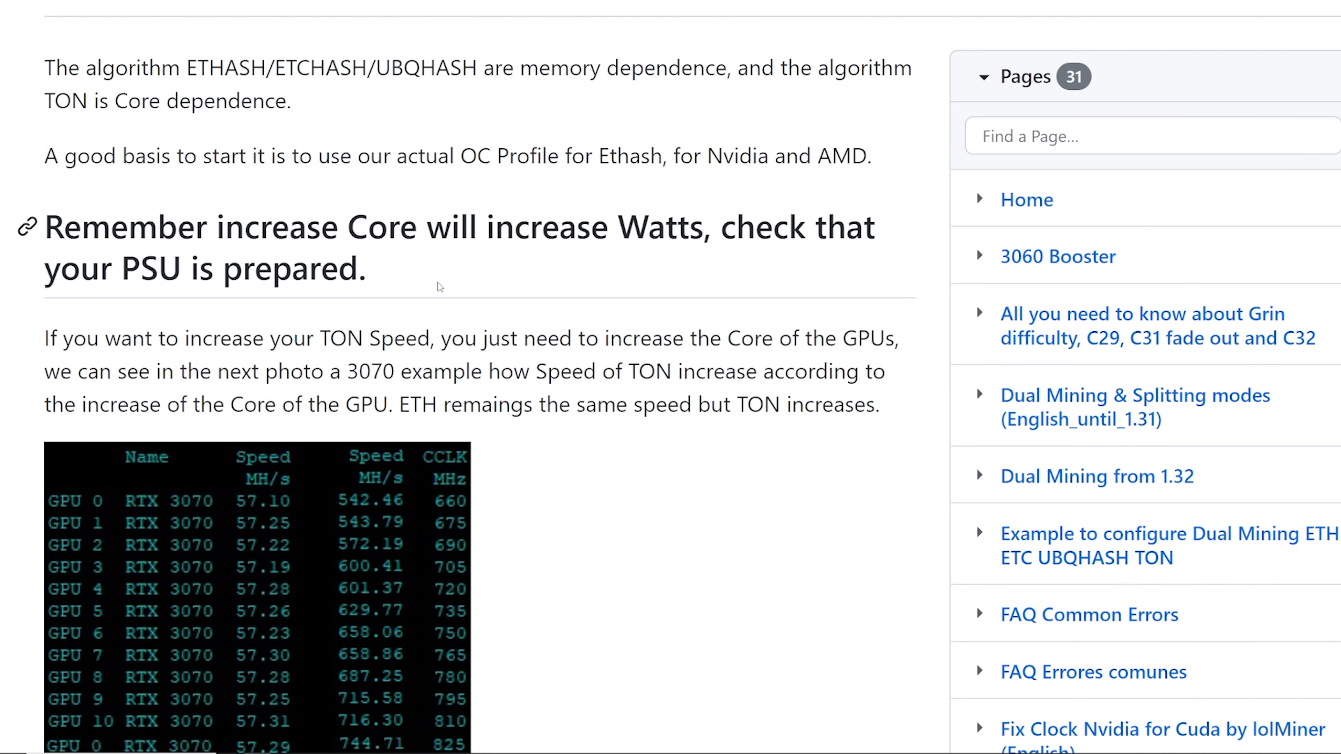
pyautogui.scroll(-3)
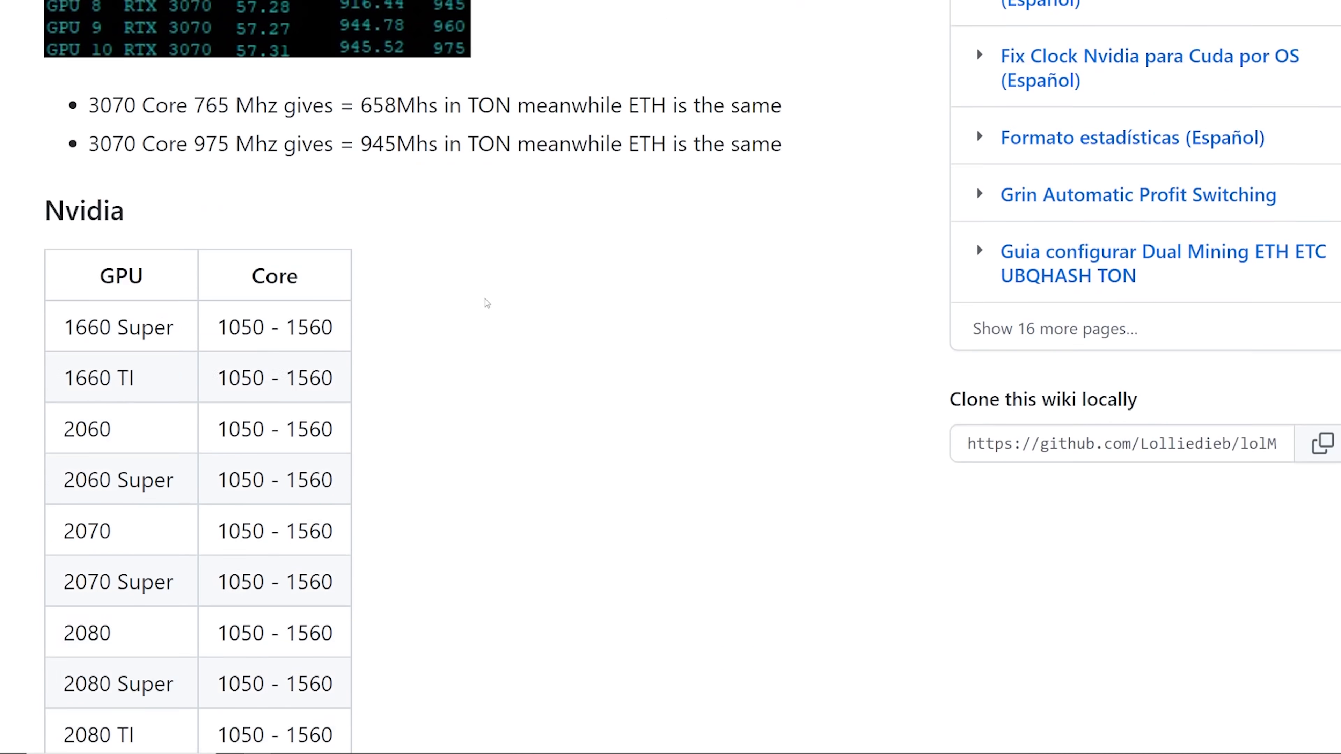
pyautogui.scroll(-3)
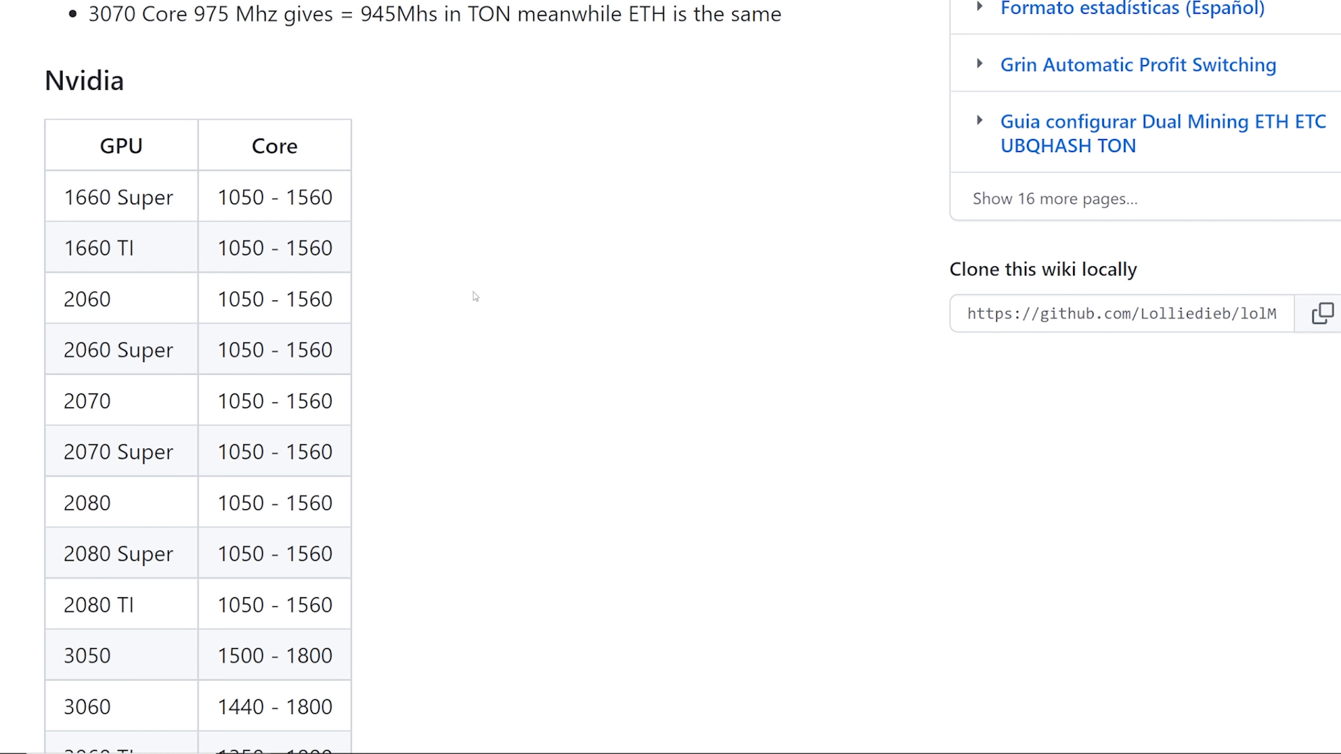
pyautogui.scroll(-3)
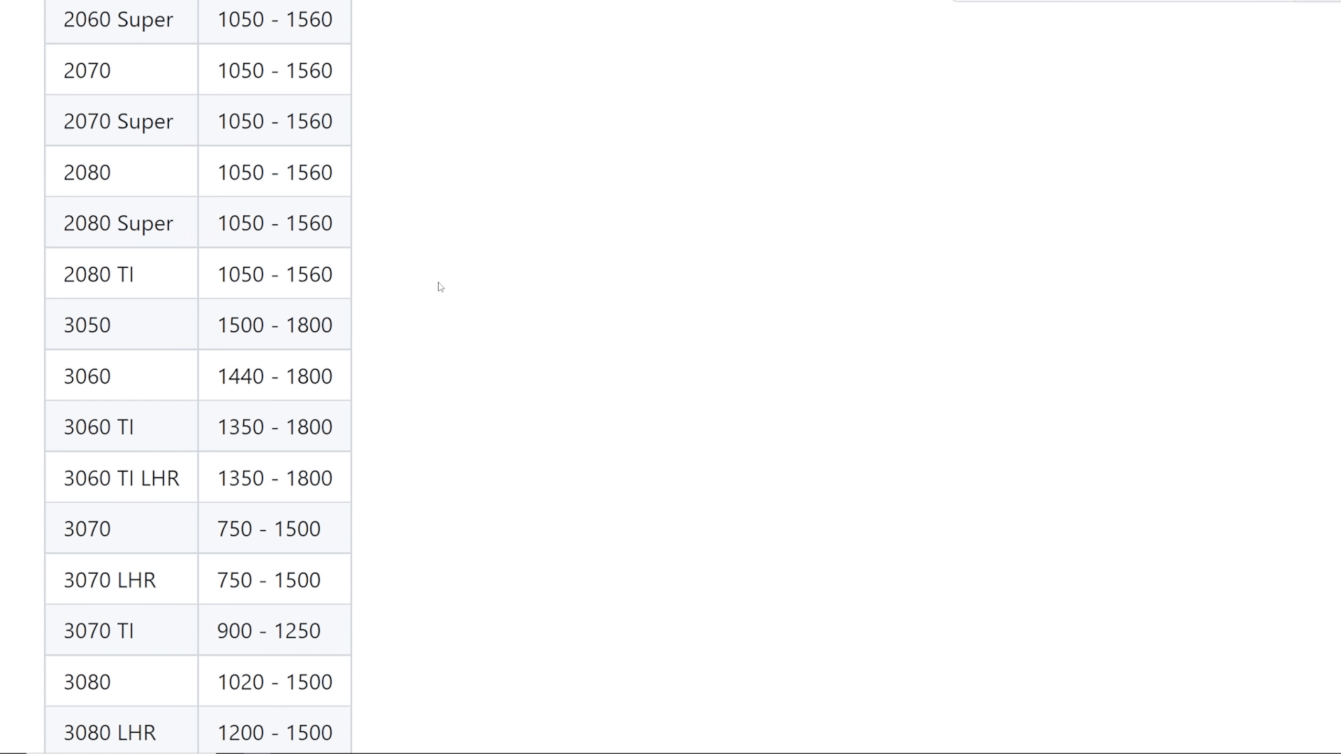
pyautogui.scroll(-3)
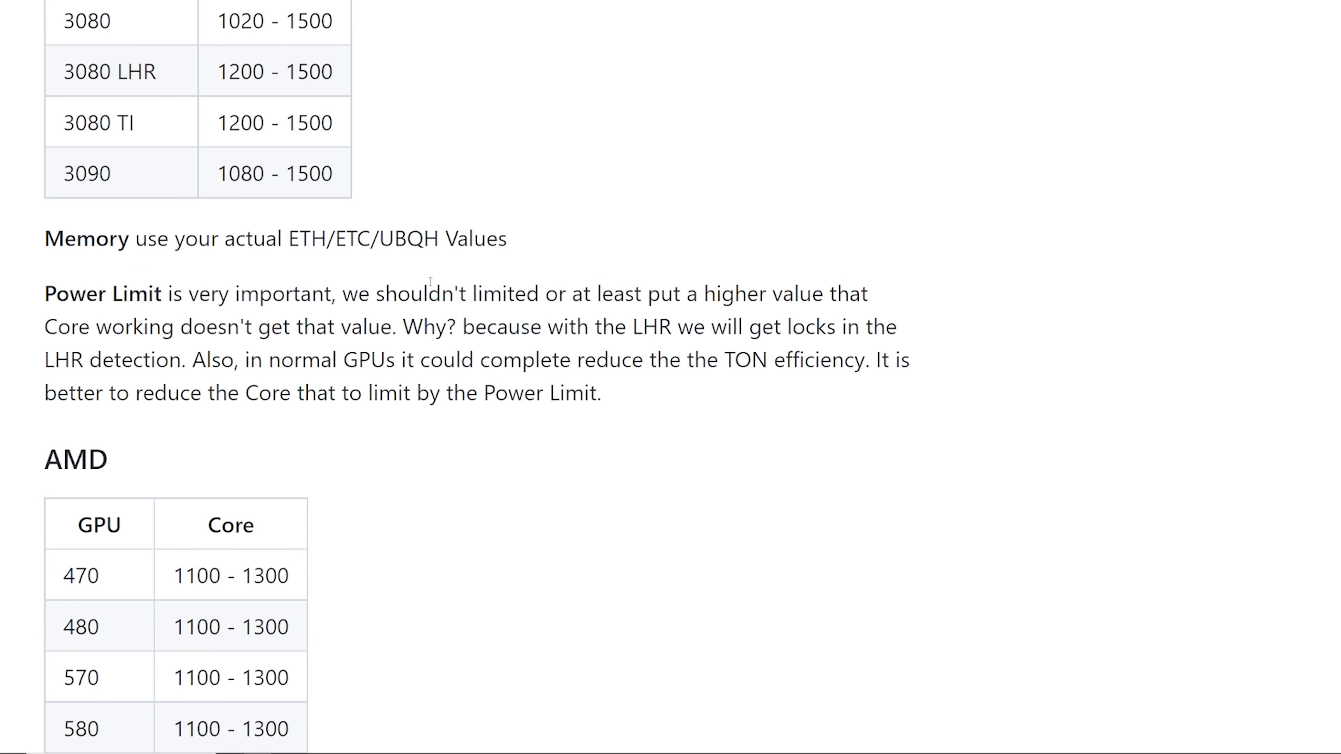
pyautogui.scroll(-3)
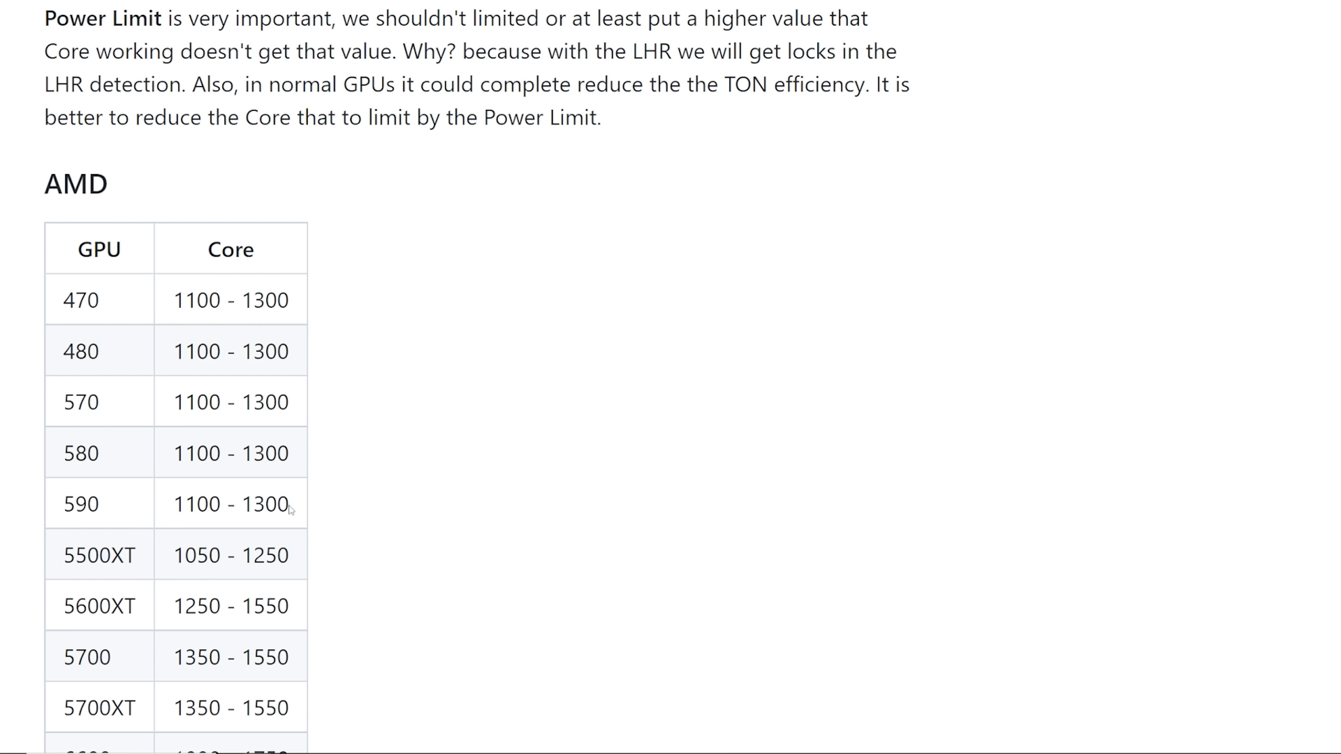
pyautogui.moveTo(263, 464)
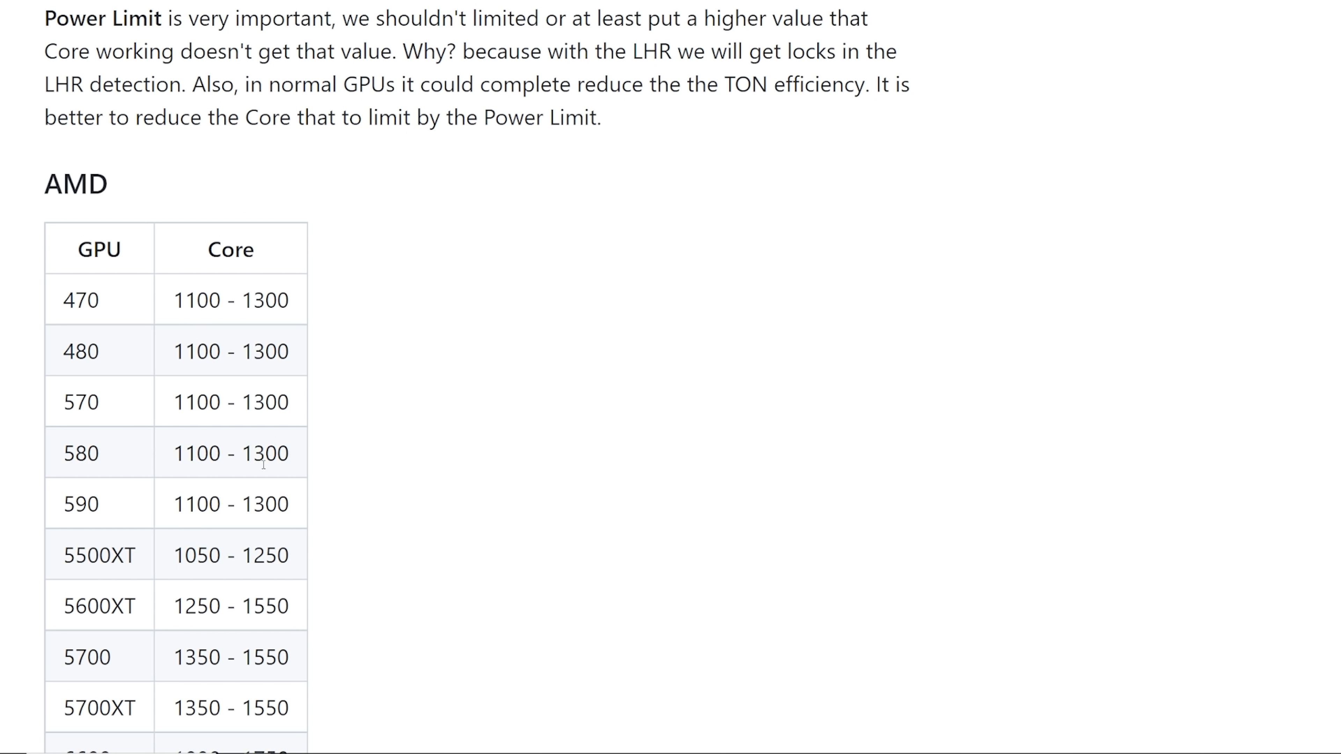
pyautogui.moveTo(182, 453); pyautogui.dragTo(289, 453)
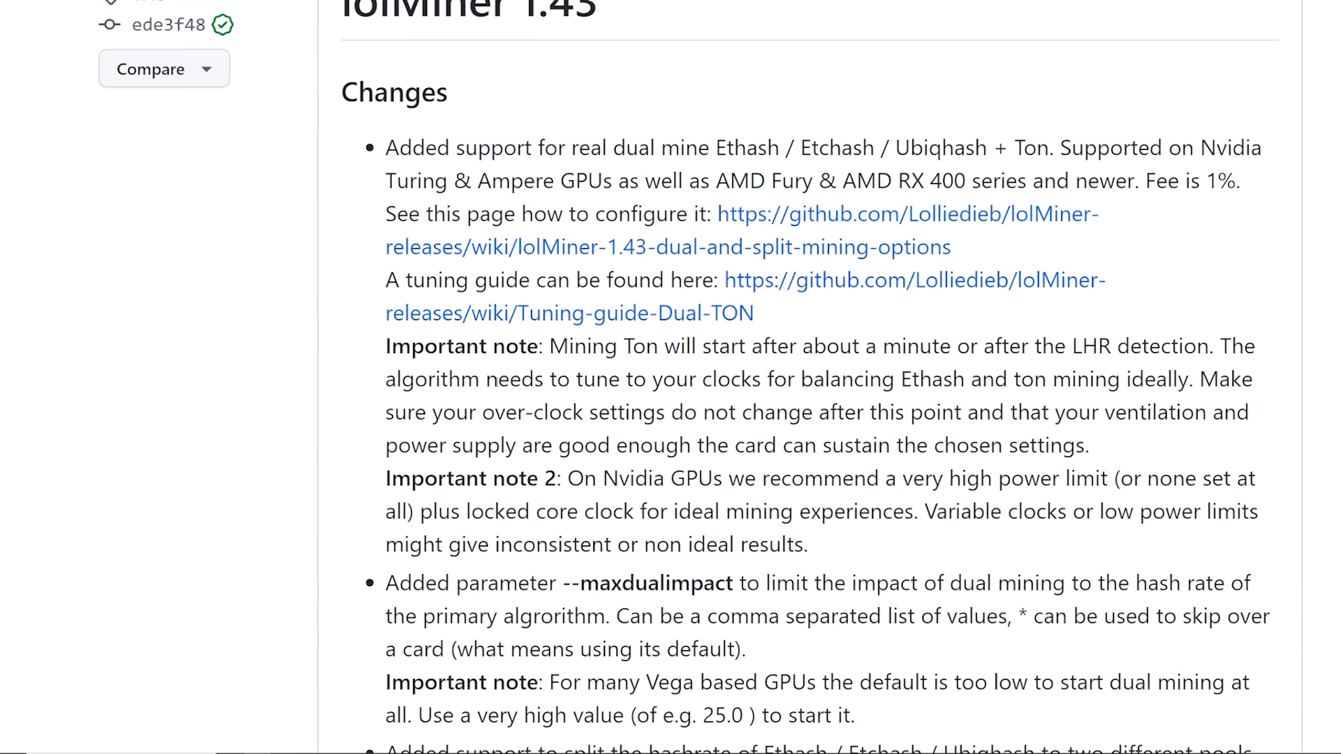
pyautogui.scroll(-3)
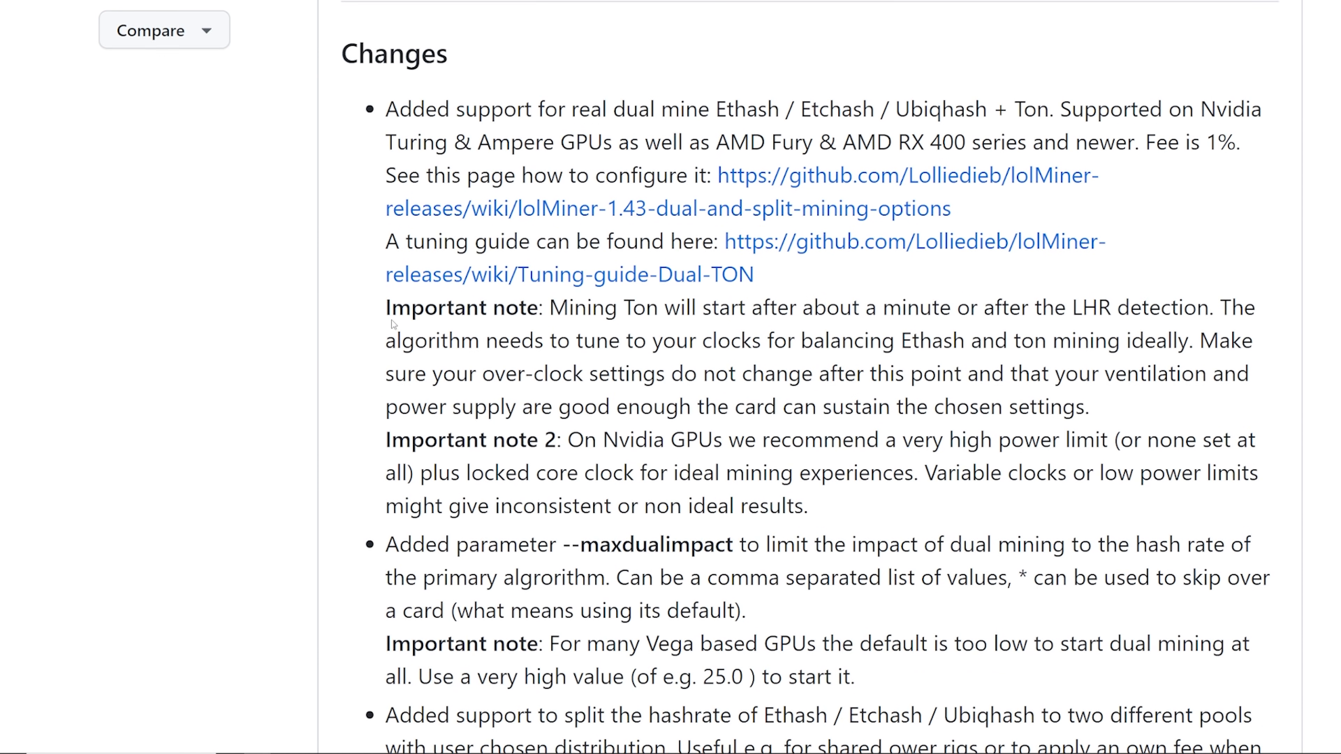
pyautogui.scroll(3)
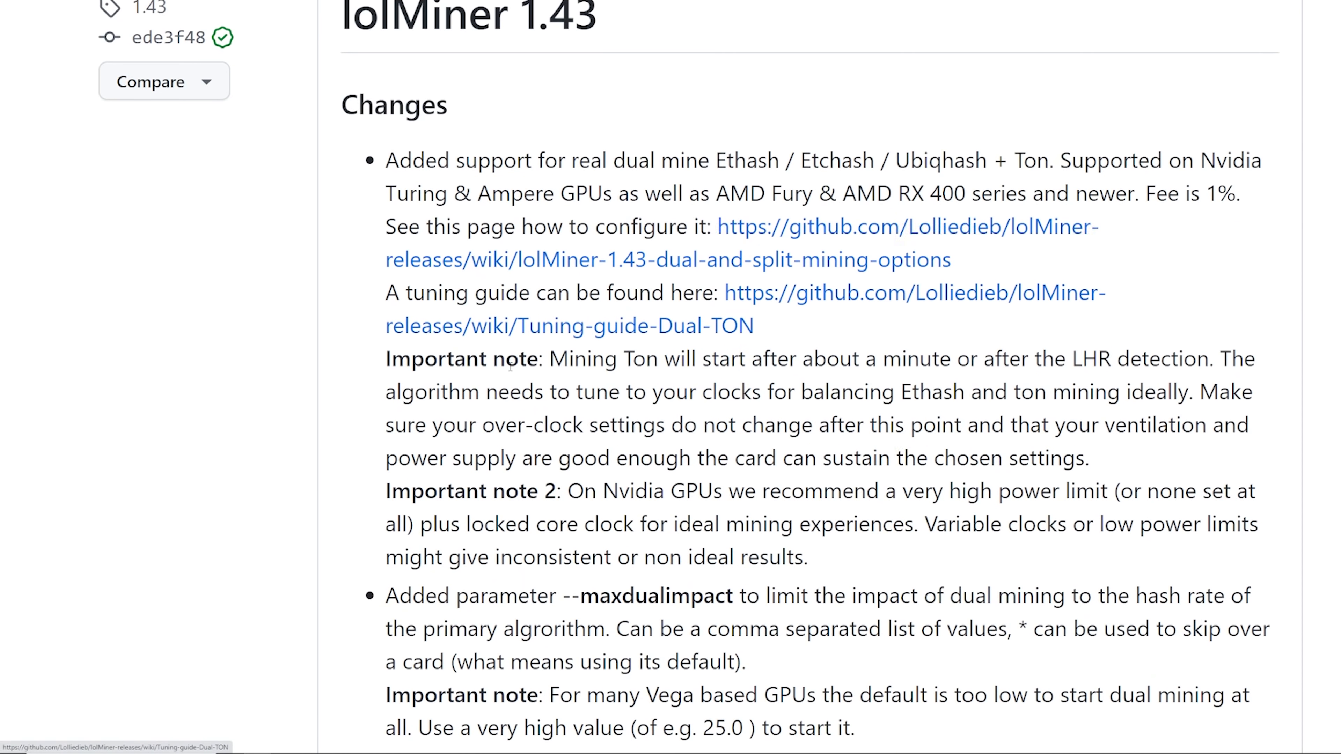
pyautogui.scroll(-3)
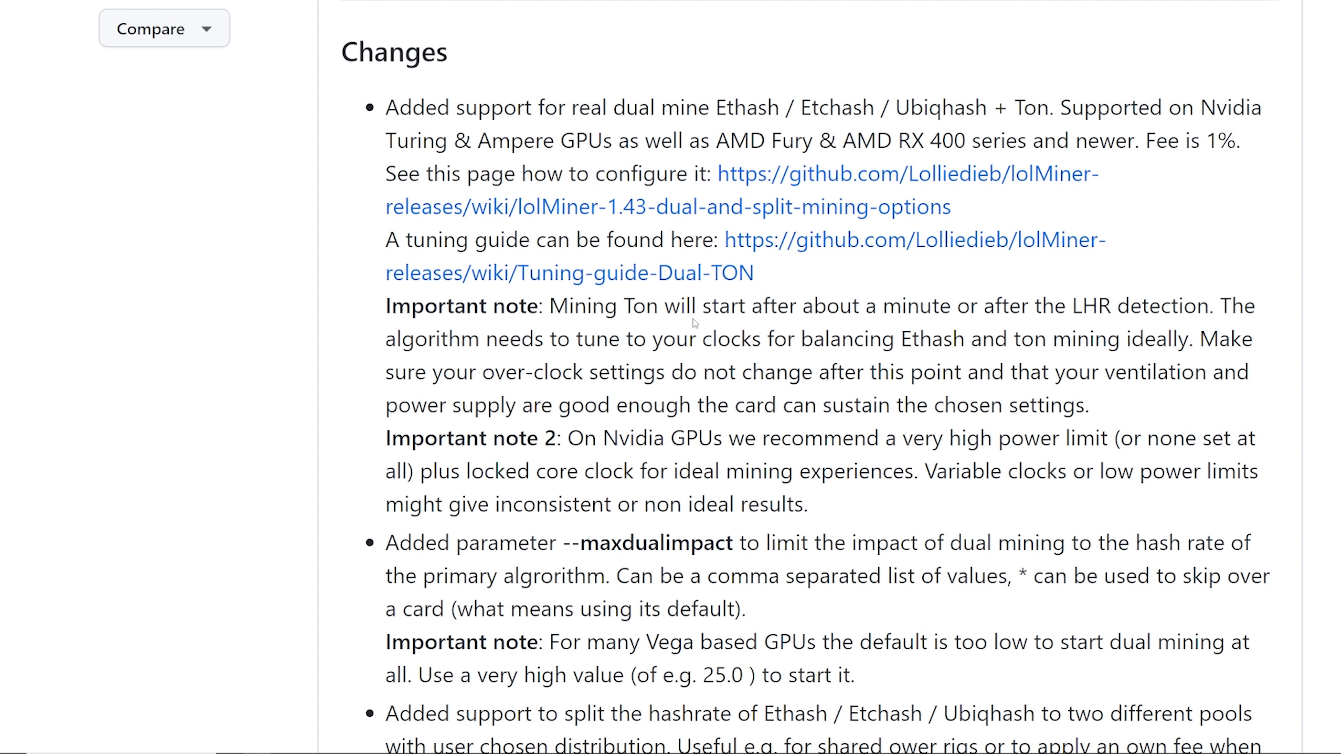
pyautogui.doubleClick(1002, 306)
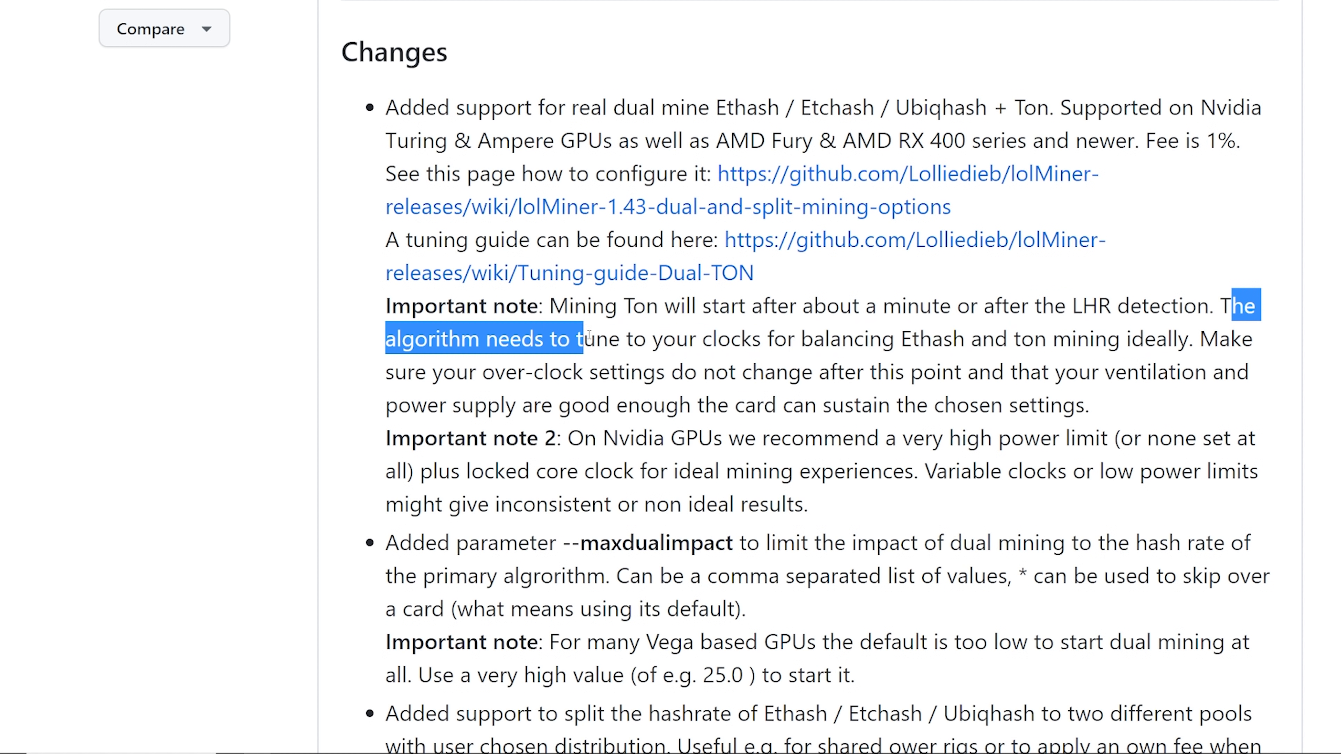
pyautogui.doubleClick(925, 339)
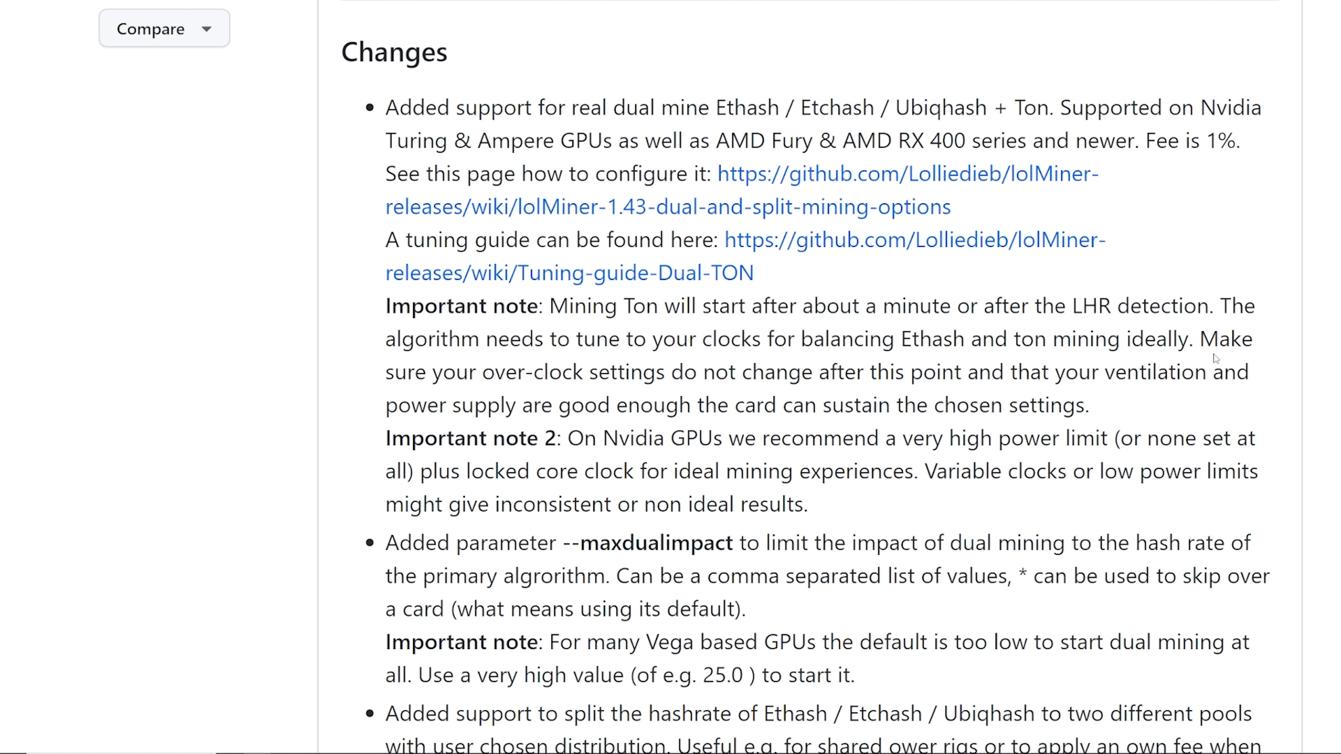
pyautogui.moveTo(444, 373); pyautogui.dragTo(662, 372)
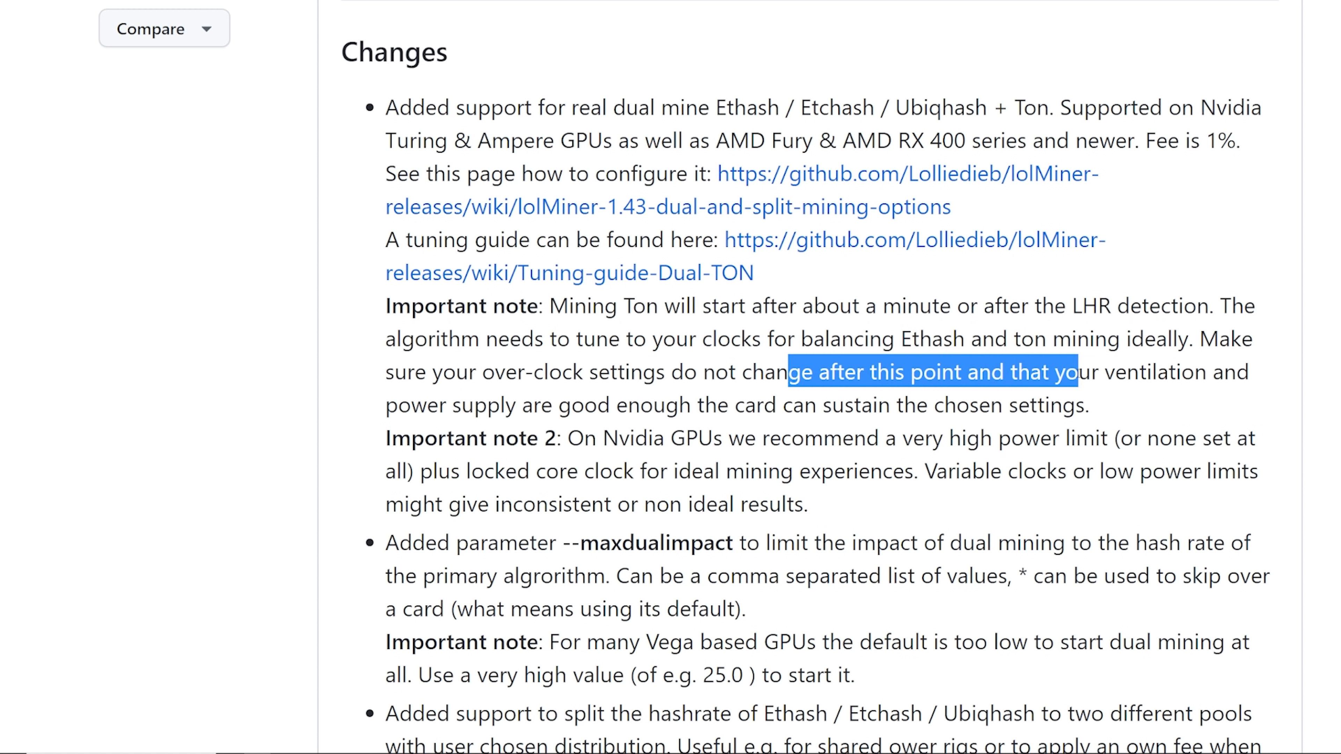
pyautogui.moveTo(1065, 373); pyautogui.dragTo(639, 404)
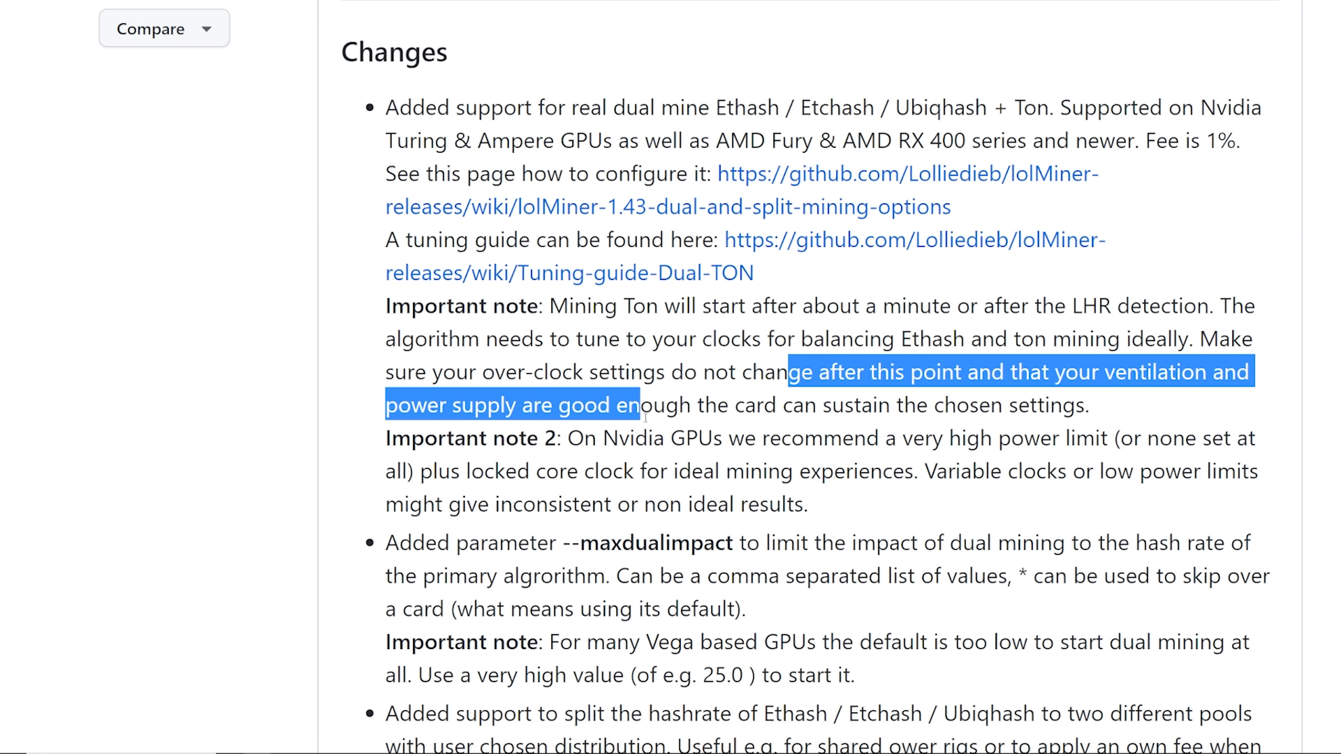
pyautogui.moveTo(639, 405); pyautogui.dragTo(902, 405)
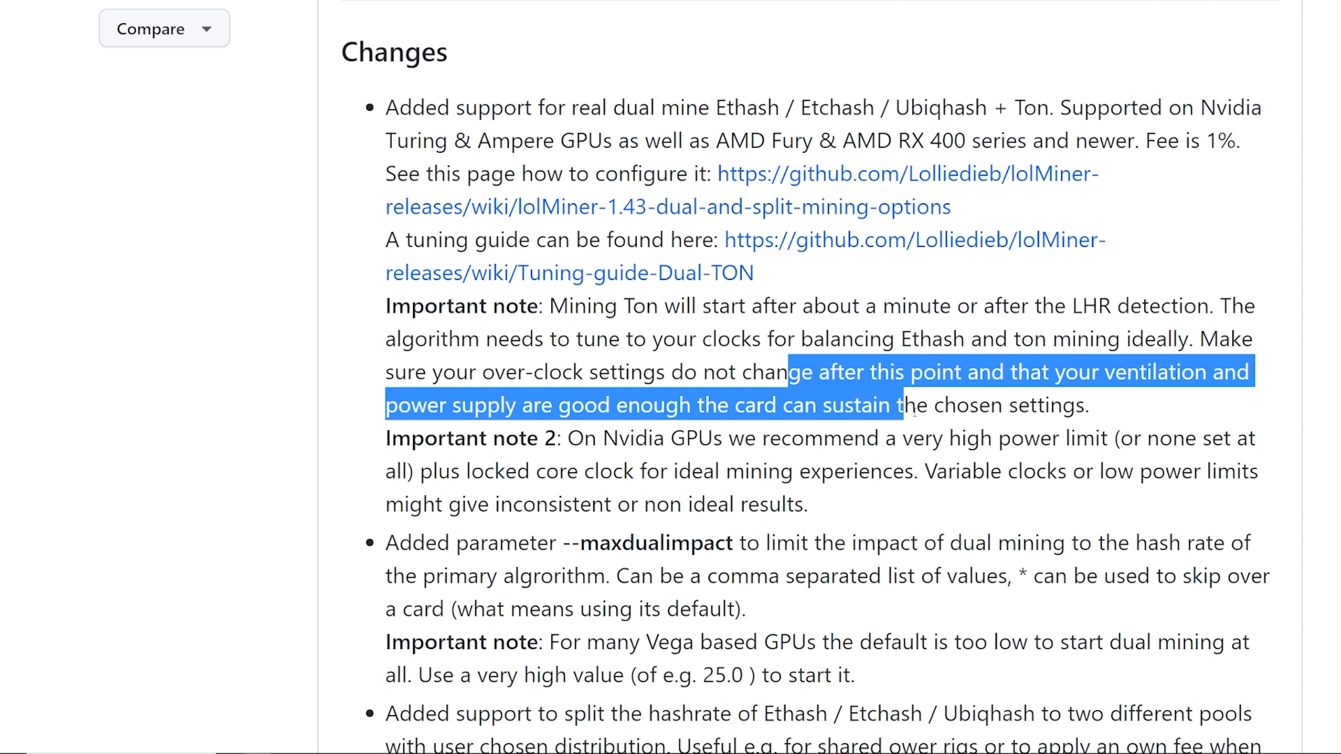
pyautogui.click(1091, 418)
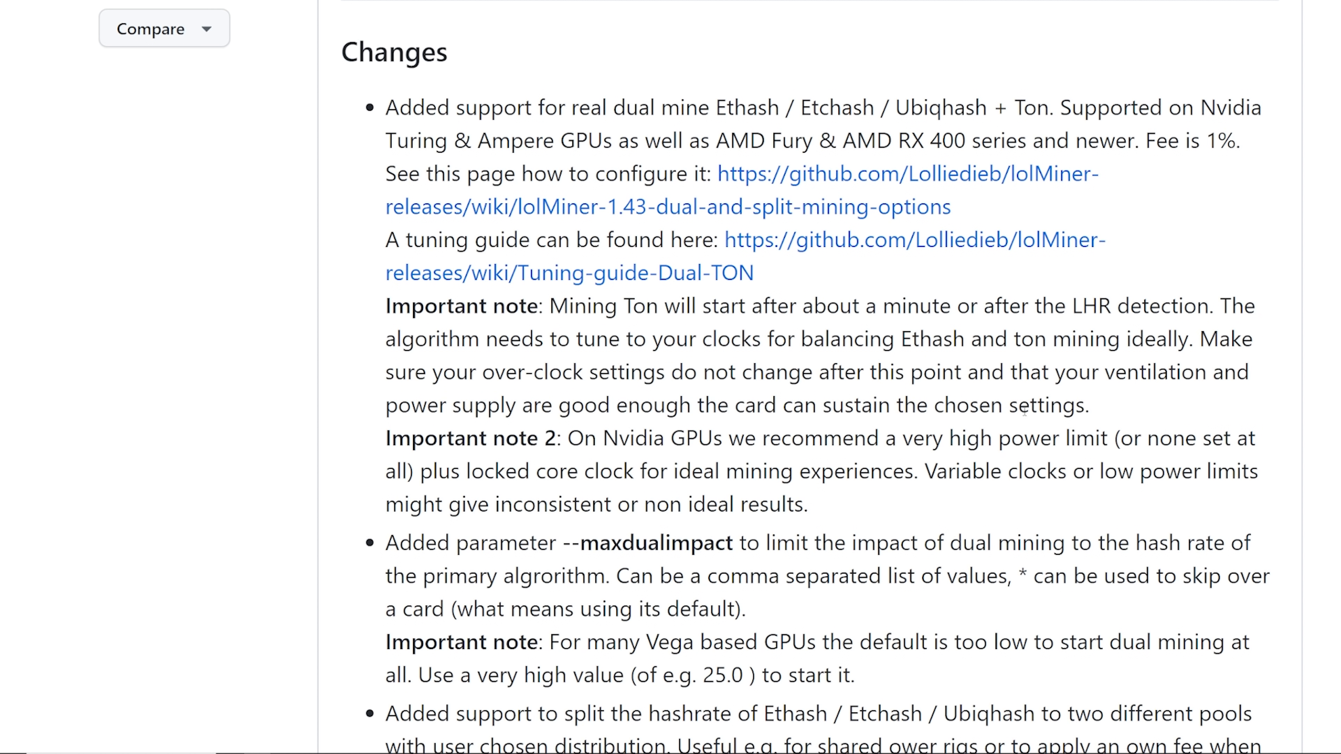
pyautogui.moveTo(1111, 411)
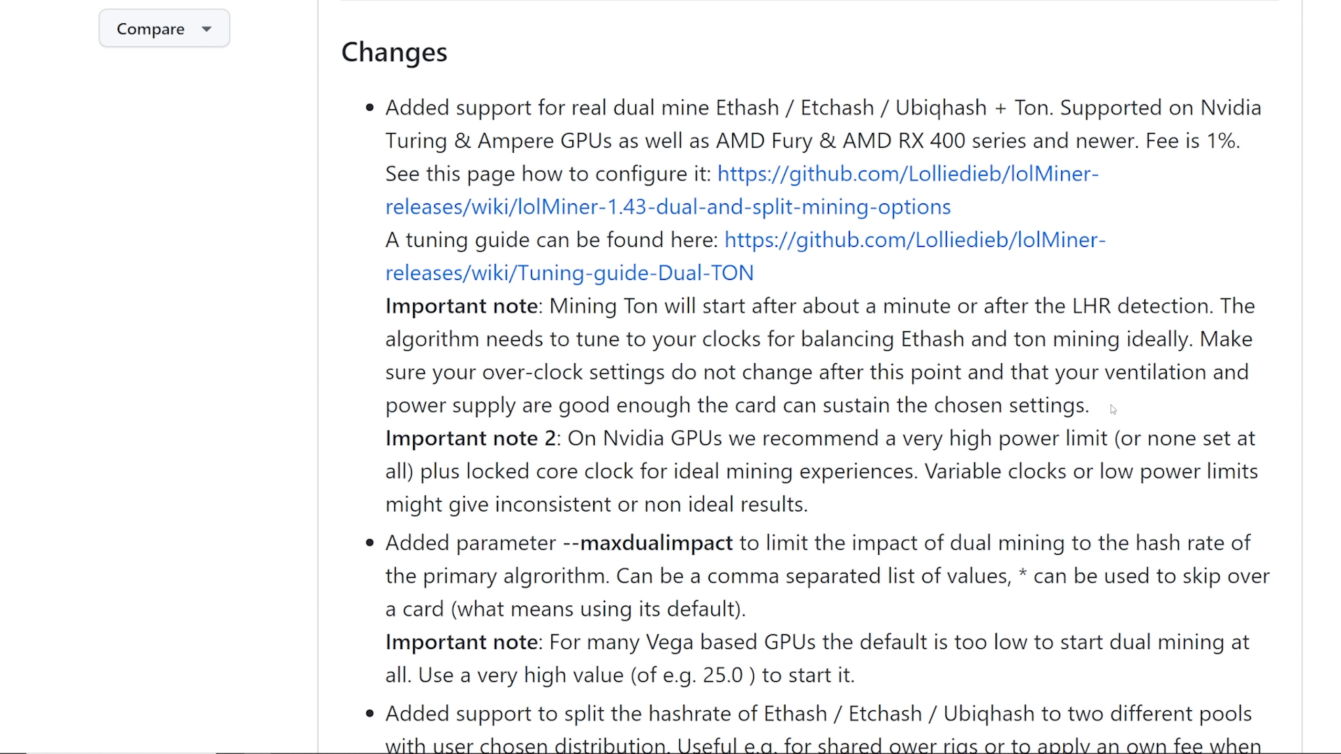
pyautogui.moveTo(1015, 305)
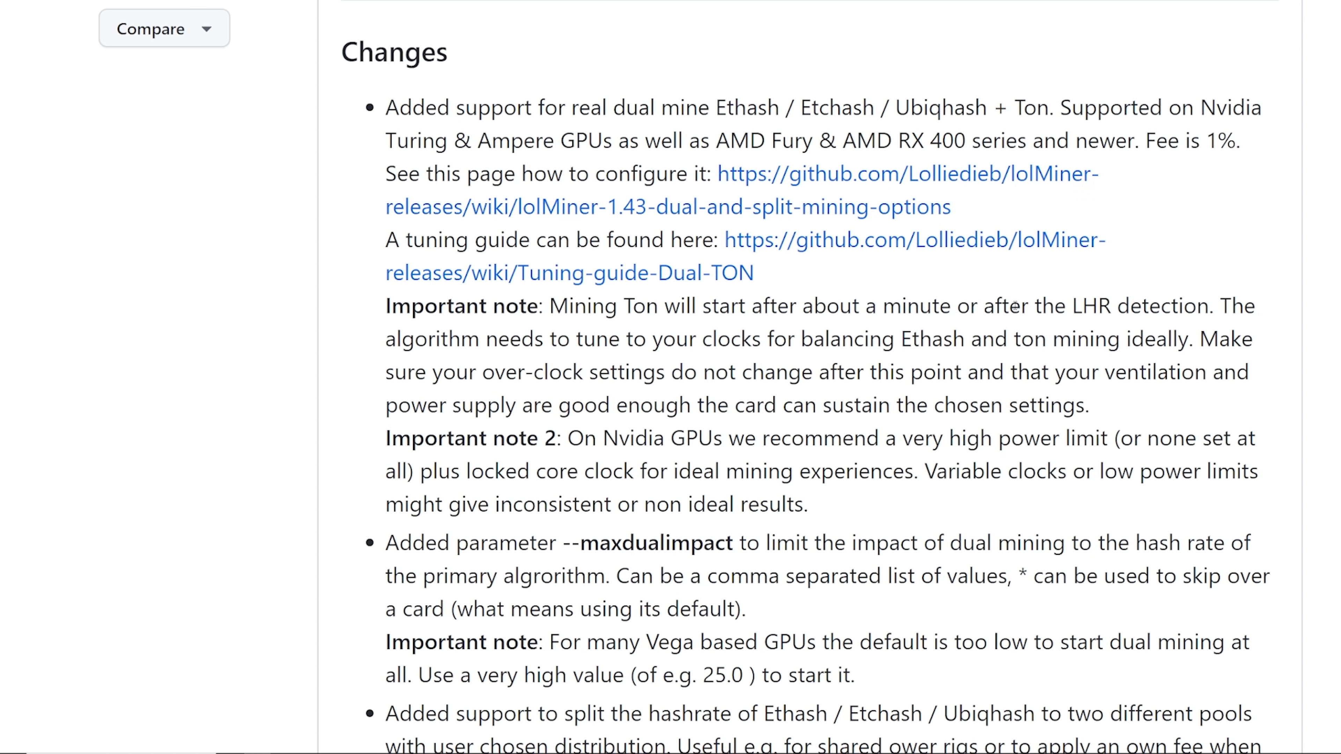
pyautogui.moveTo(1014, 305)
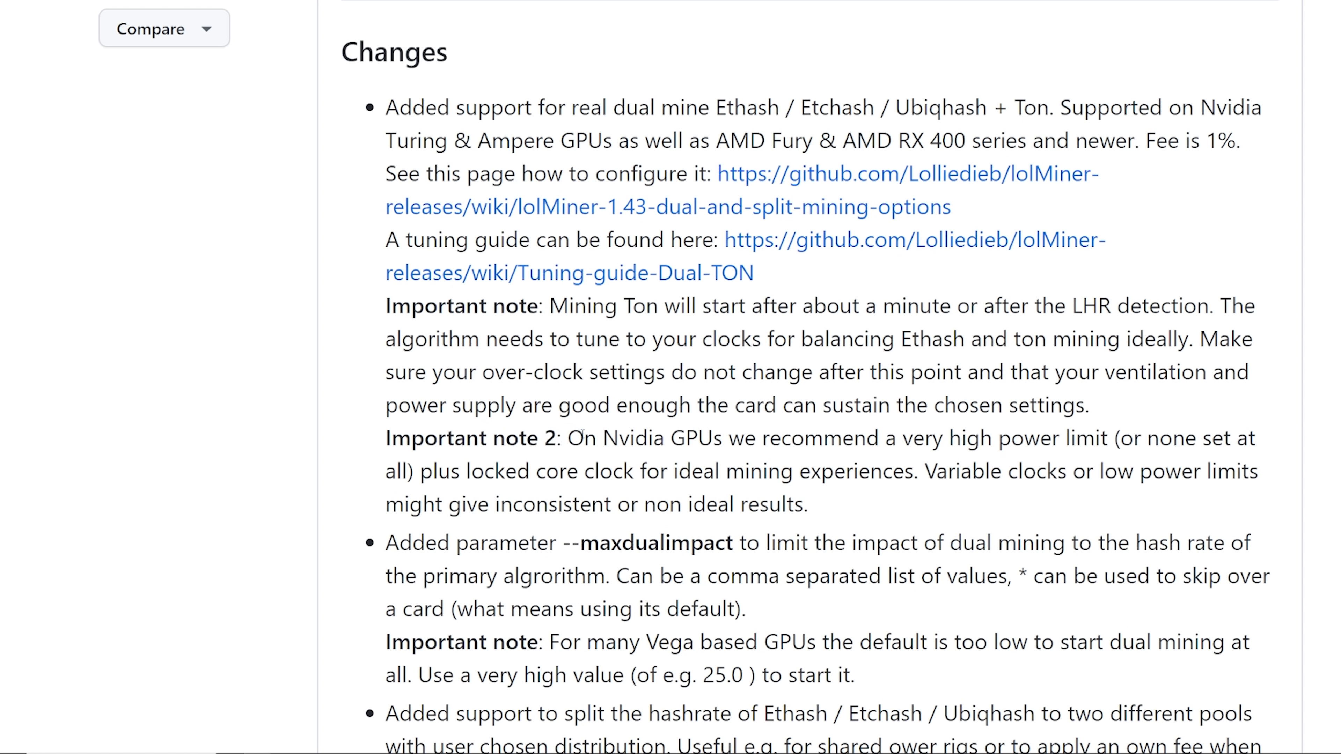
pyautogui.moveTo(582, 438); pyautogui.dragTo(1112, 438)
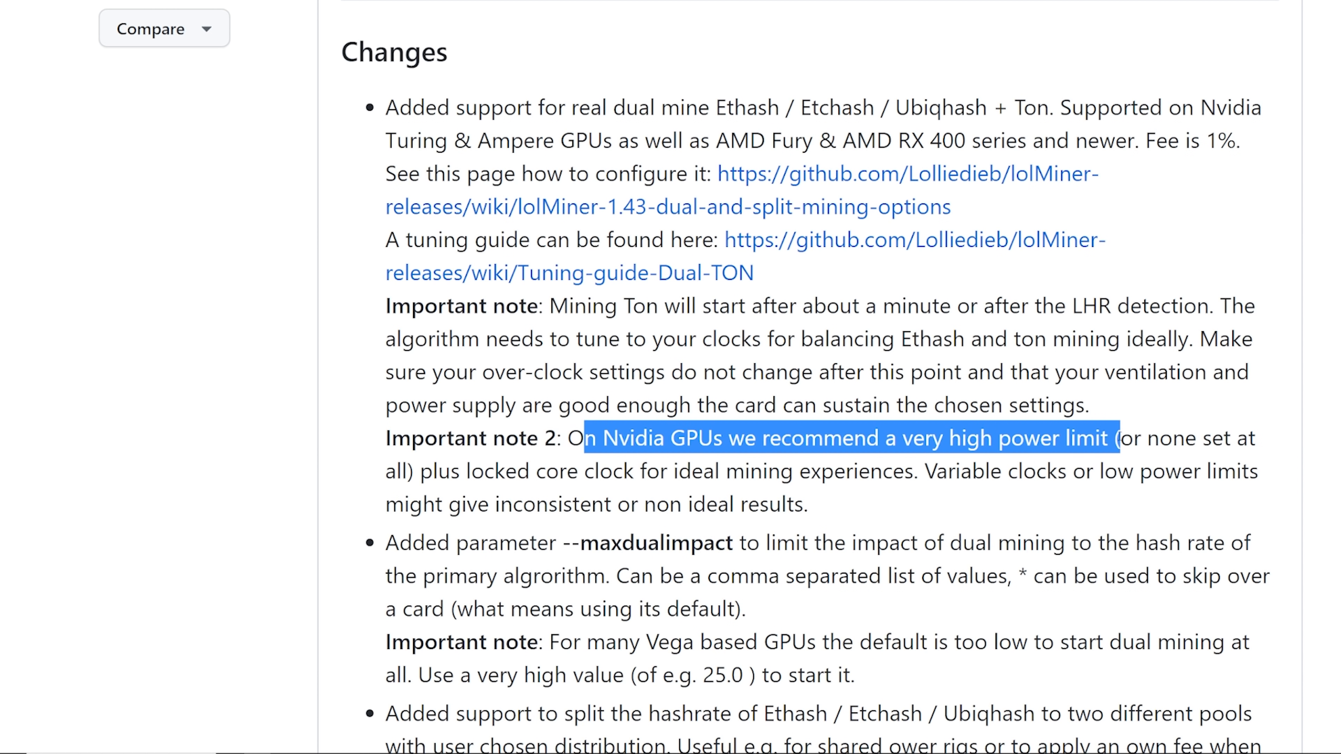
pyautogui.click(421, 471)
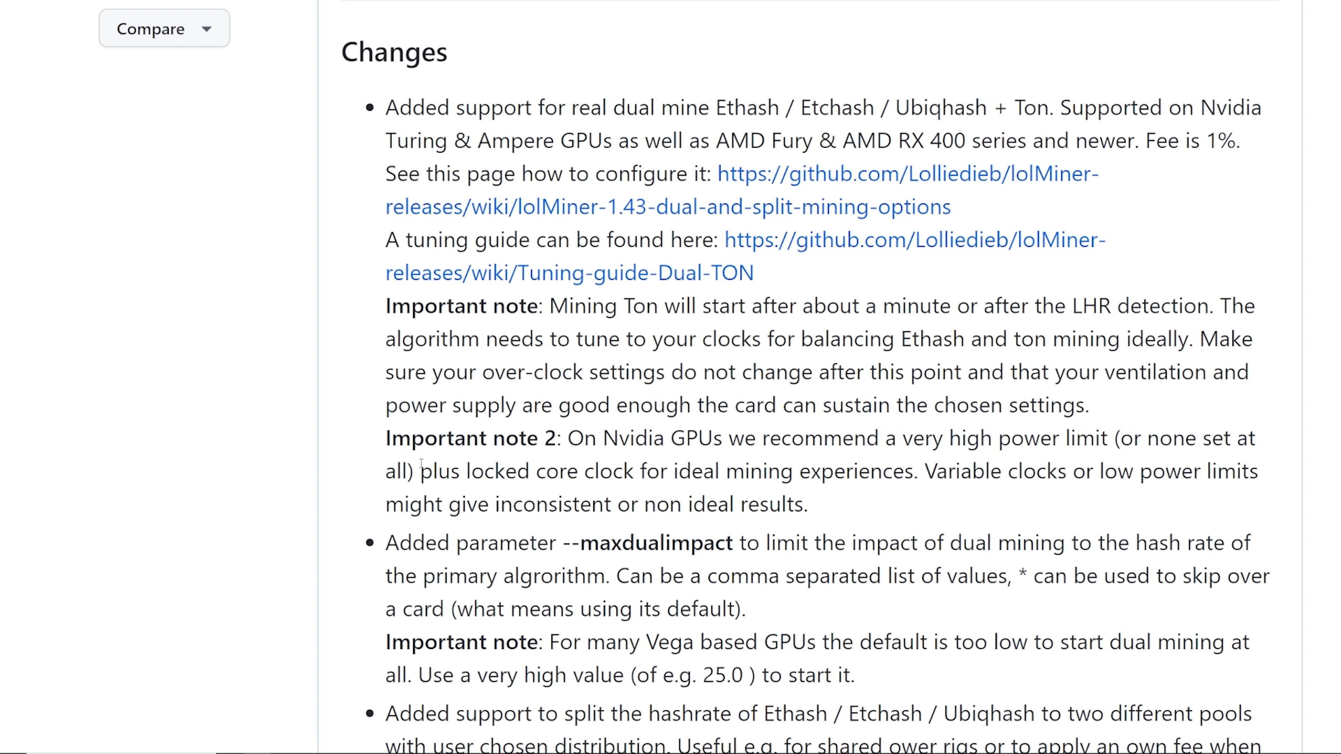
pyautogui.moveTo(419, 472); pyautogui.dragTo(797, 472)
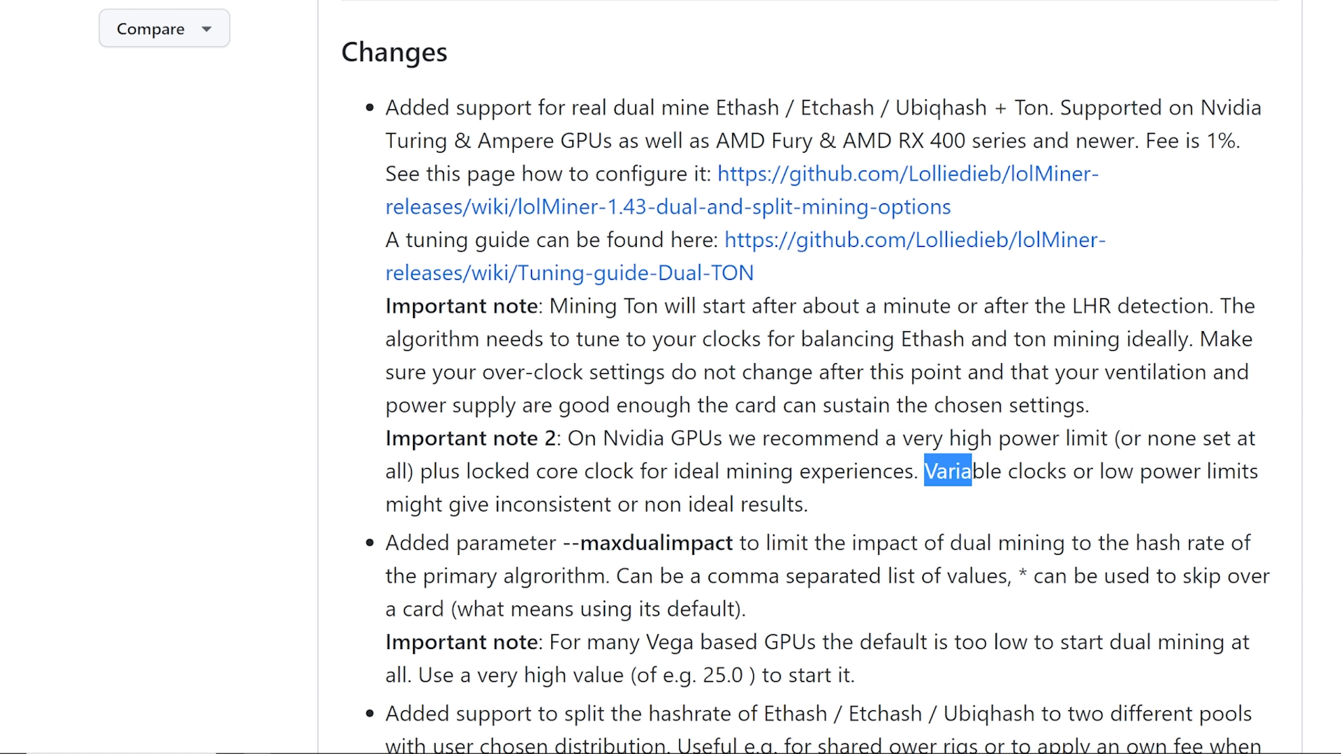
pyautogui.moveTo(949, 471); pyautogui.dragTo(495, 504)
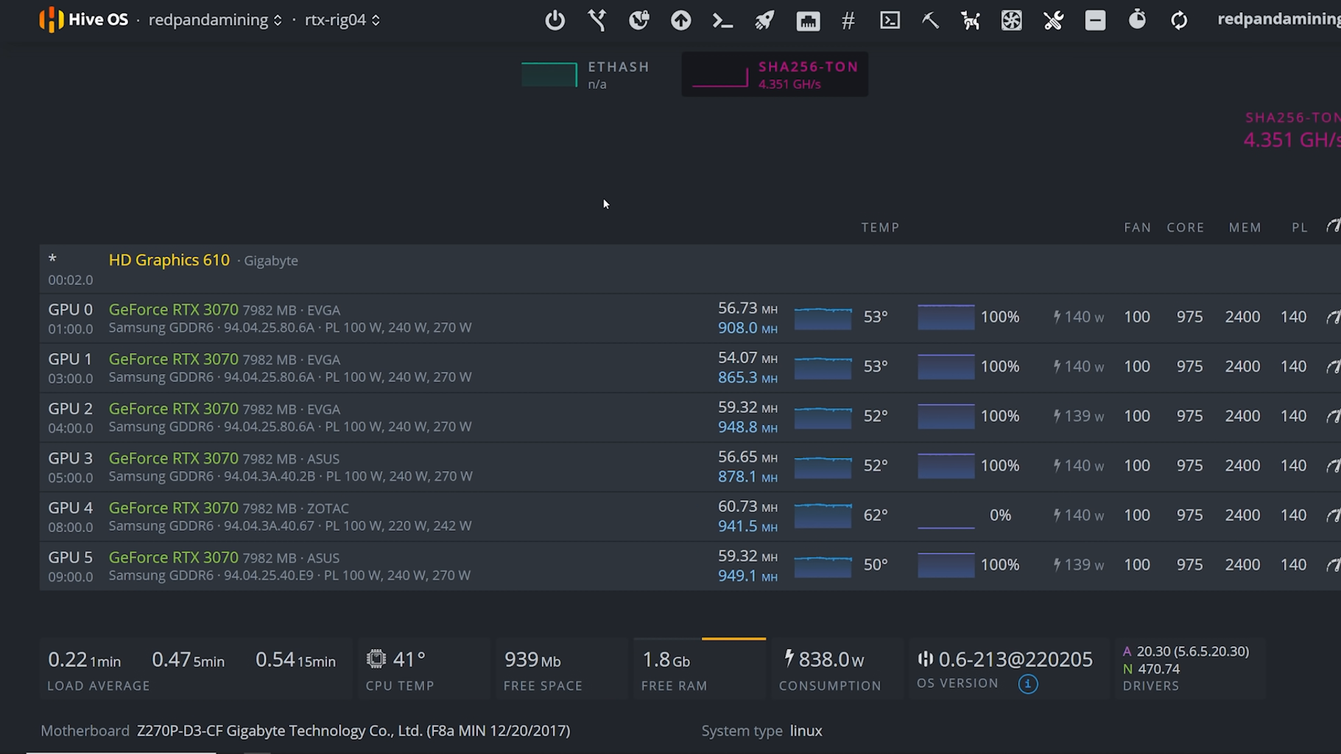
pyautogui.moveTo(578, 416)
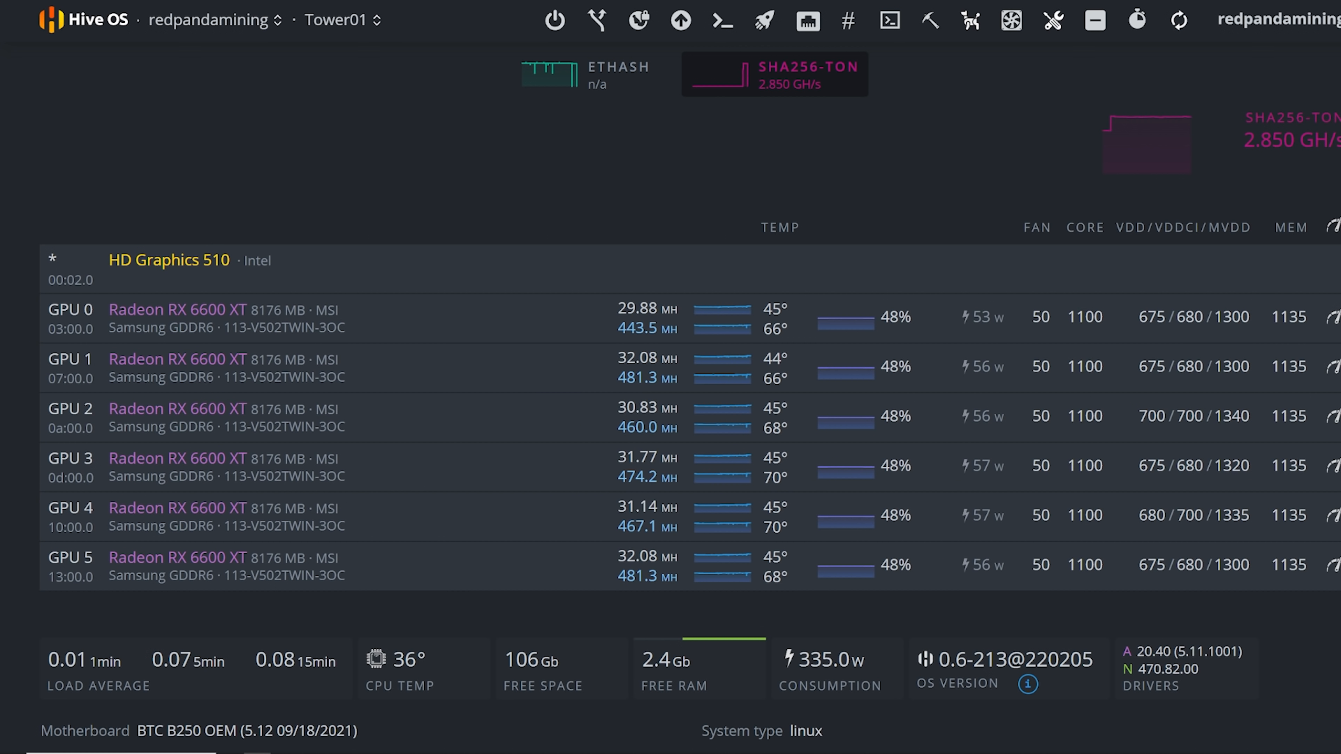
# Step: Bring up the rtx-rig04 worker page and highlight its per-GPU Ethash and TON hashrates
pyautogui.click(336, 20)
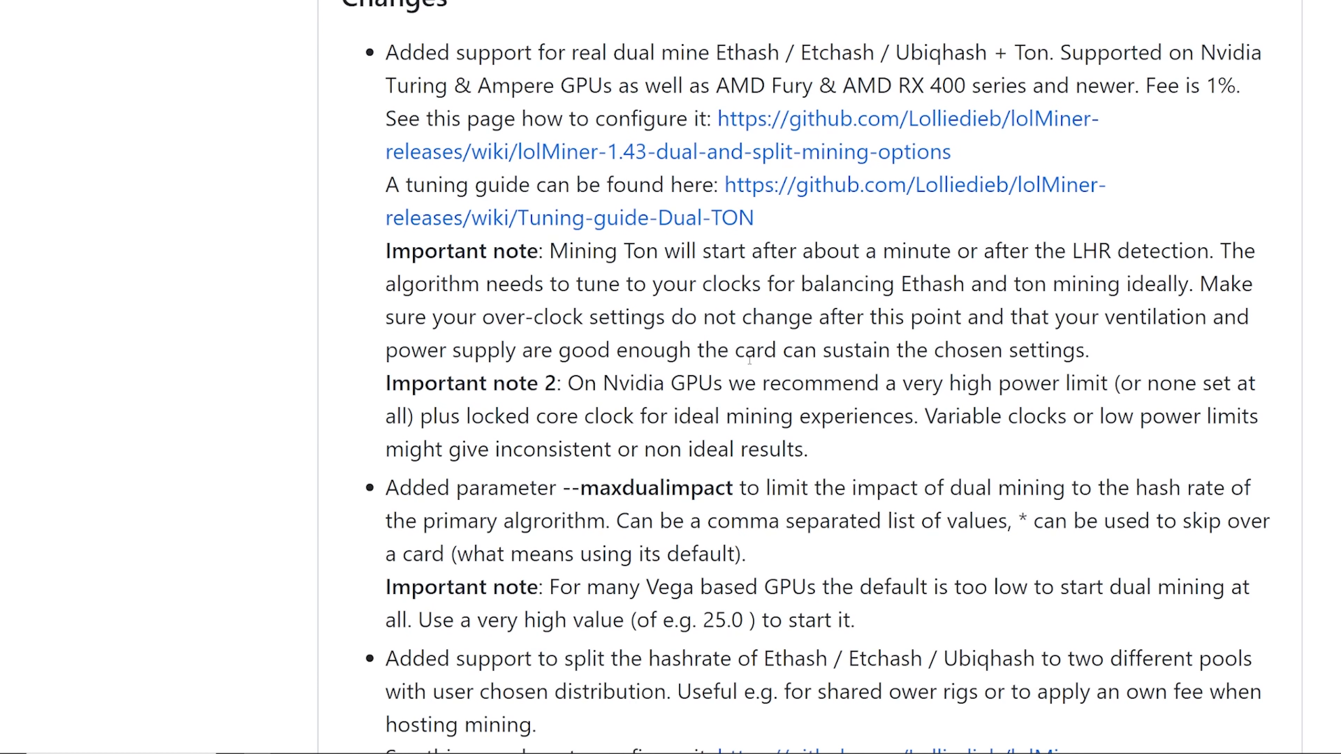
pyautogui.moveTo(726, 383); pyautogui.dragTo(1110, 384)
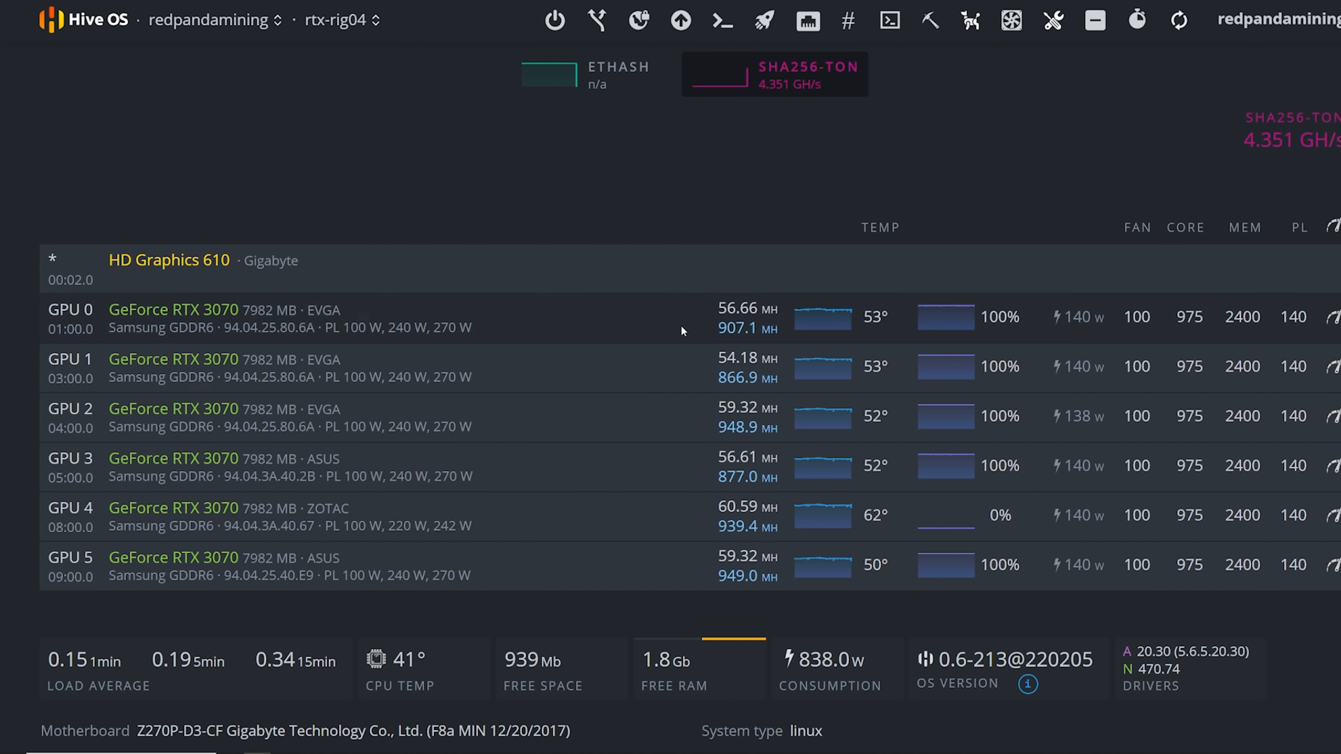
pyautogui.moveTo(378, 349)
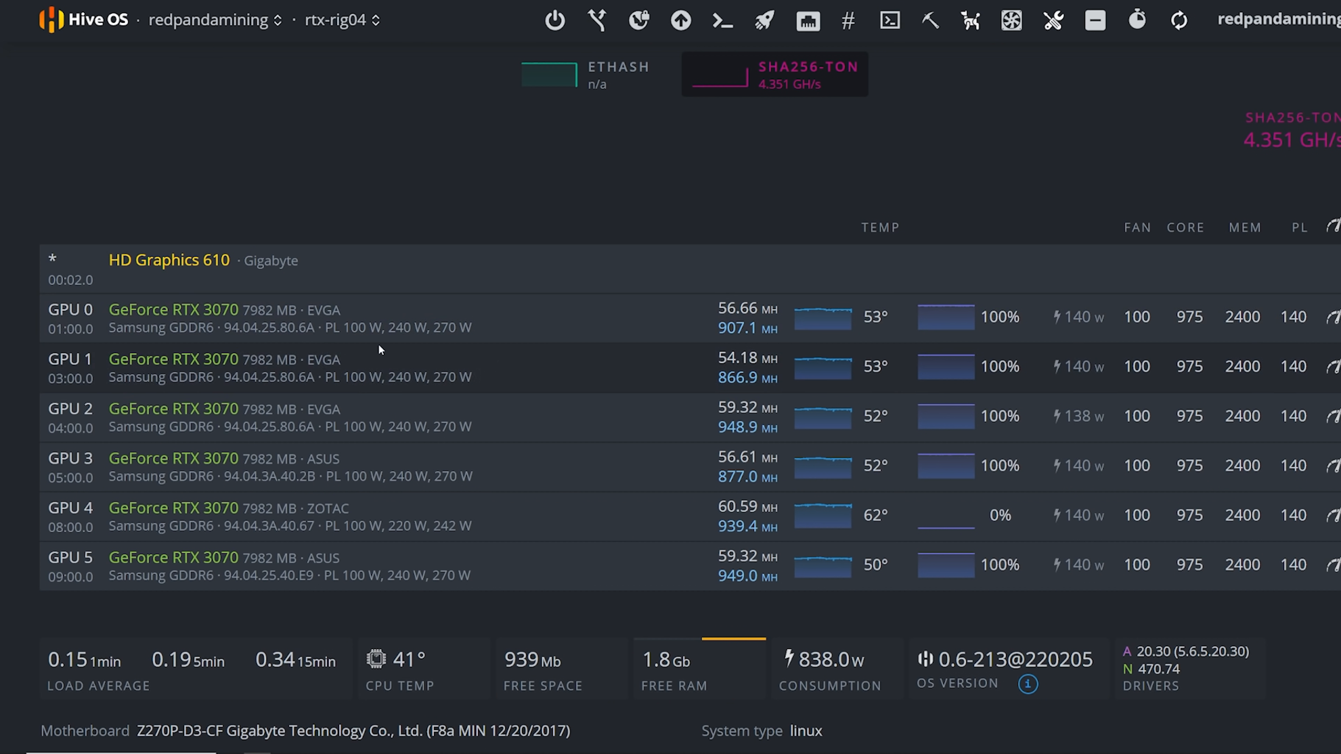
pyautogui.moveTo(530, 297)
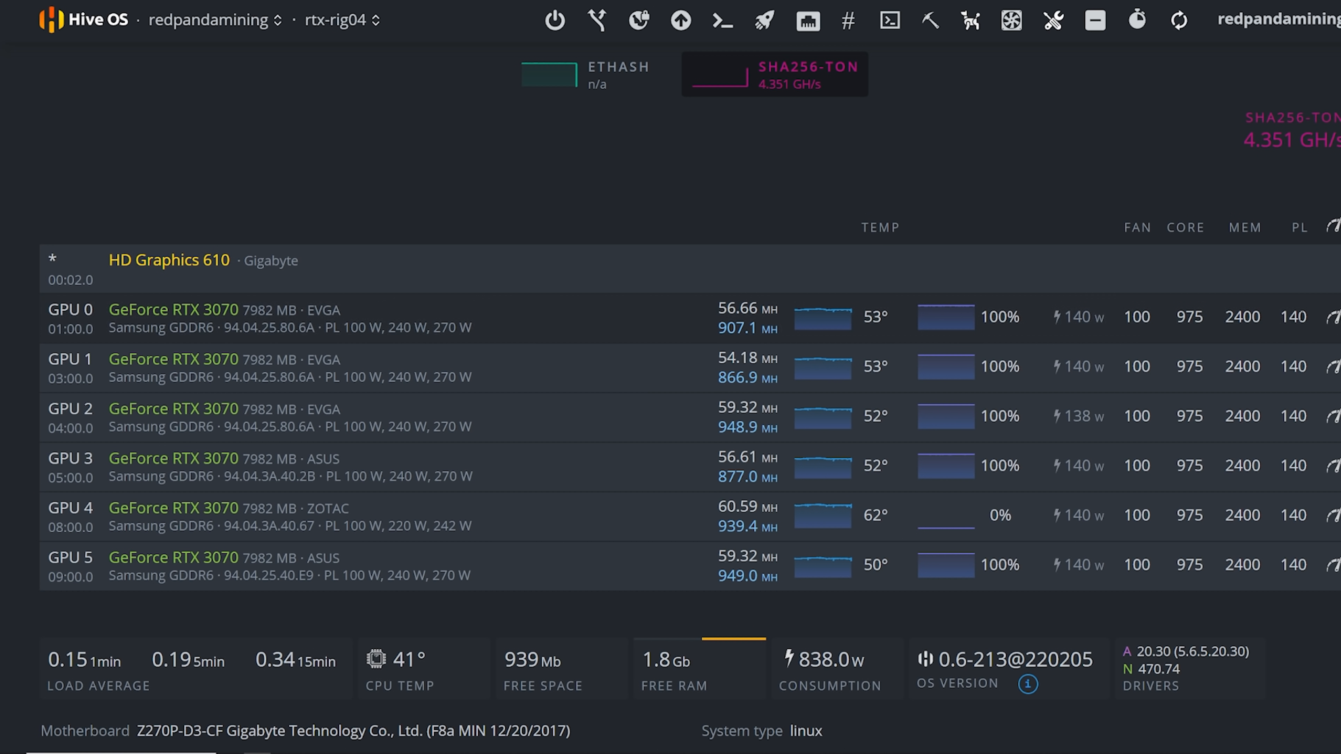
pyautogui.moveTo(864, 669)
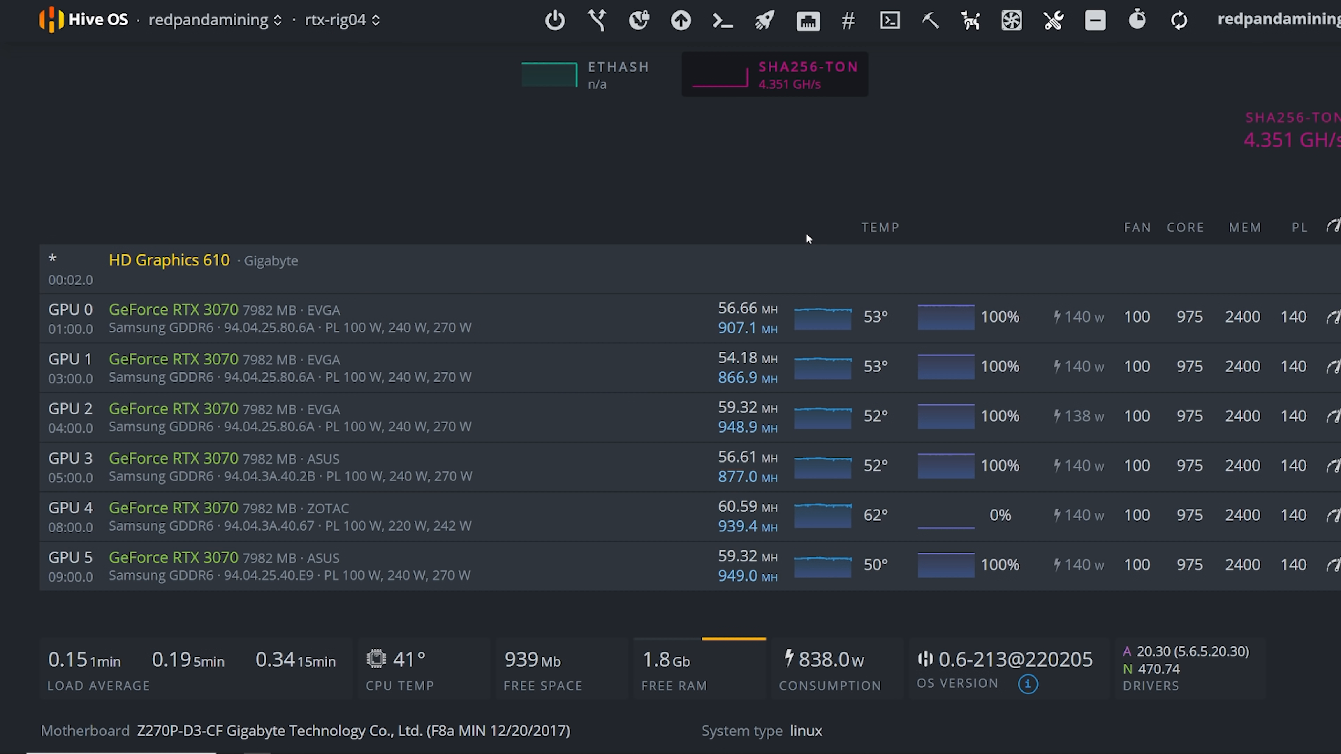
pyautogui.moveTo(582, 260)
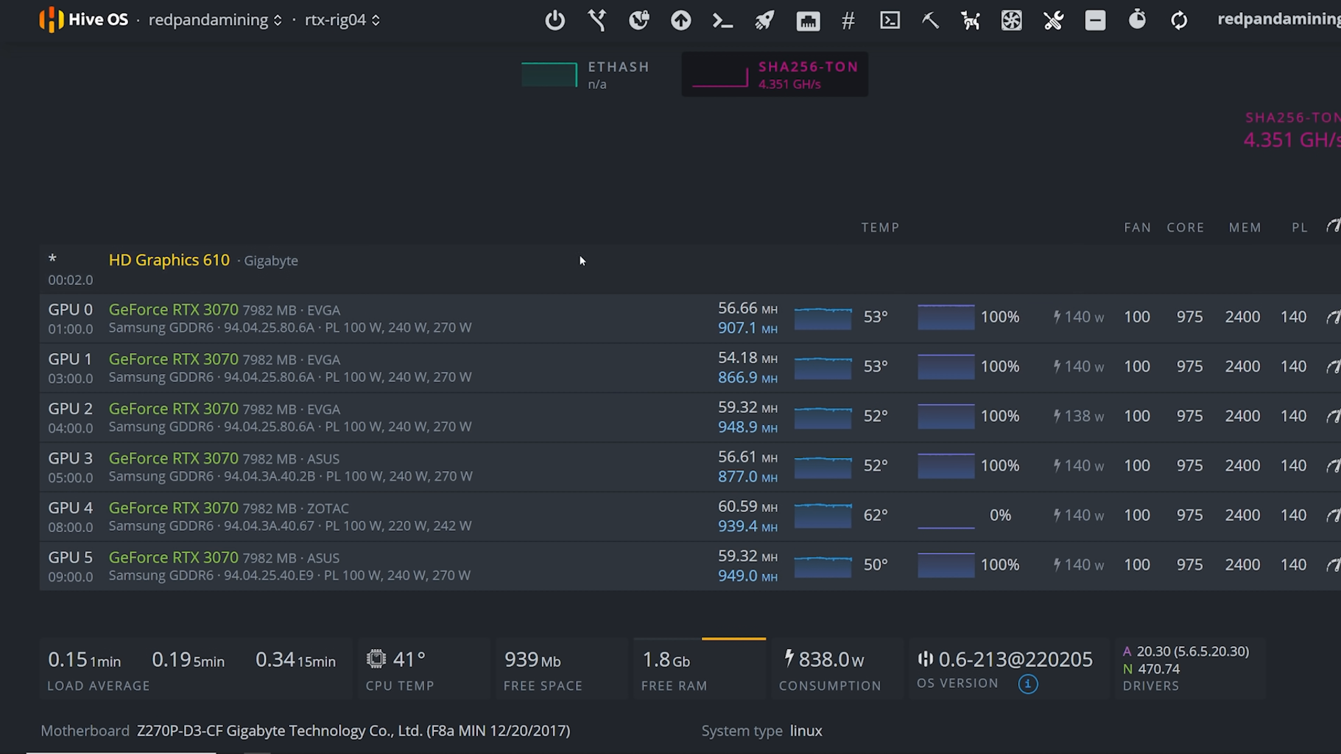
pyautogui.moveTo(766, 238)
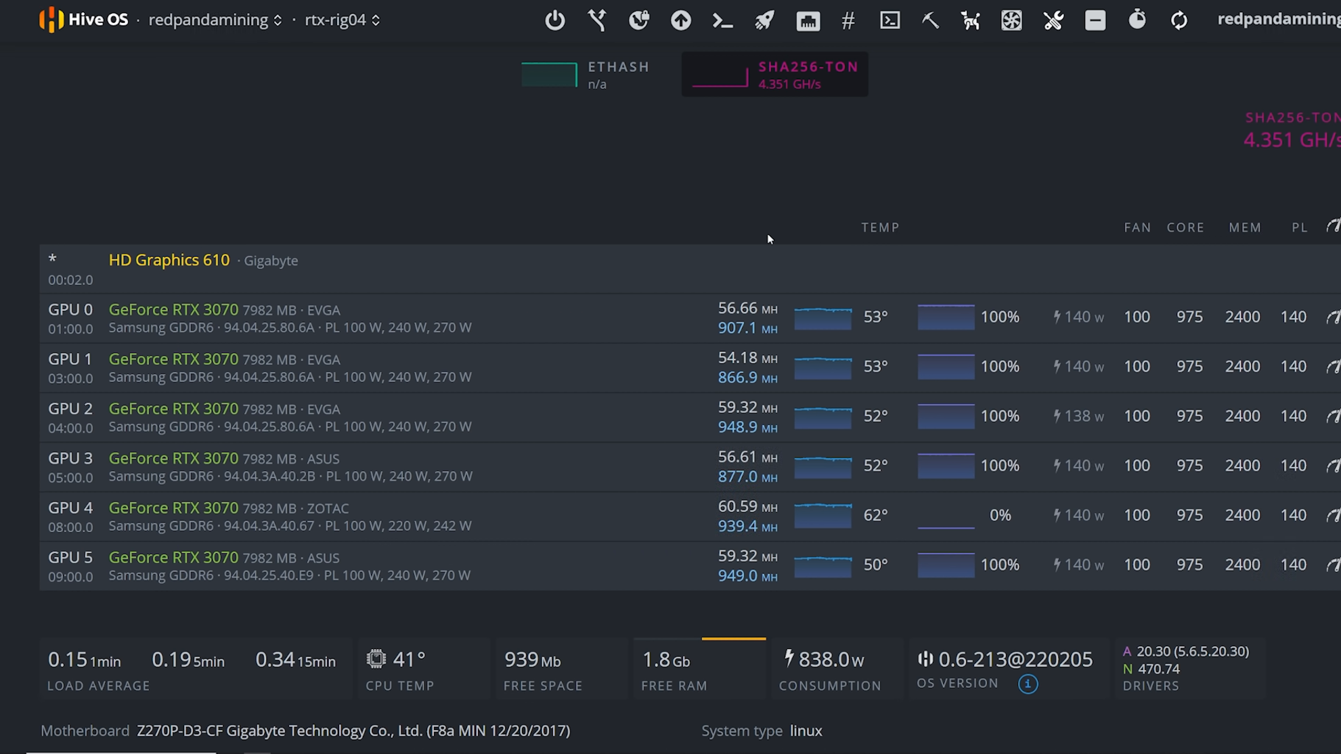
pyautogui.moveTo(1290, 293)
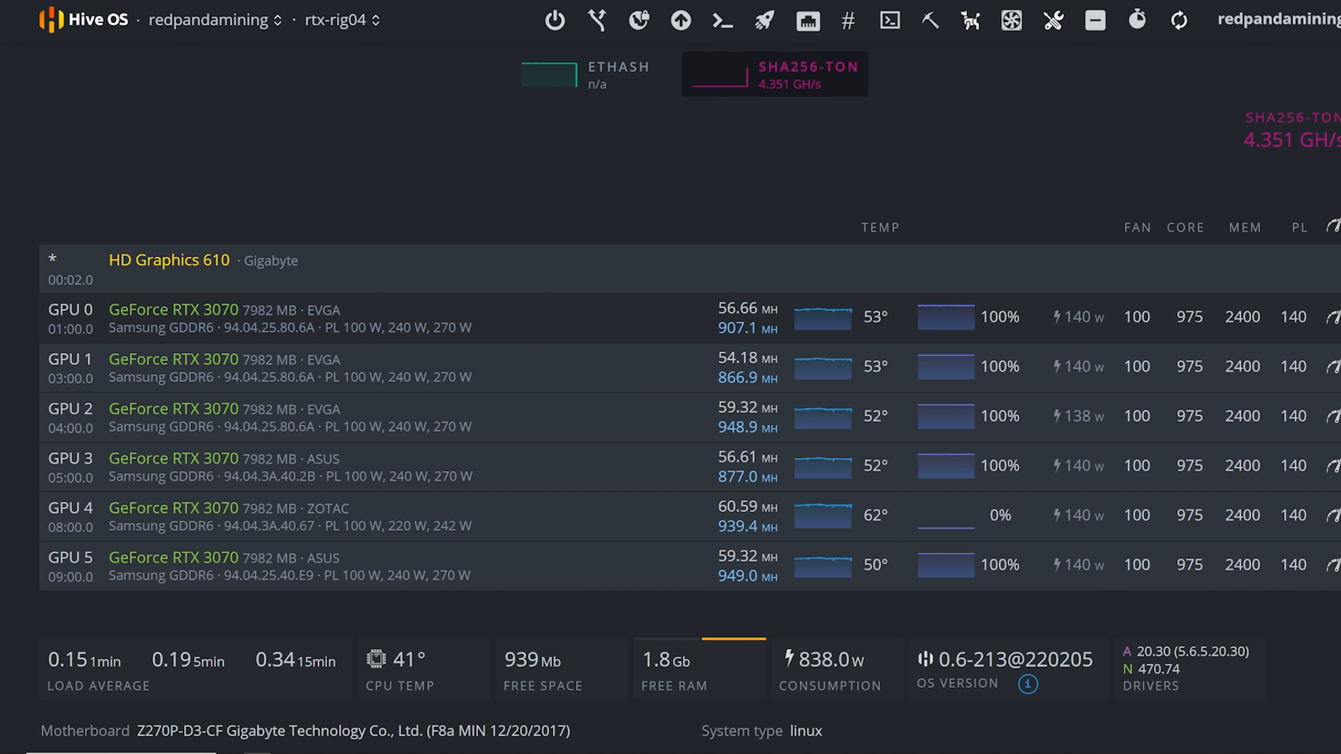
pyautogui.moveTo(1197, 317)
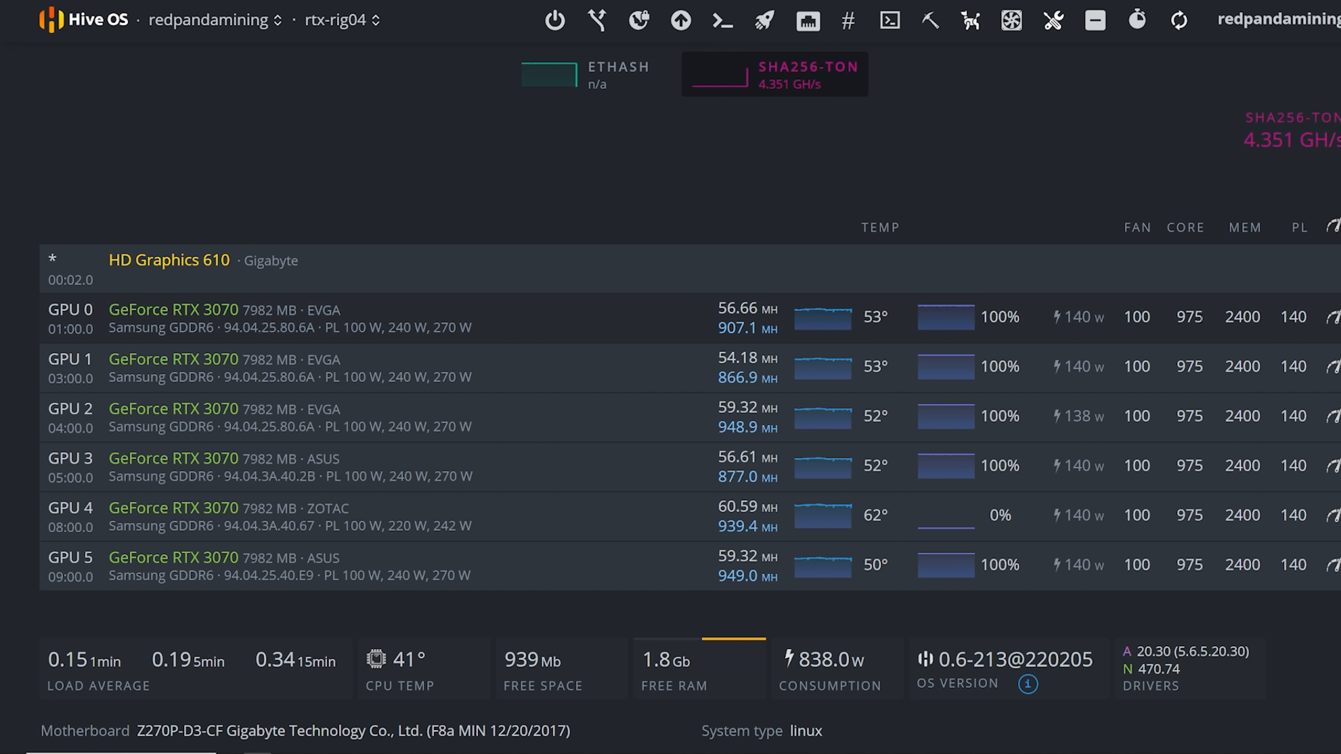
pyautogui.moveTo(1171, 337)
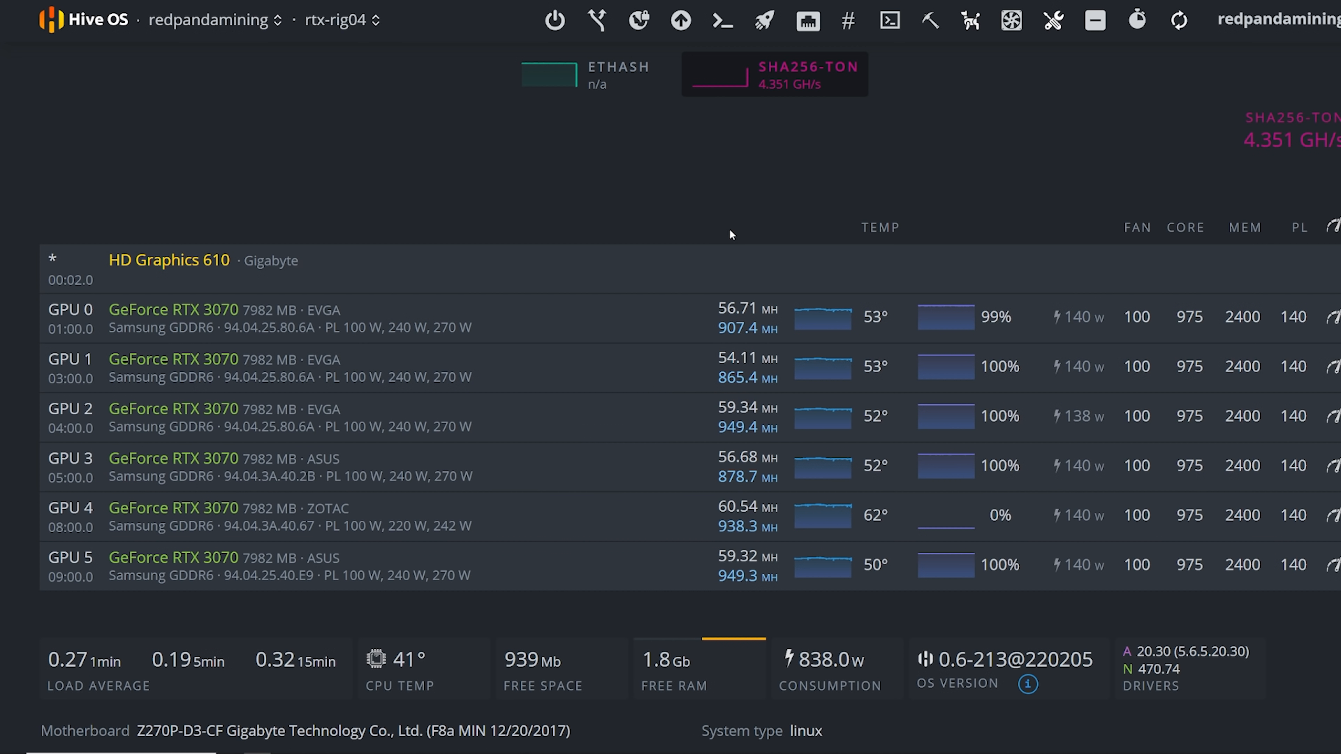
# Step: Switch the header worker selector from rtx-rig04 to the Tower01 rig dashboard
pyautogui.click(335, 20)
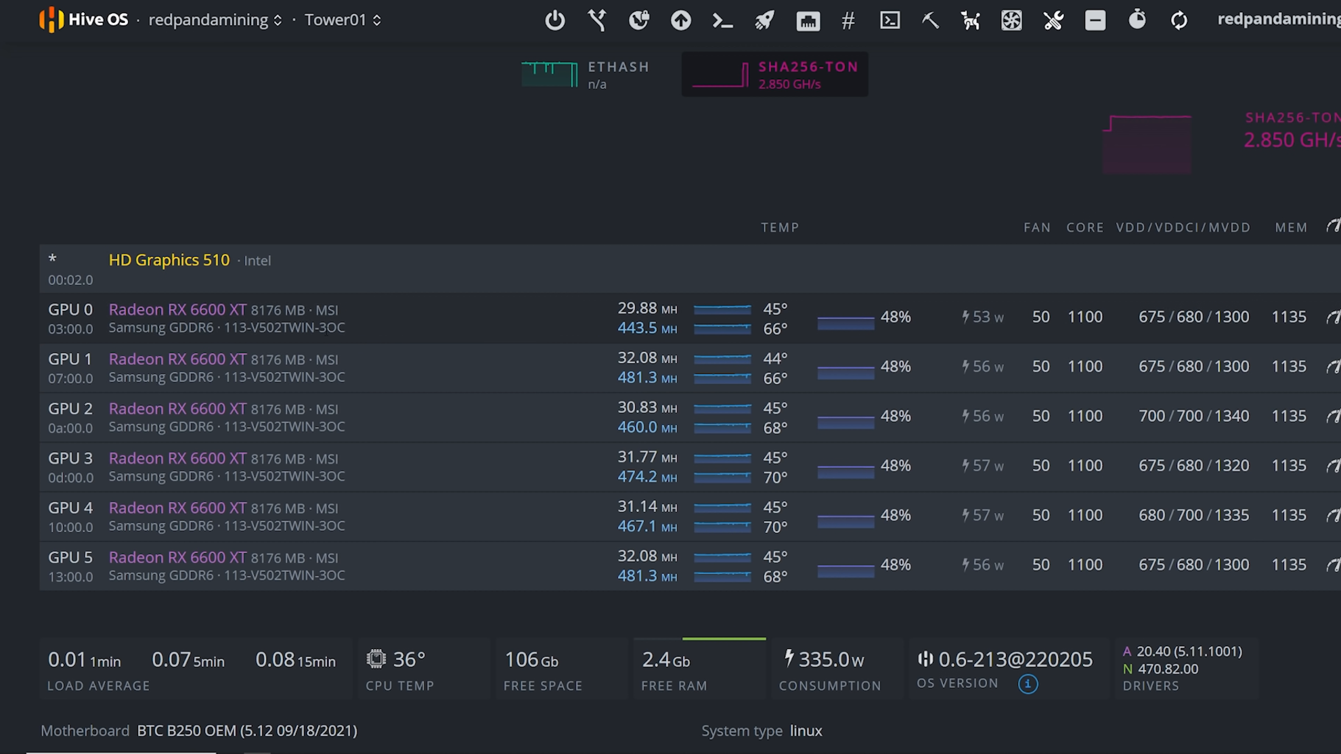
pyautogui.moveTo(754, 507)
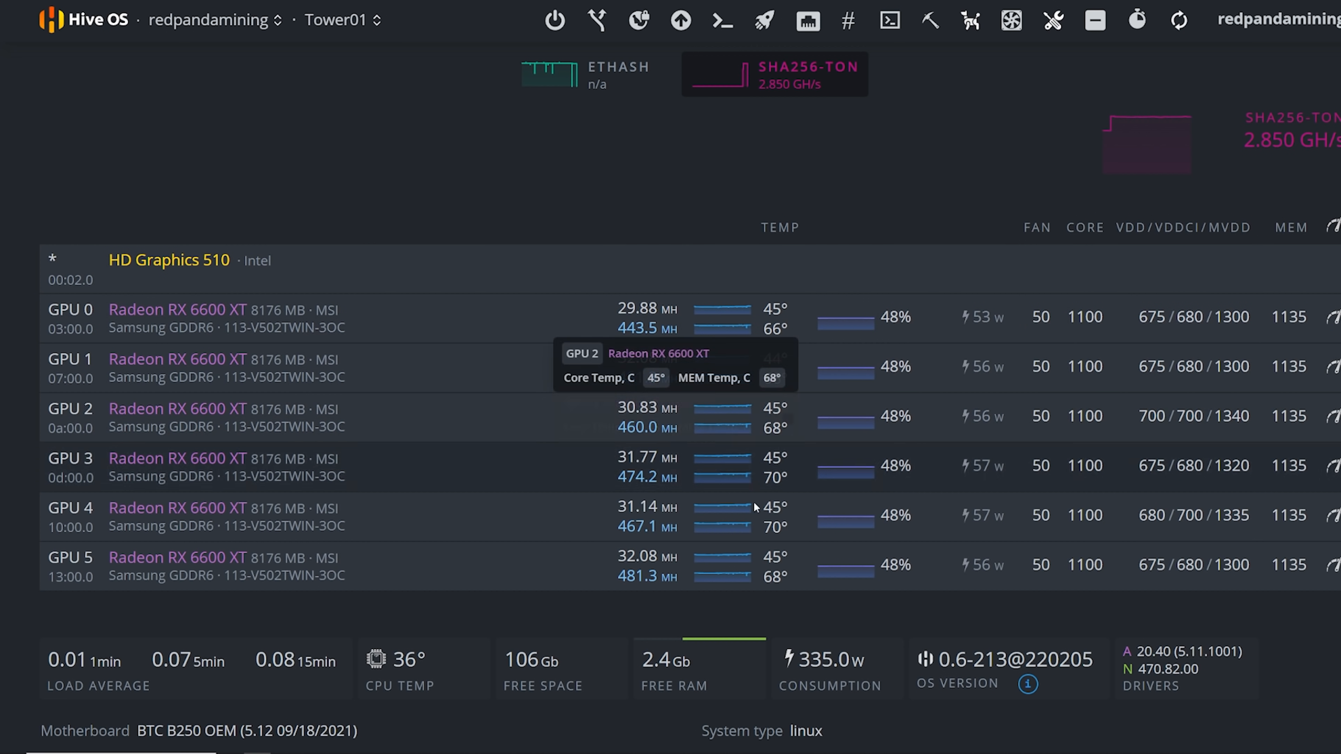
pyautogui.moveTo(779, 614)
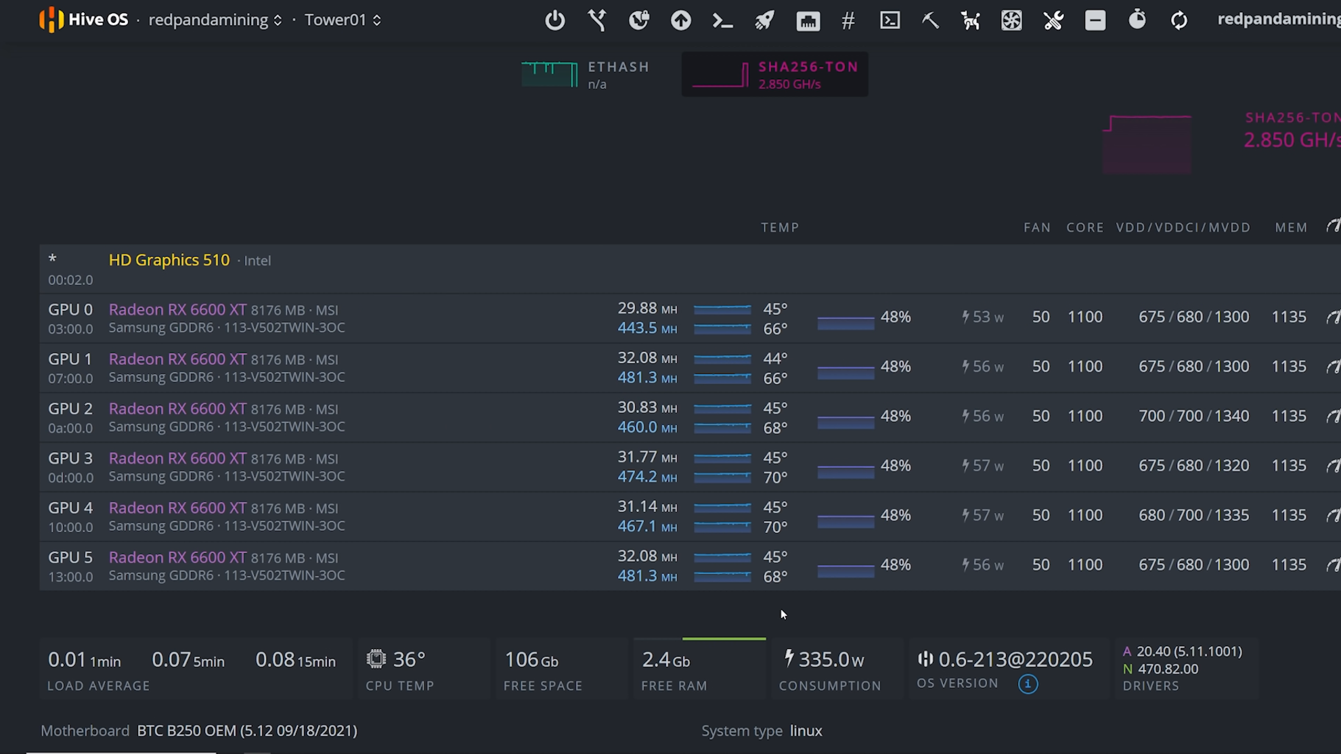
pyautogui.moveTo(758, 611)
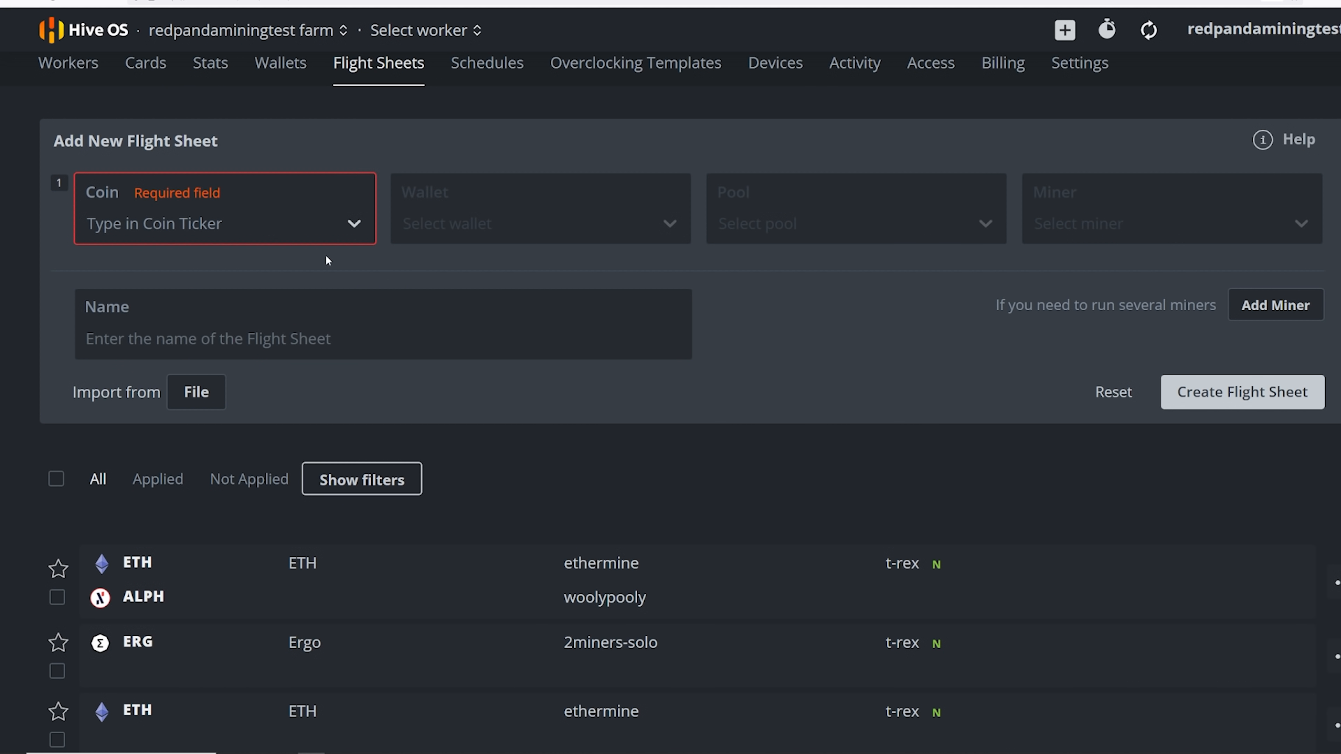
pyautogui.moveTo(333, 113)
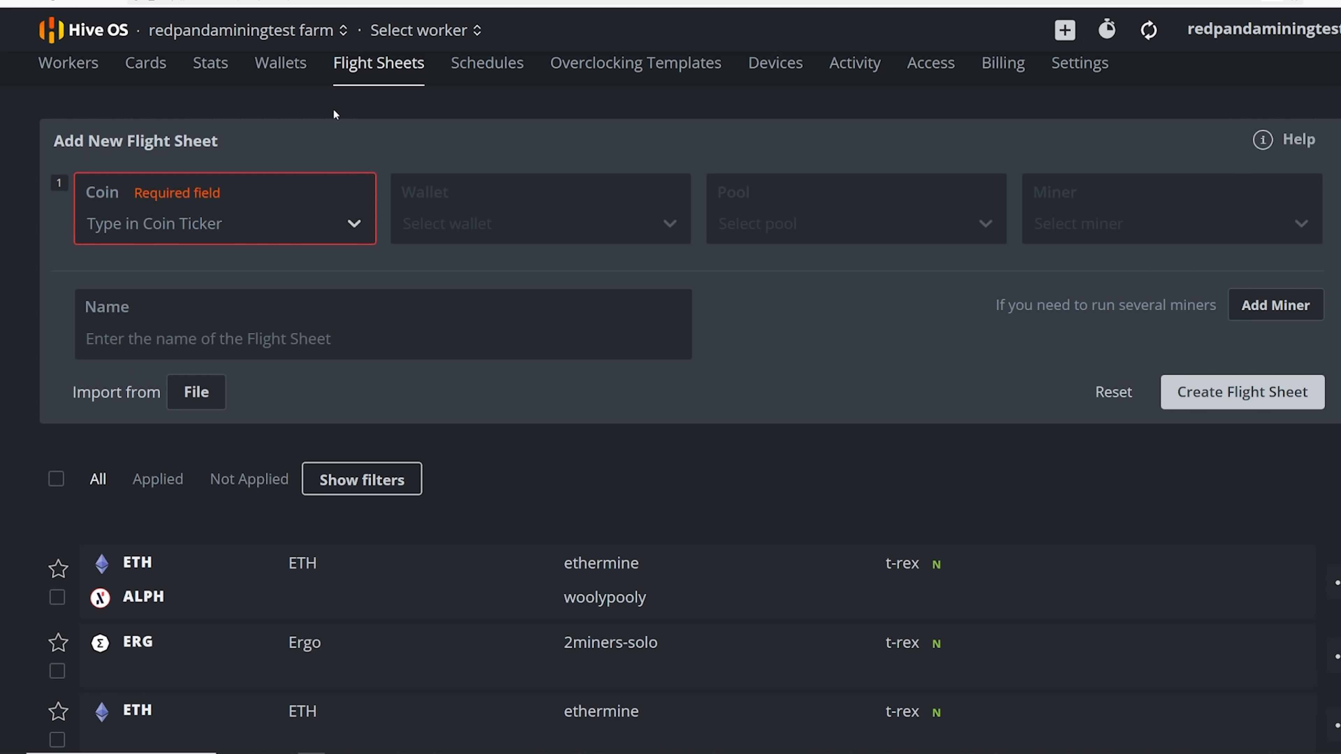
pyautogui.moveTo(309, 156)
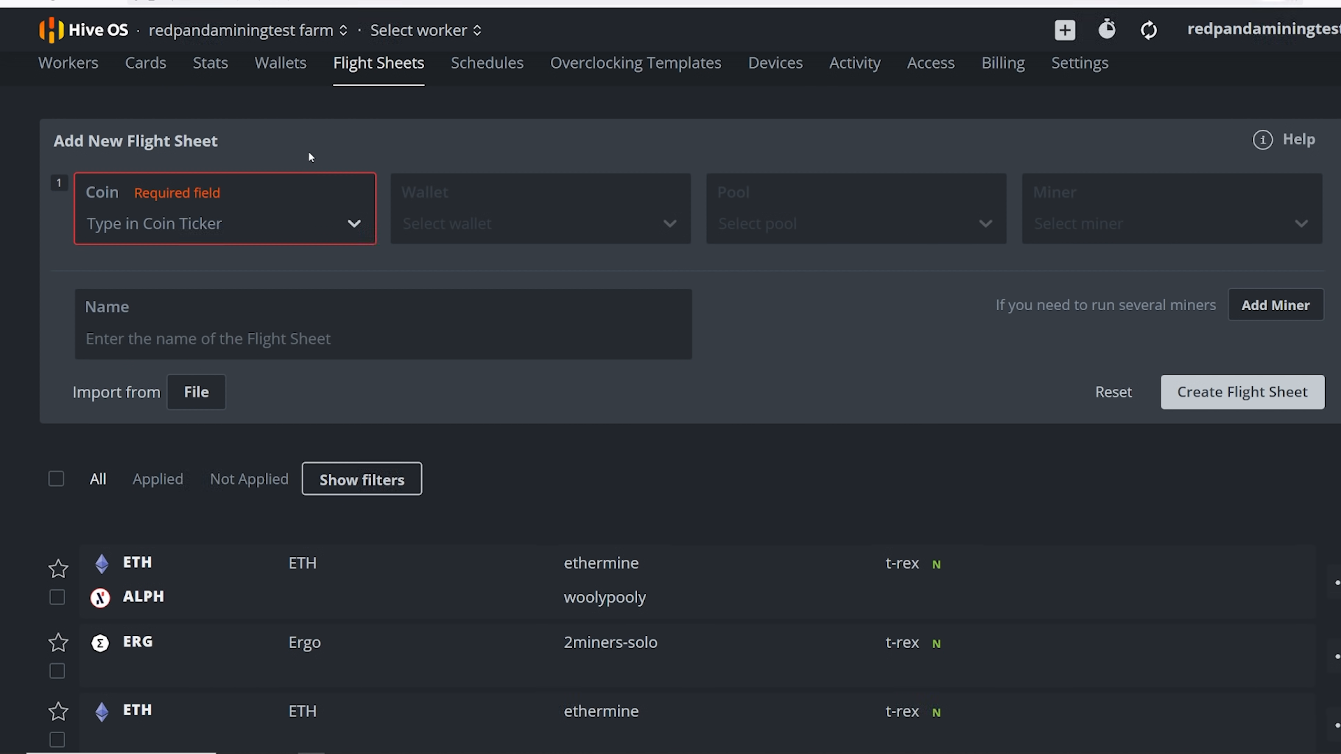
# Step: Set the flight sheet to coin ETH with the ETH wallet and lolMiner as miner
pyautogui.click(225, 224)
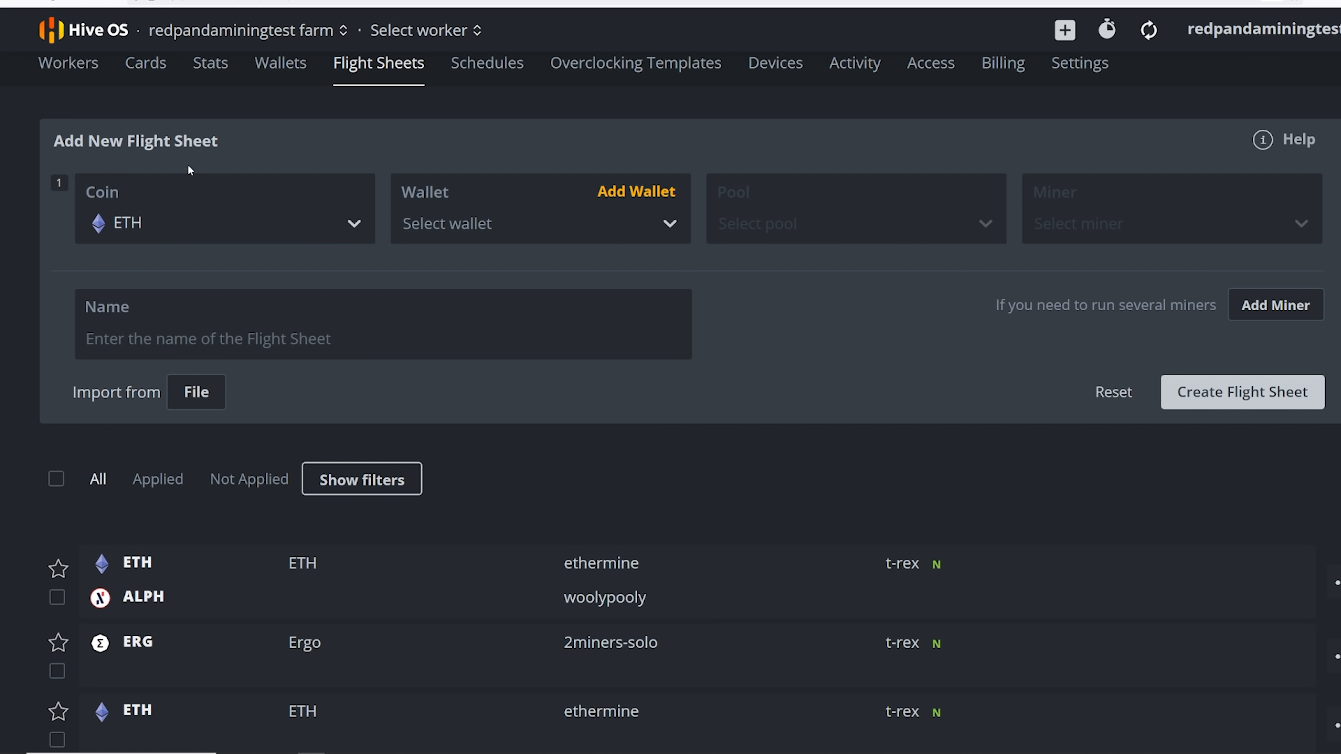
pyautogui.click(540, 224)
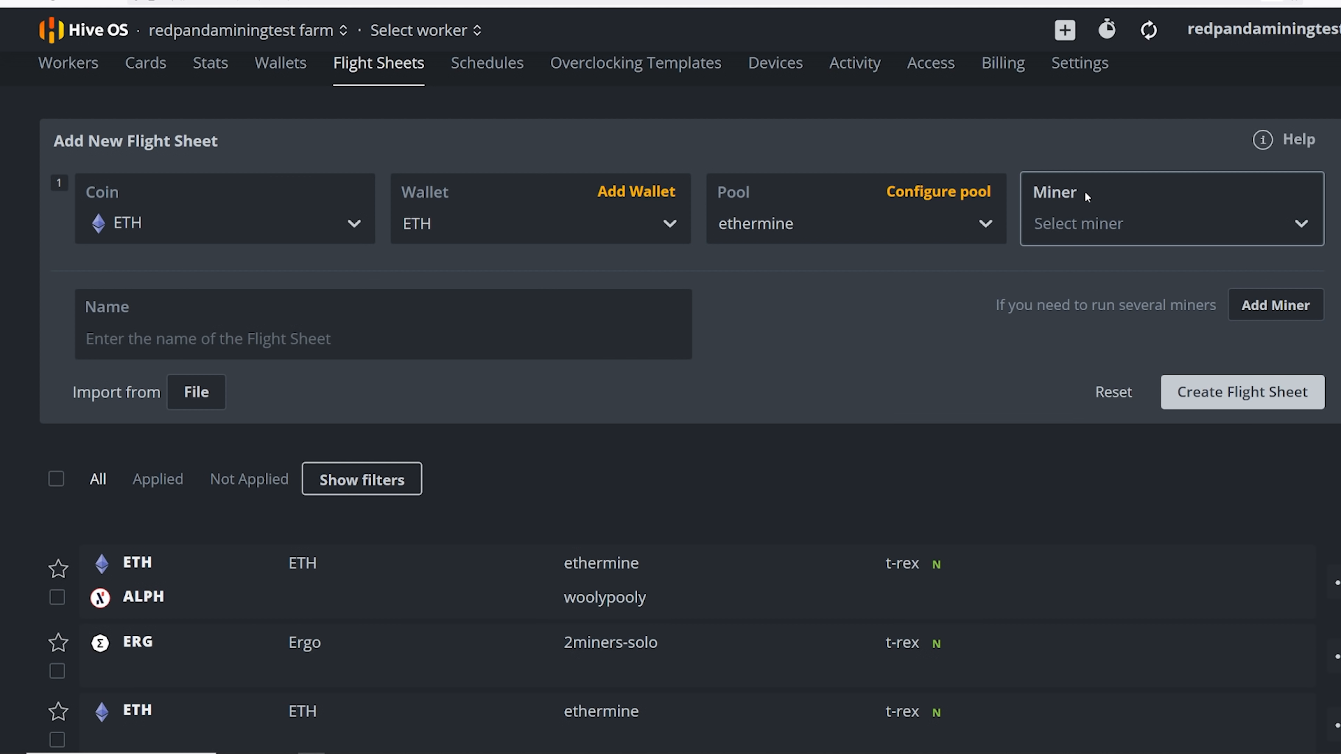
pyautogui.click(1170, 224)
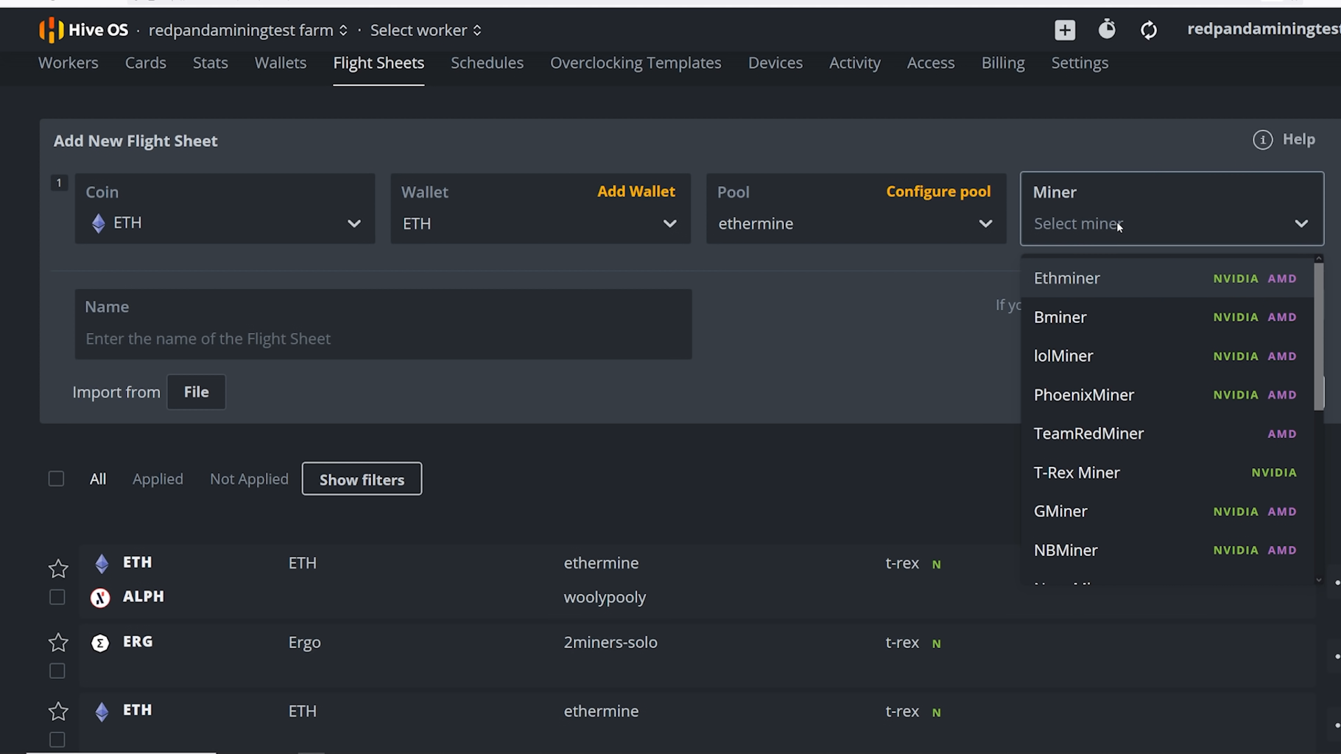
pyautogui.click(1063, 356)
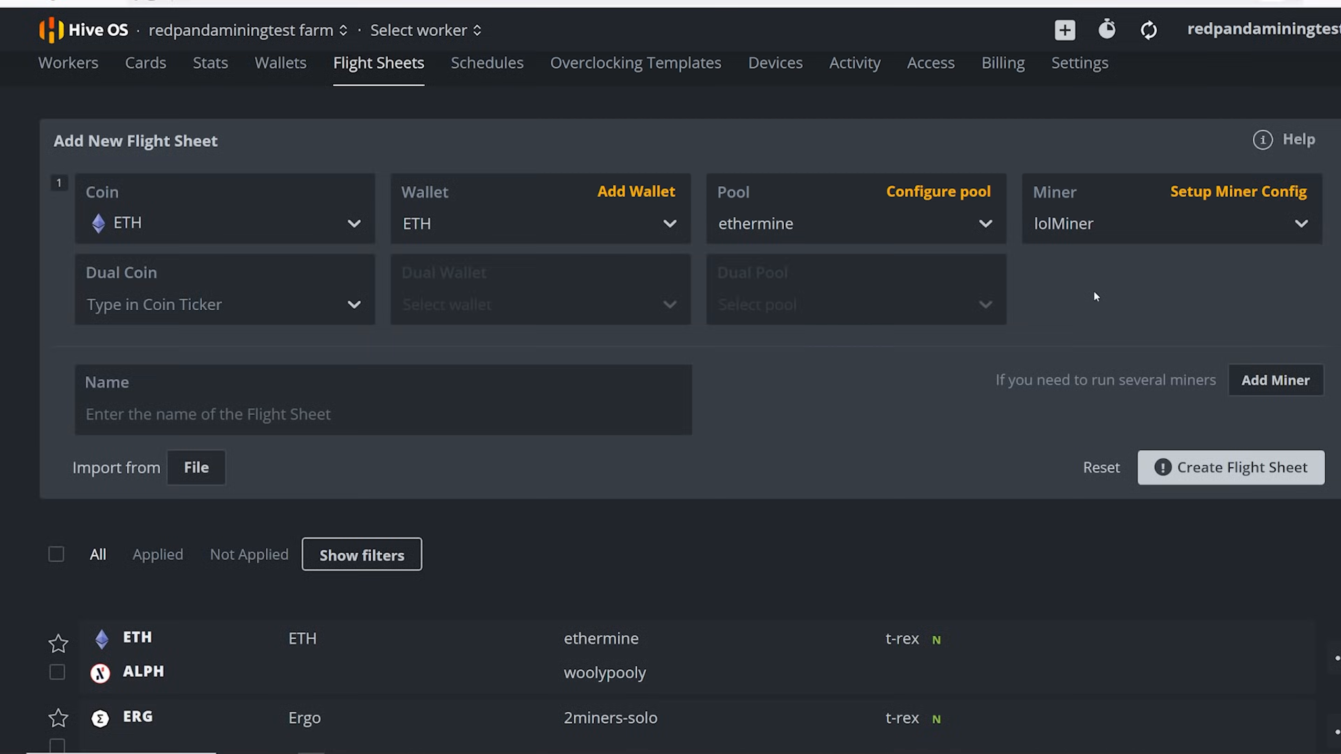
pyautogui.moveTo(422, 318)
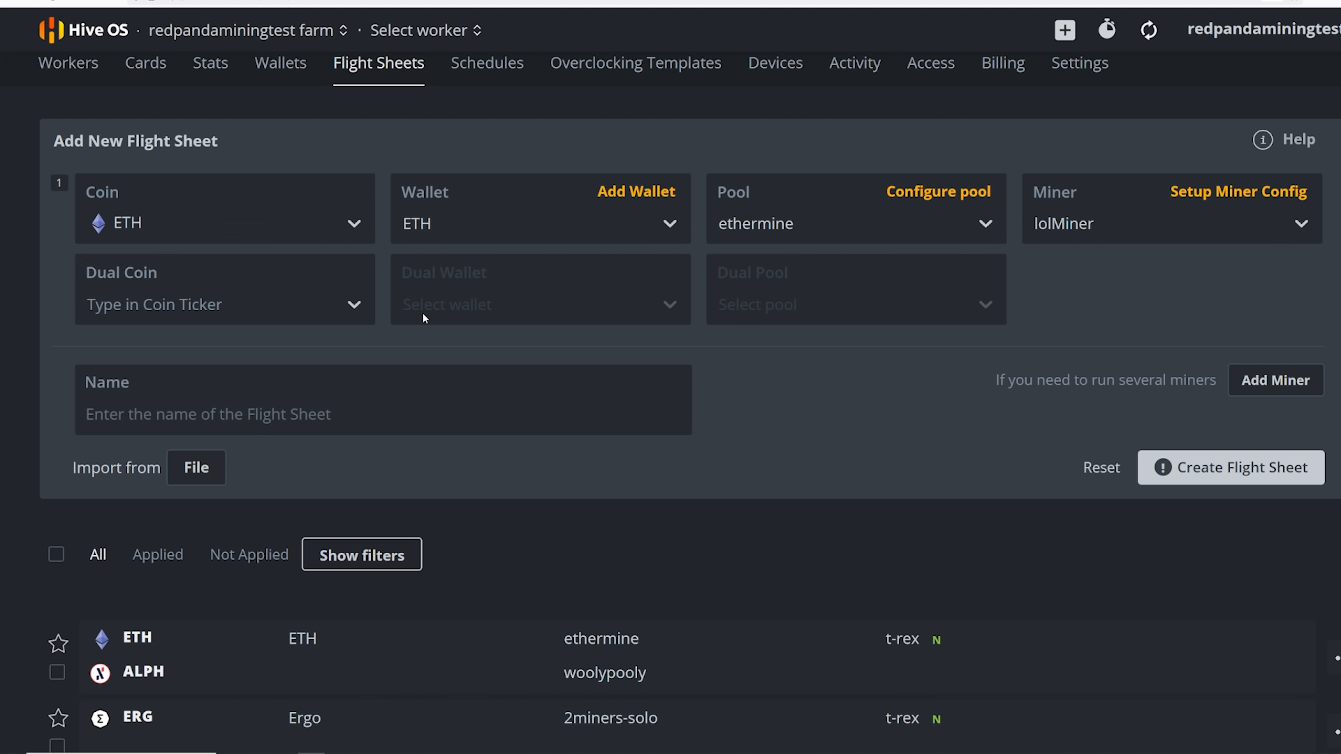
# Step: Set TON as the dual coin and bring up the dual wallet choices
pyautogui.click(225, 304)
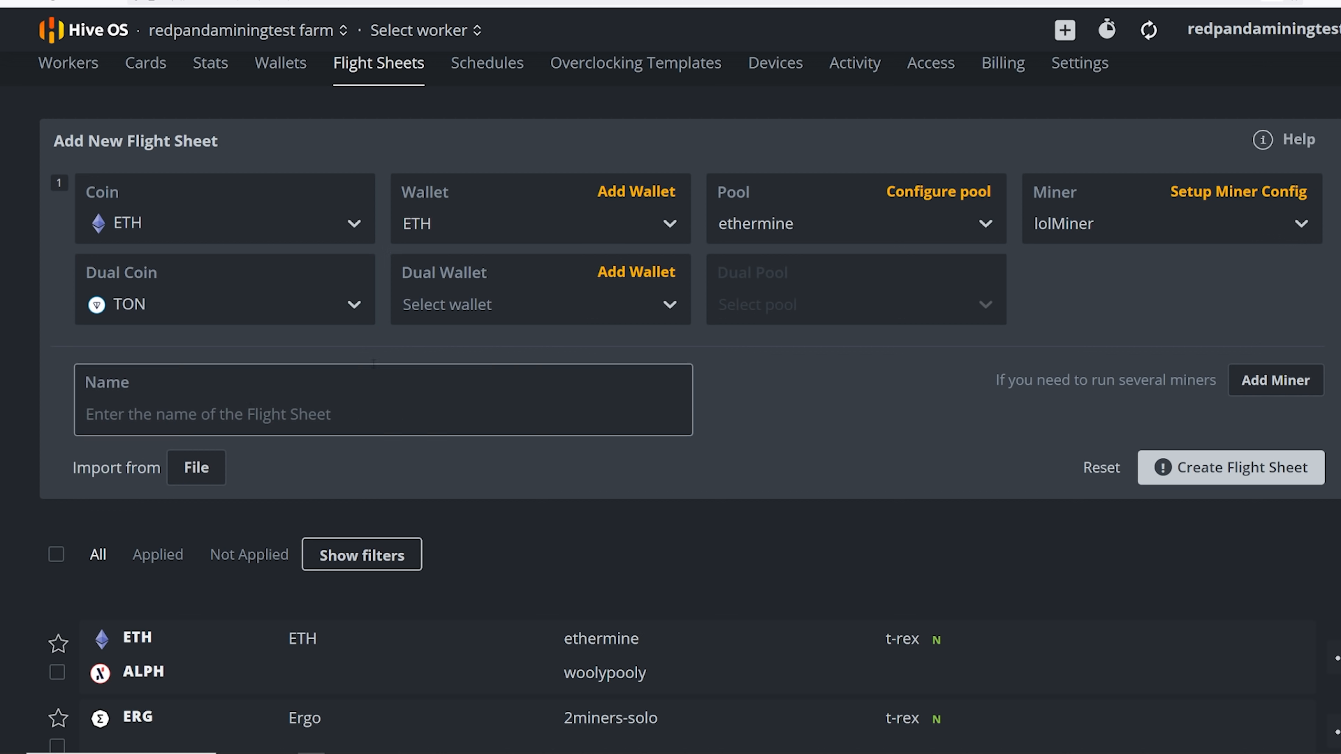
pyautogui.click(540, 304)
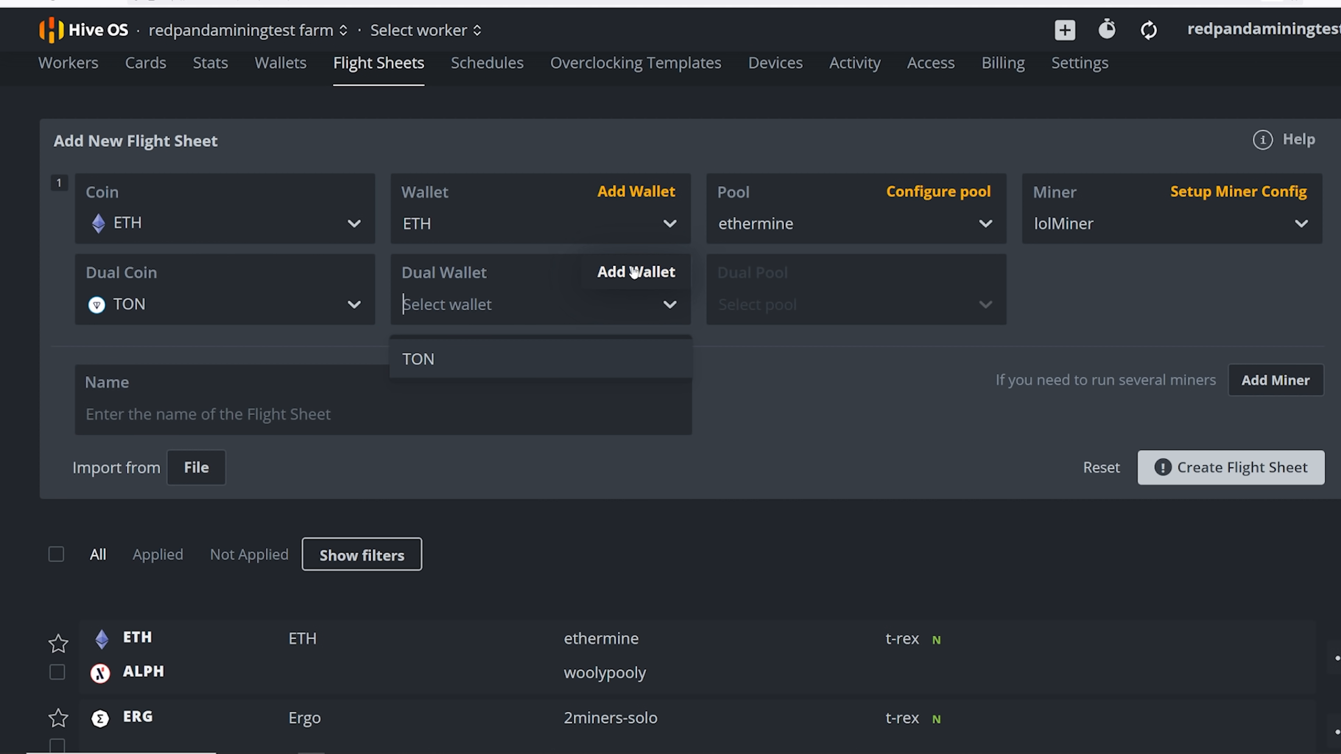
pyautogui.moveTo(386, 305)
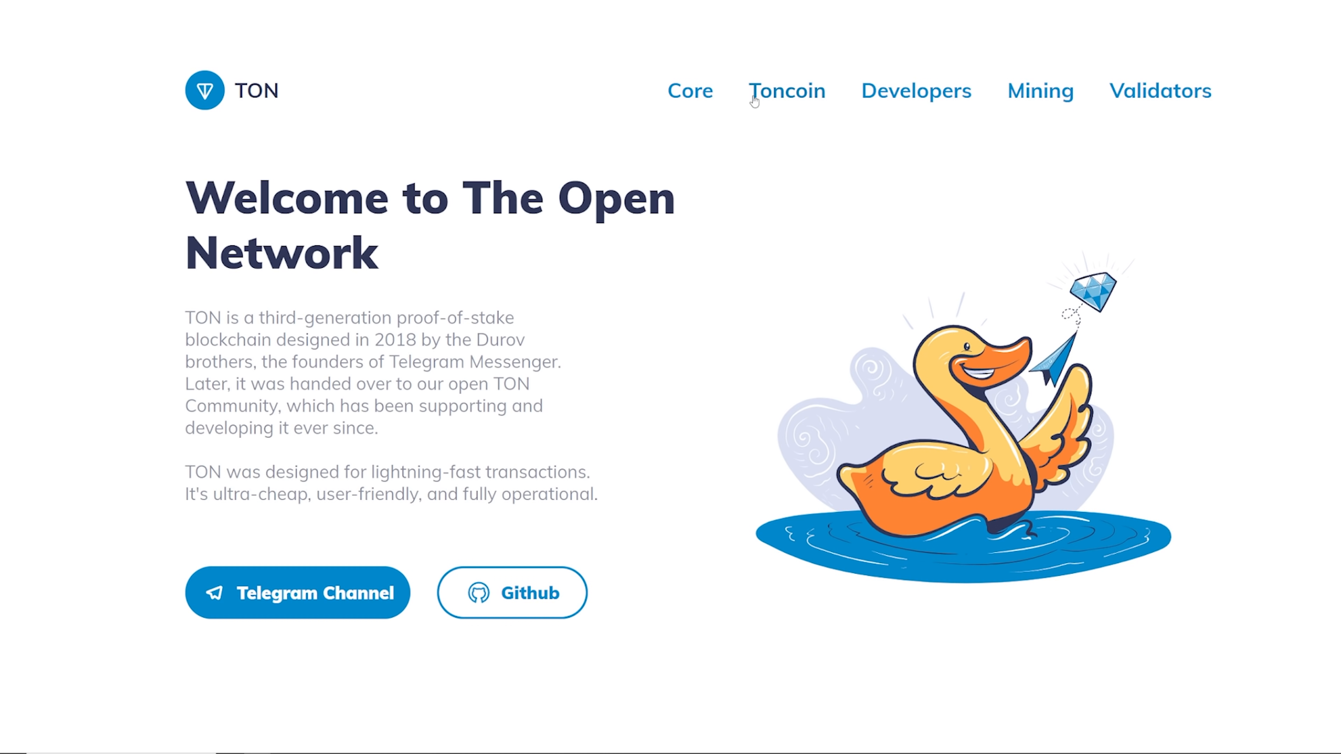
# Step: On ton.org, go to the Wallets page and reveal wallet downloads for all platforms
pyautogui.click(785, 91)
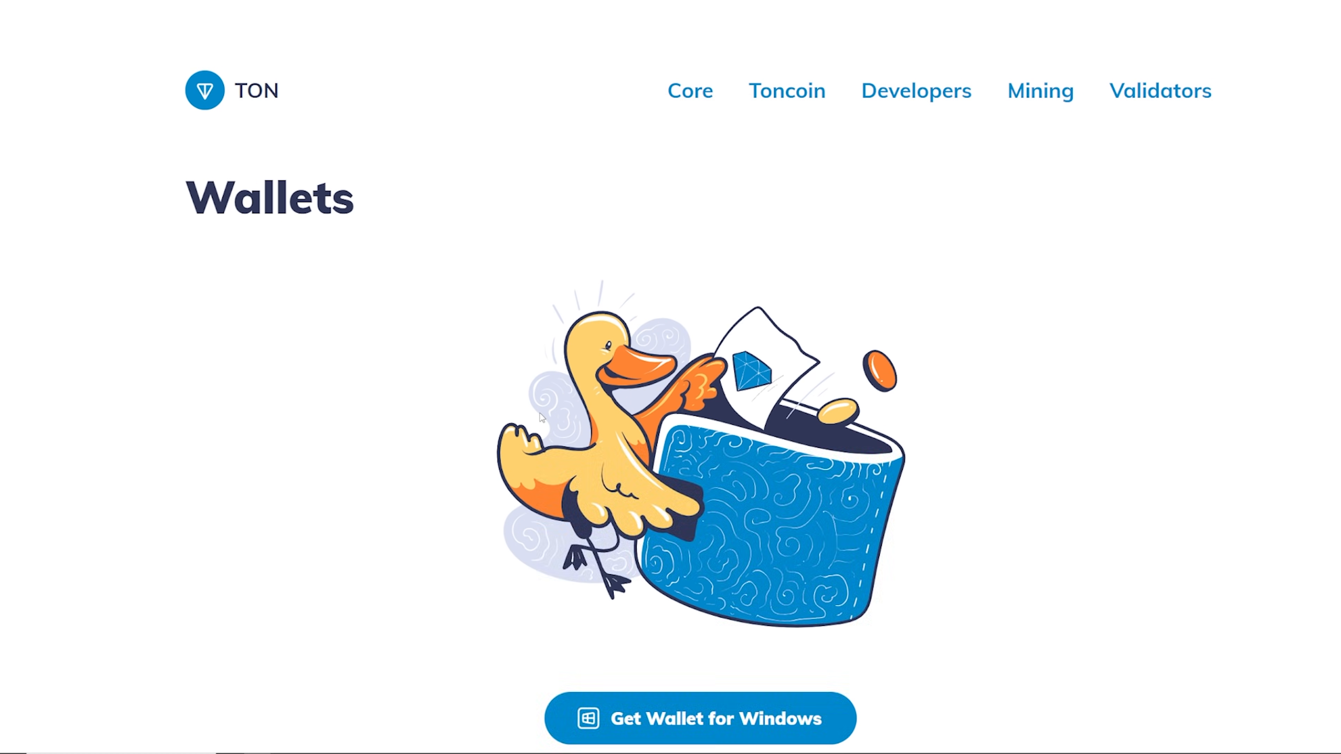
pyautogui.scroll(-3)
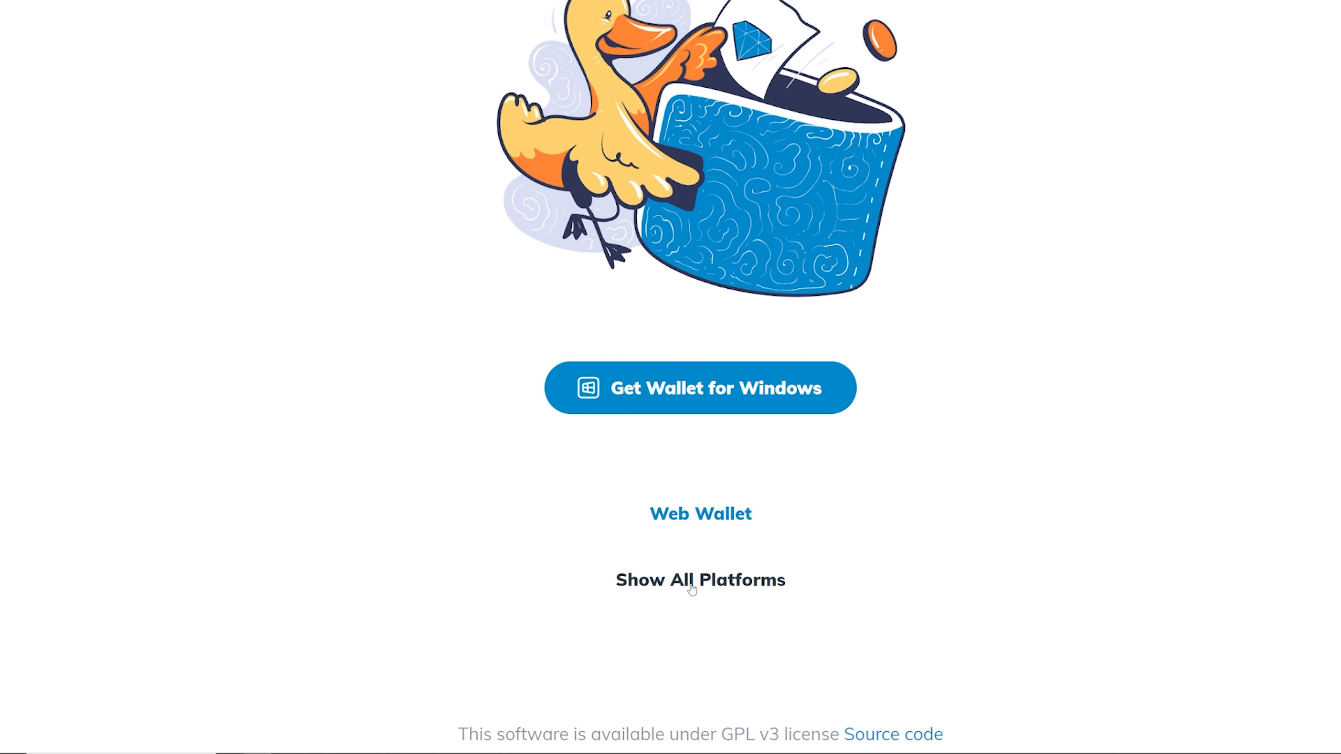
pyautogui.click(700, 579)
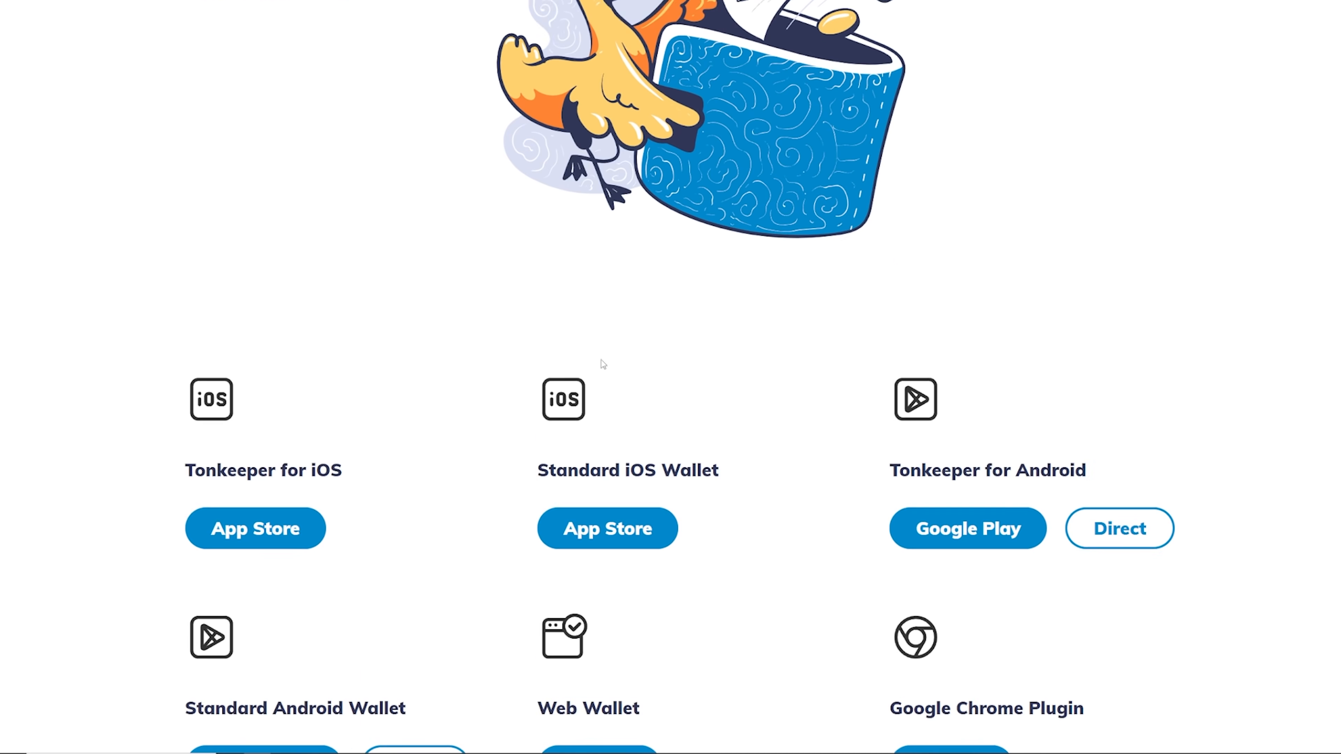
pyautogui.scroll(-3)
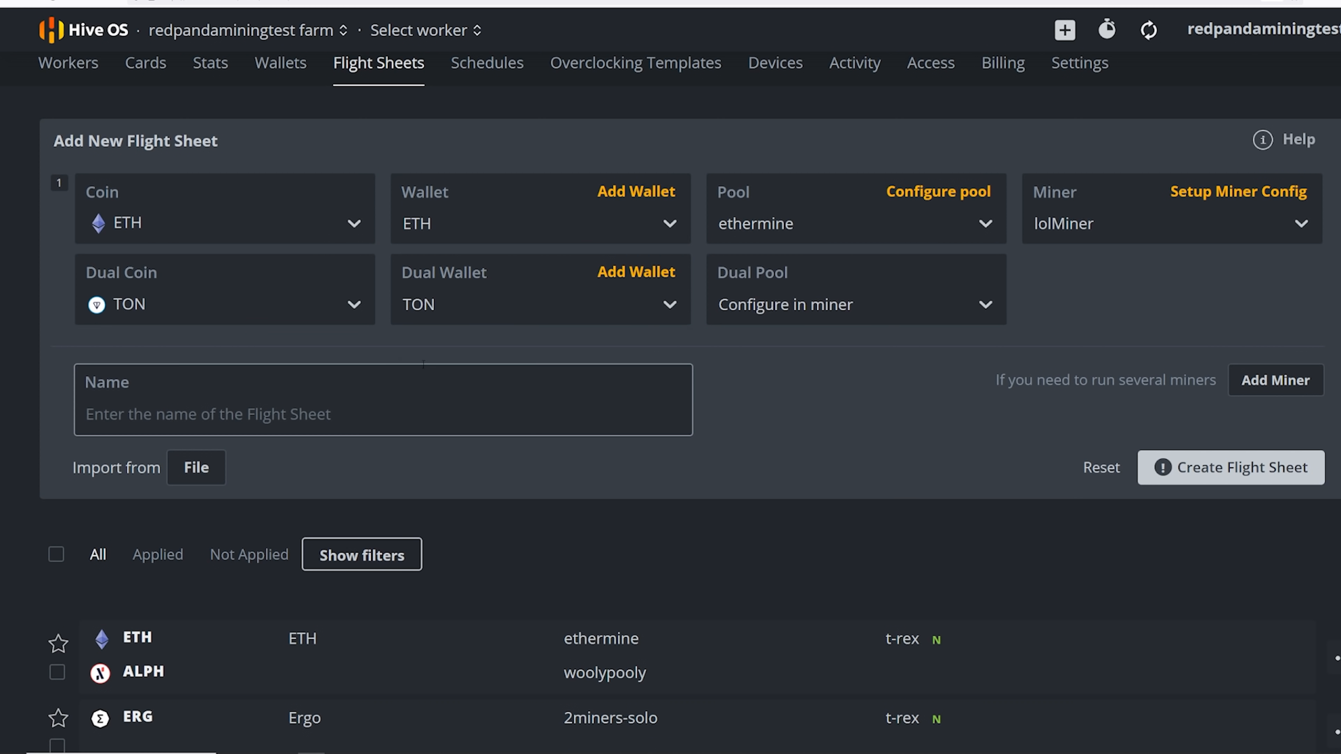
# Step: Set the dual pool to ton-pool with the next.ton-pool.com server and apply it
pyautogui.click(855, 305)
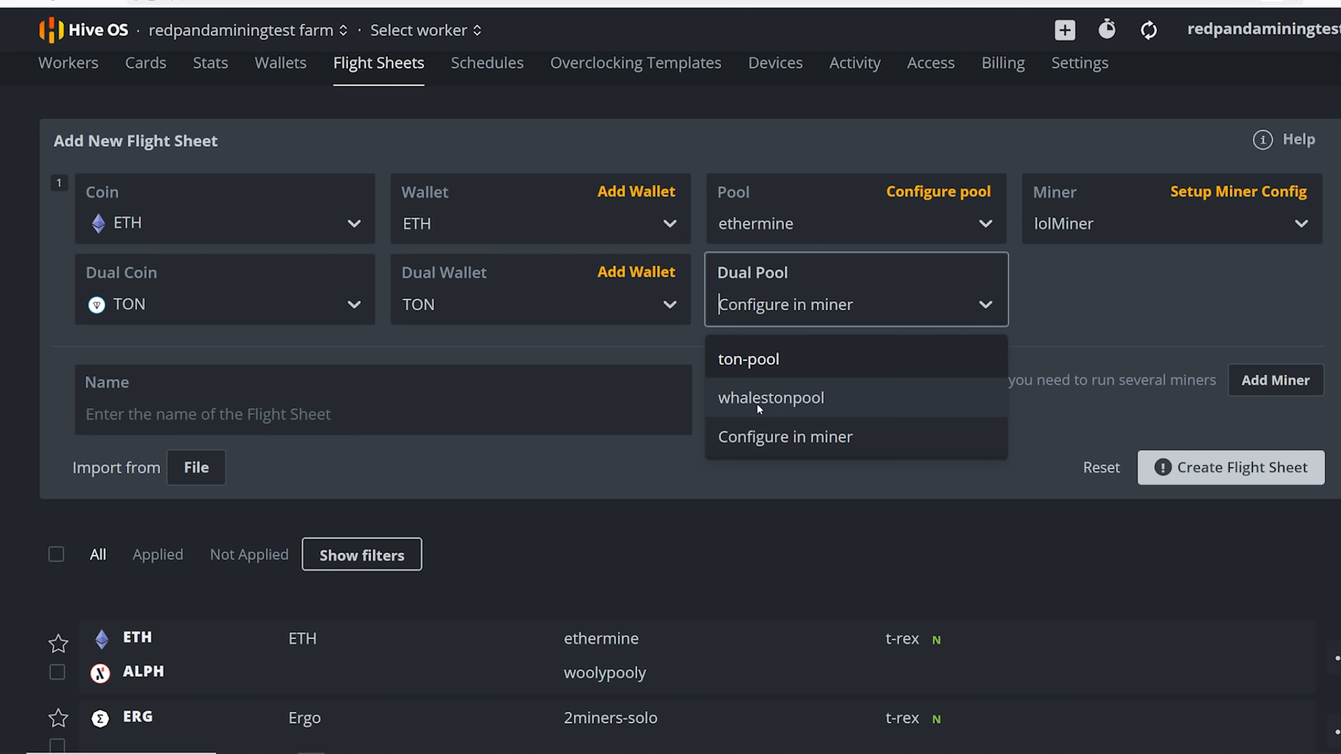
pyautogui.click(748, 358)
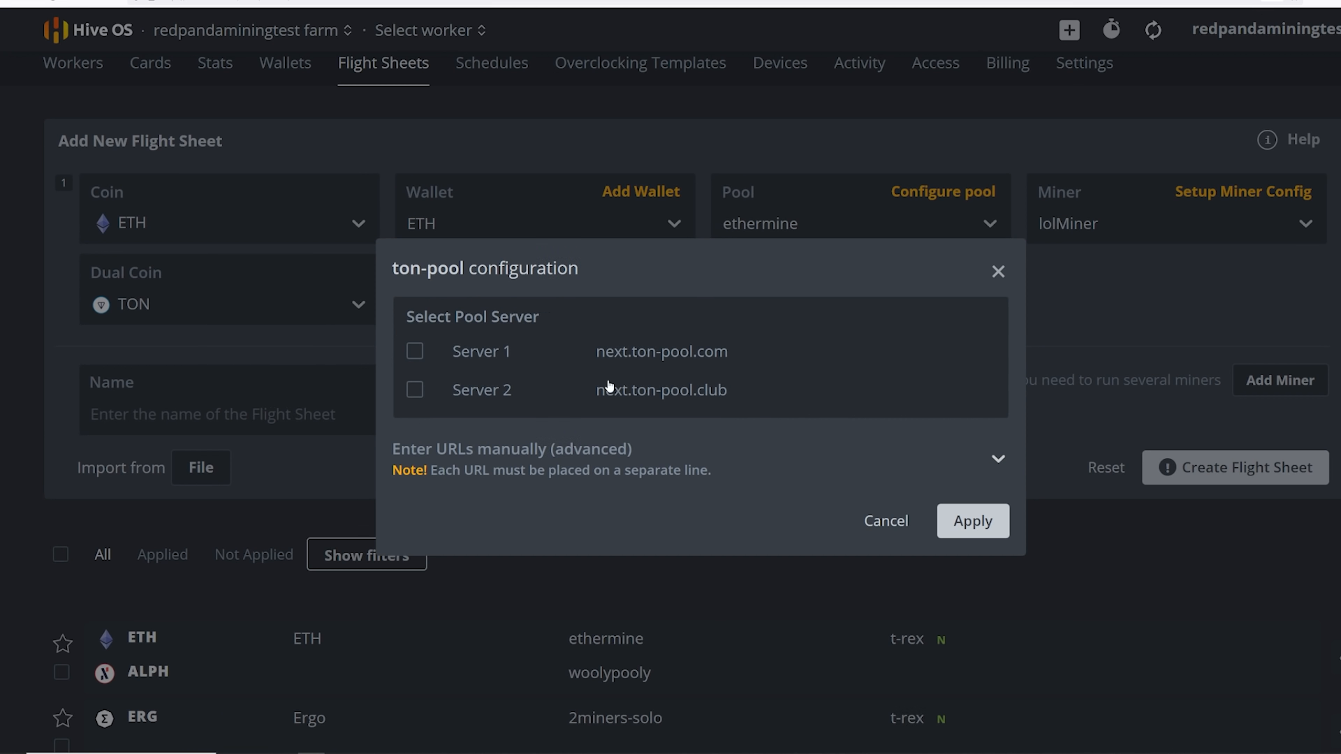
pyautogui.click(415, 350)
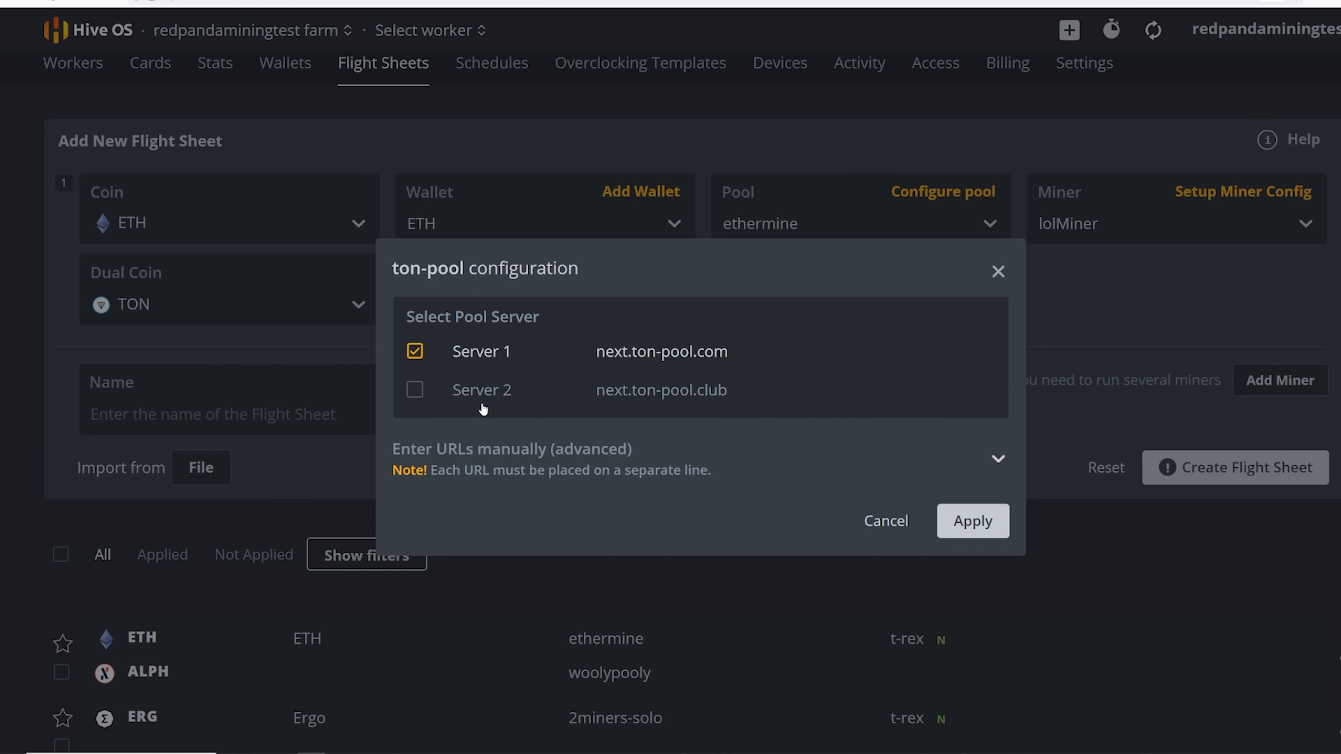
pyautogui.click(971, 521)
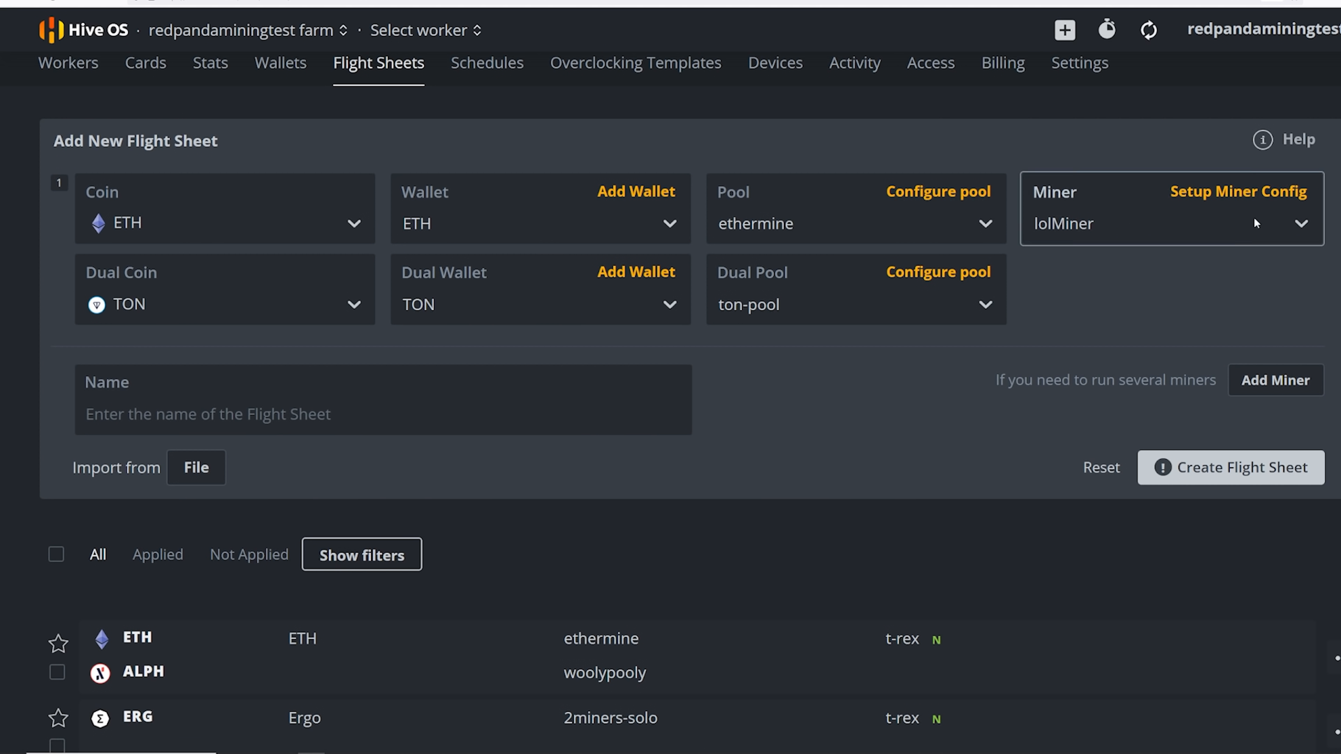
# Step: In lolMiner's configuration, set TONDUAL as the second hash algorithm and apply changes
pyautogui.click(1238, 192)
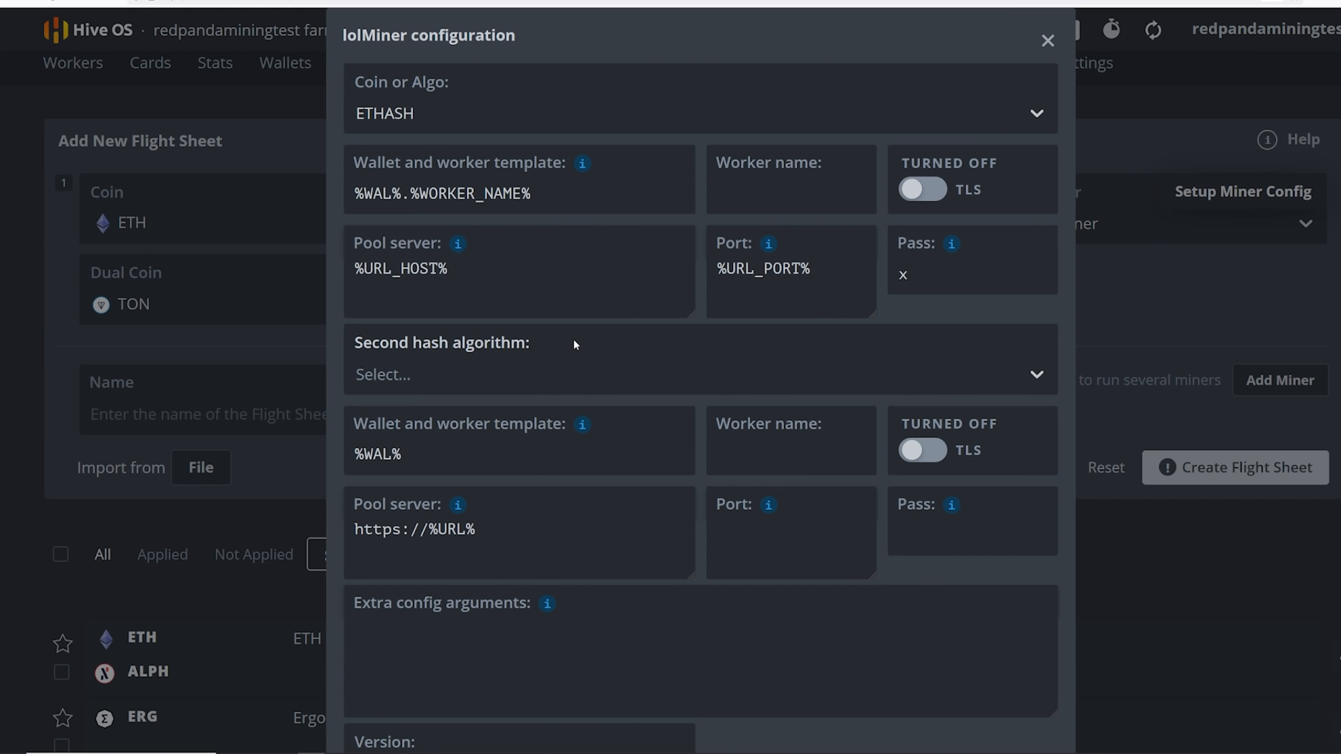
pyautogui.moveTo(426, 374)
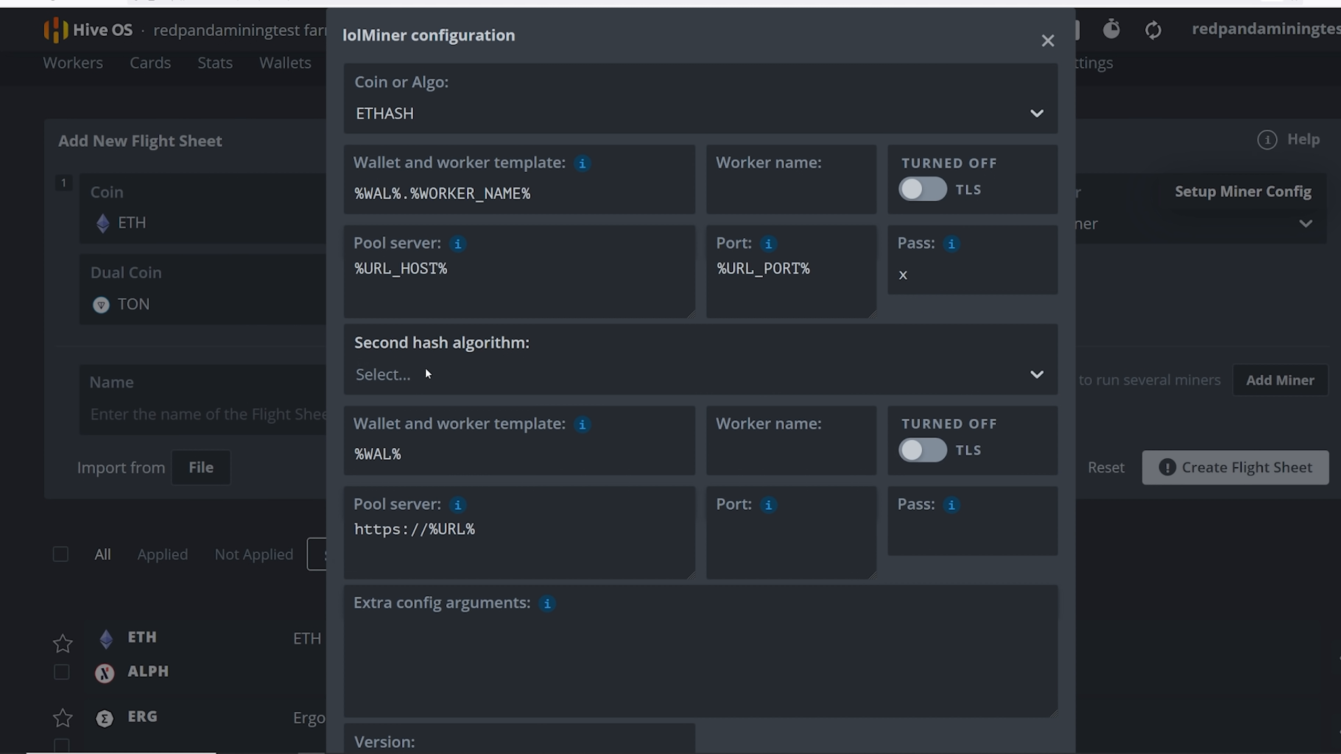
pyautogui.click(697, 375)
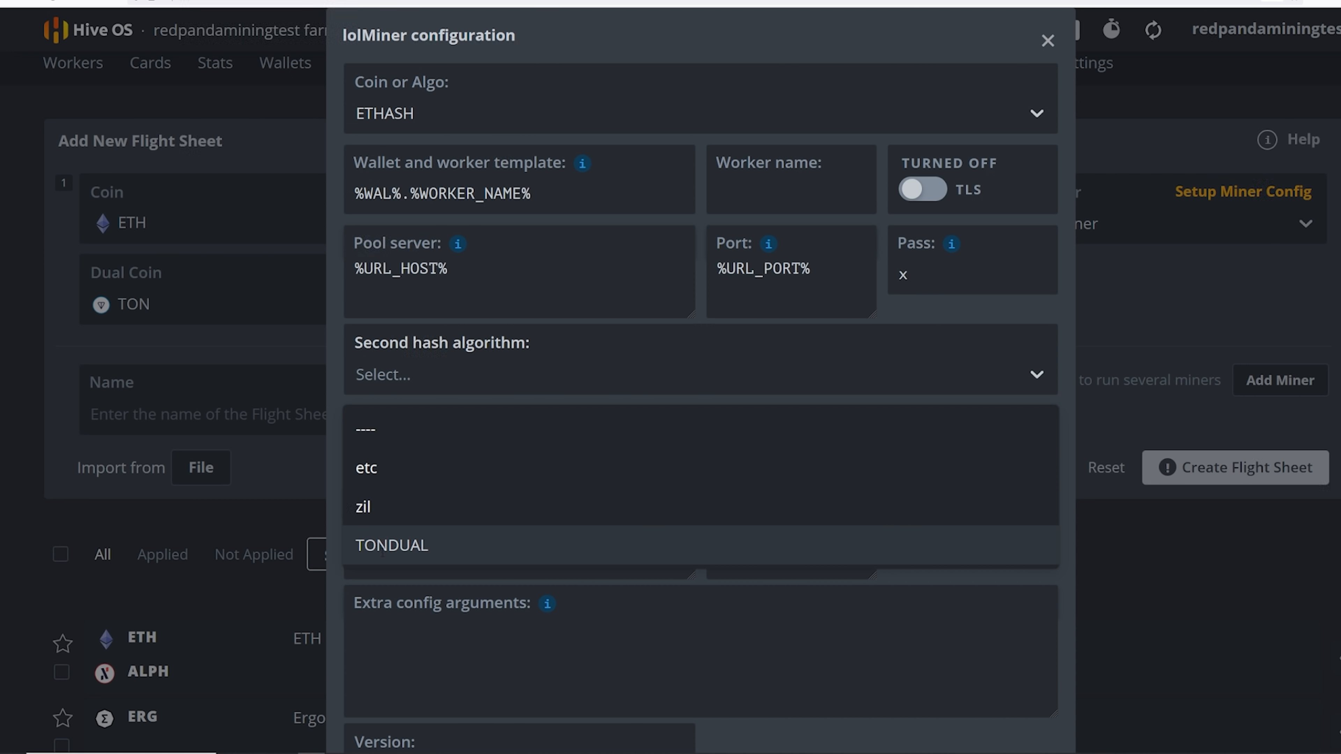
pyautogui.click(392, 545)
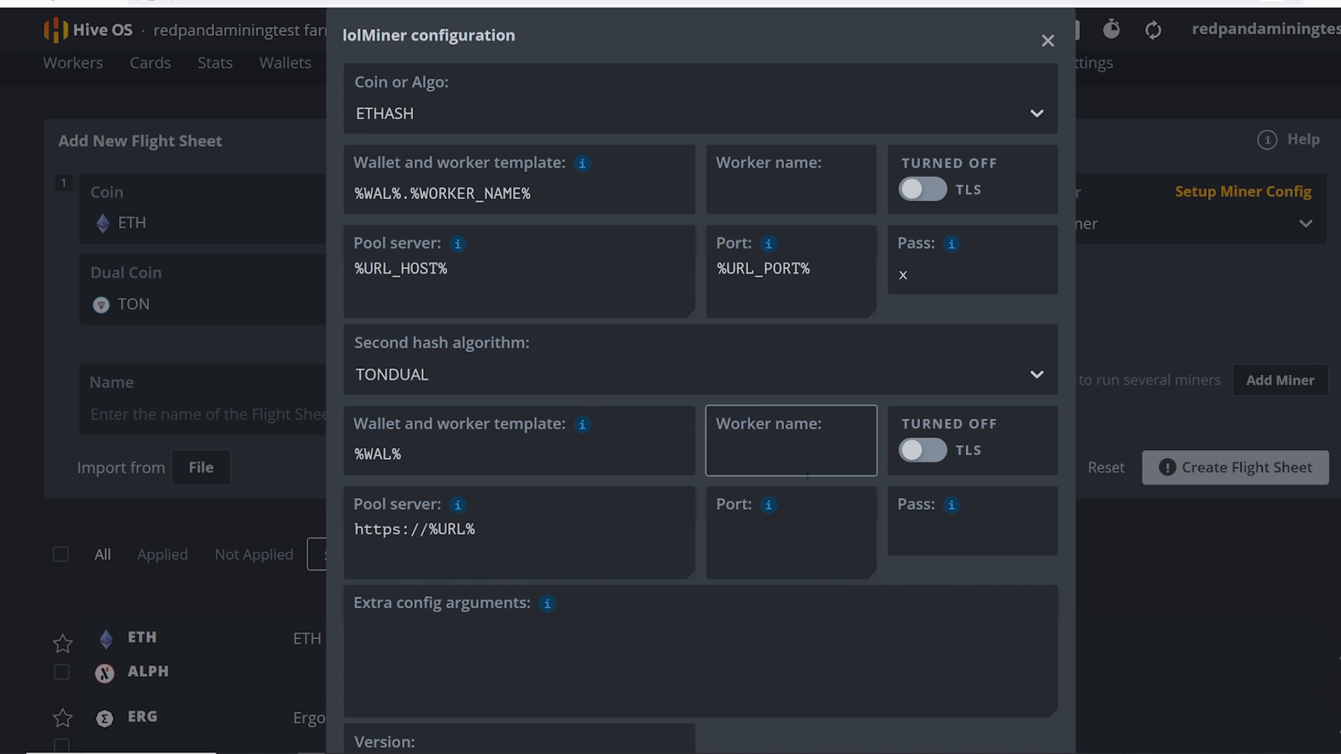
pyautogui.scroll(-3)
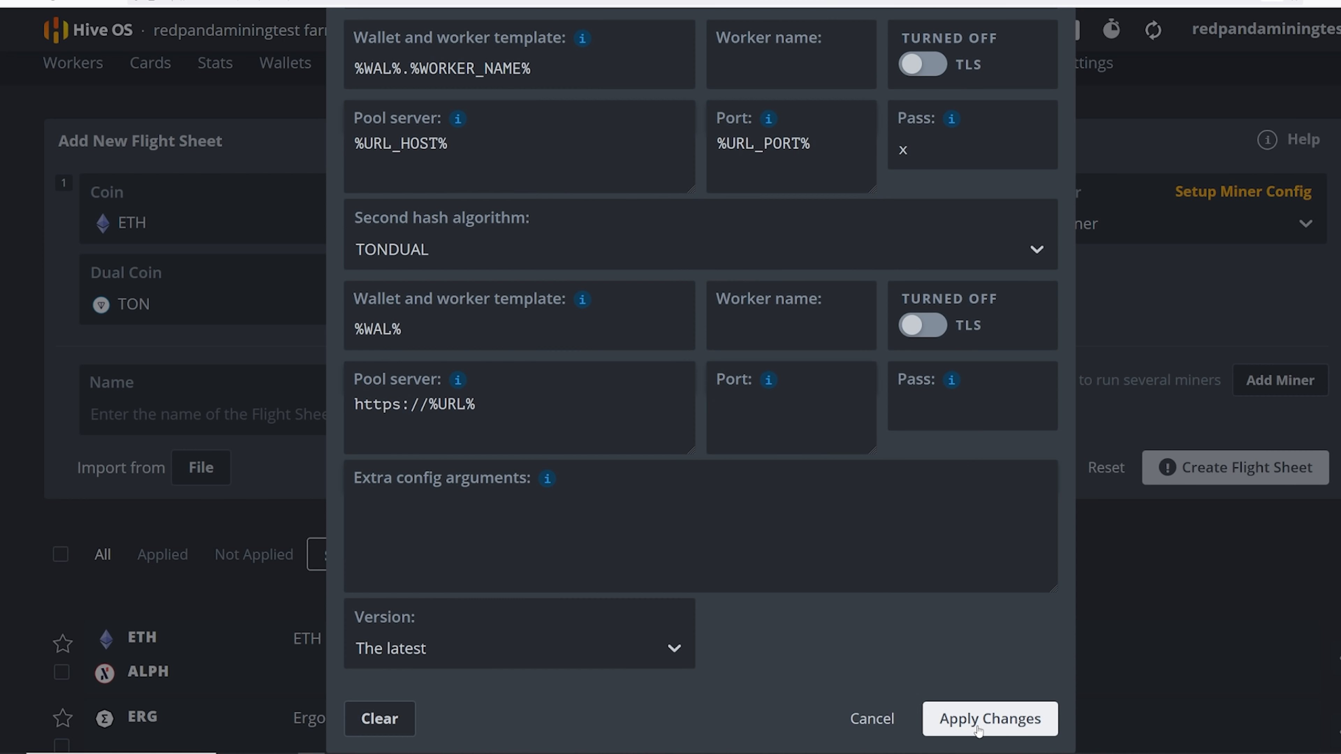
pyautogui.click(989, 718)
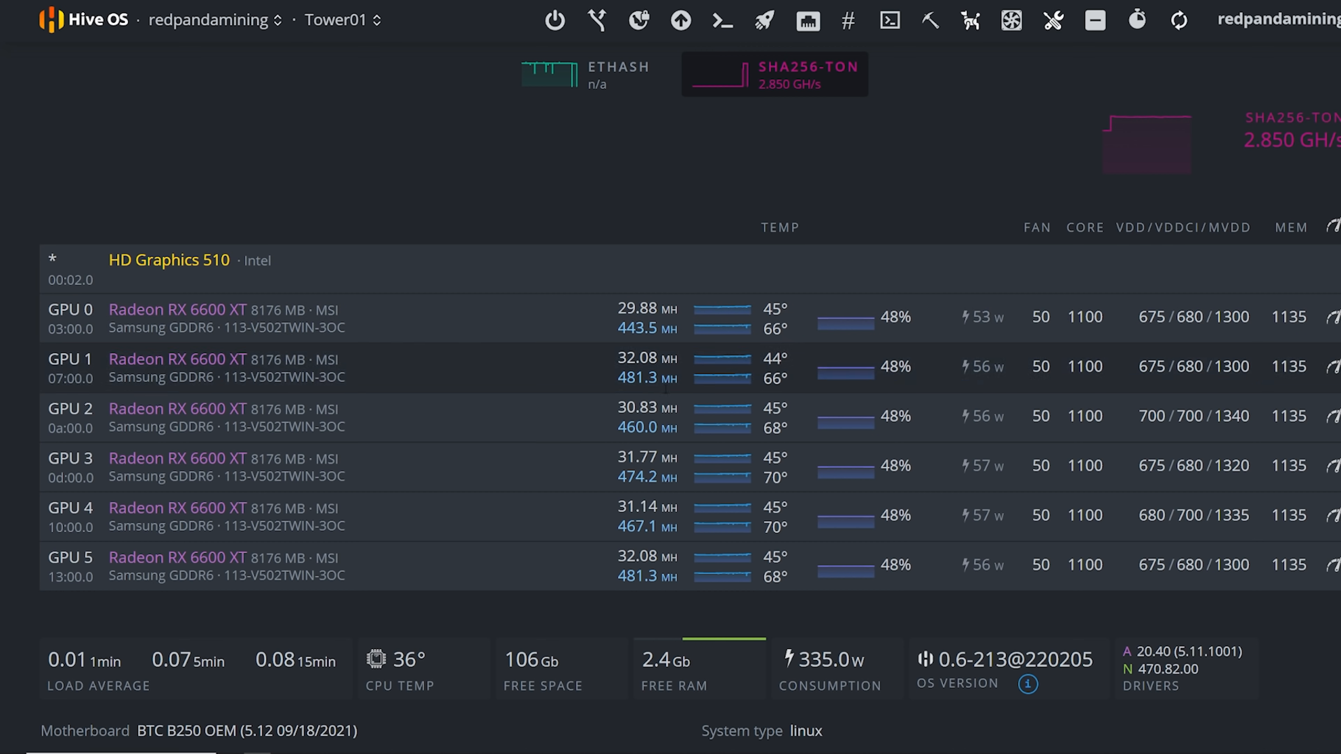
pyautogui.moveTo(887, 620)
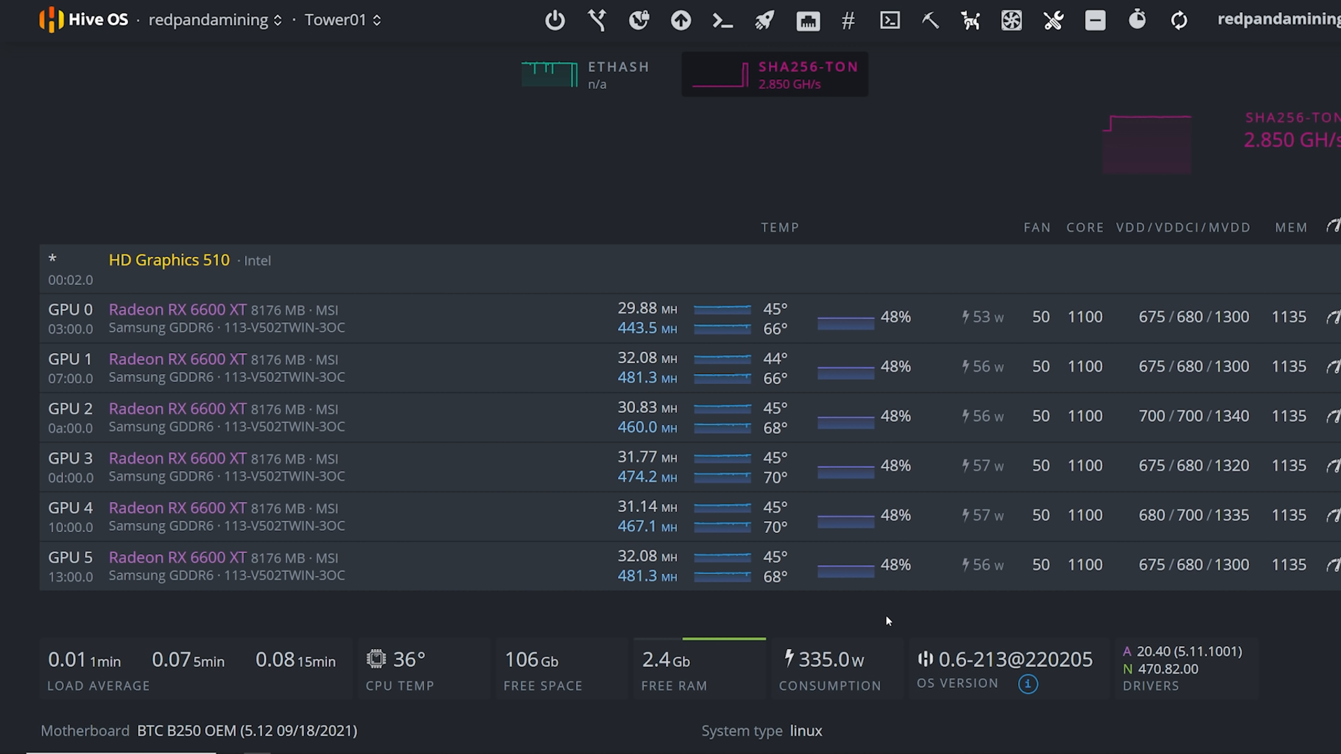
pyautogui.moveTo(846, 622)
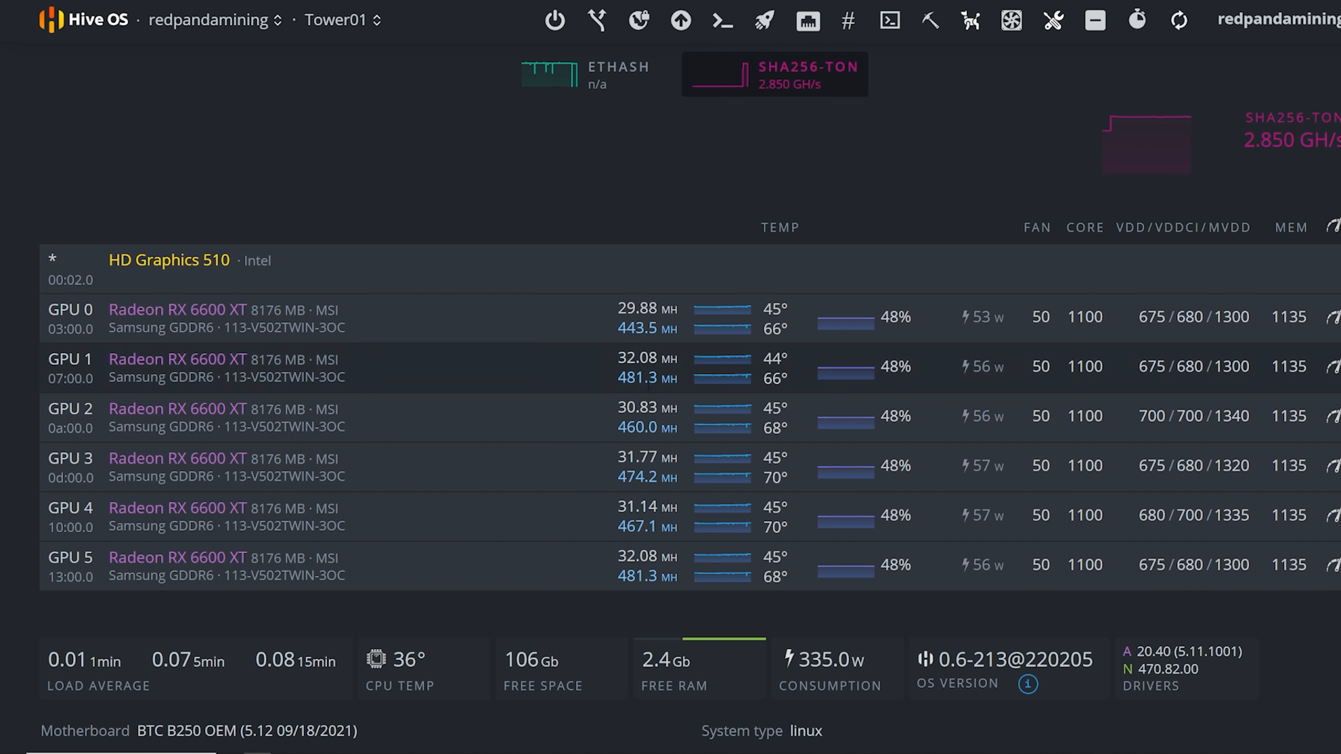
# Step: Open the Tower01 worker page from the Workers list, then switch to Tower04
pyautogui.doubleClick(639, 328)
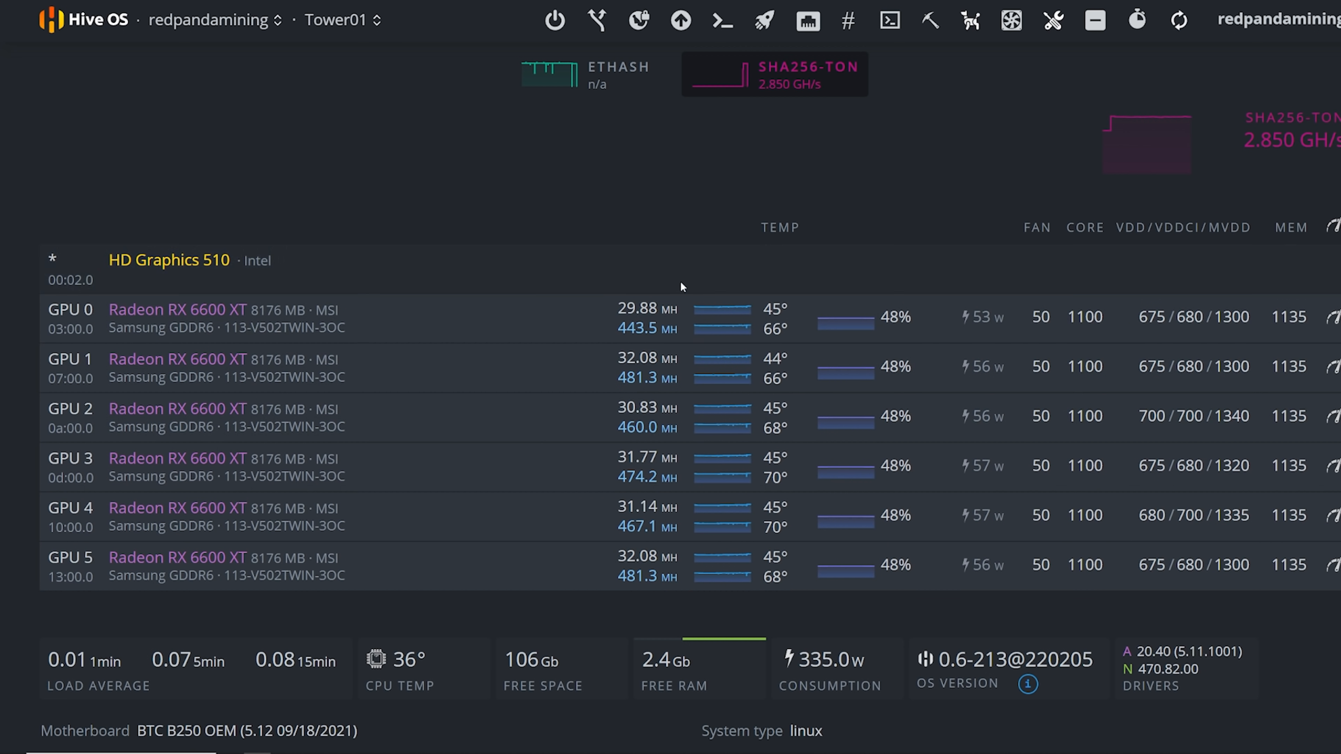
pyautogui.click(375, 20)
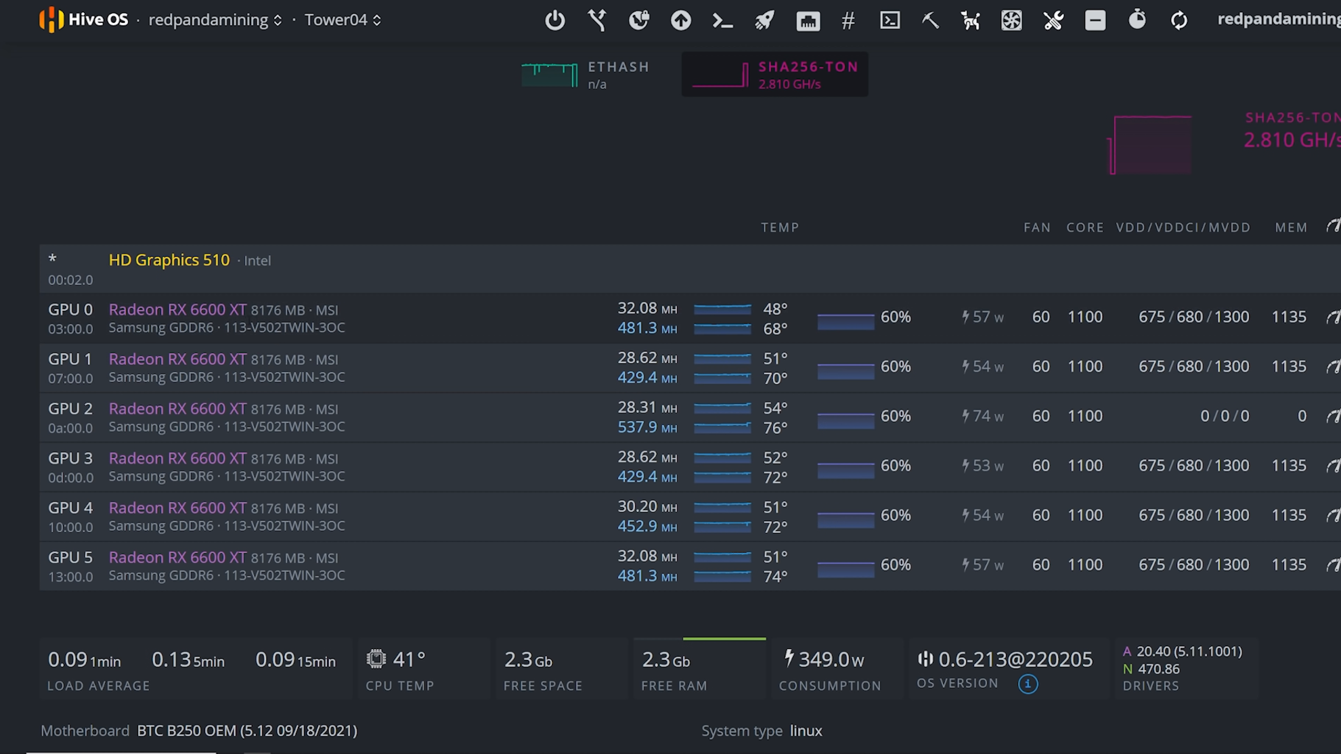
pyautogui.moveTo(561, 334)
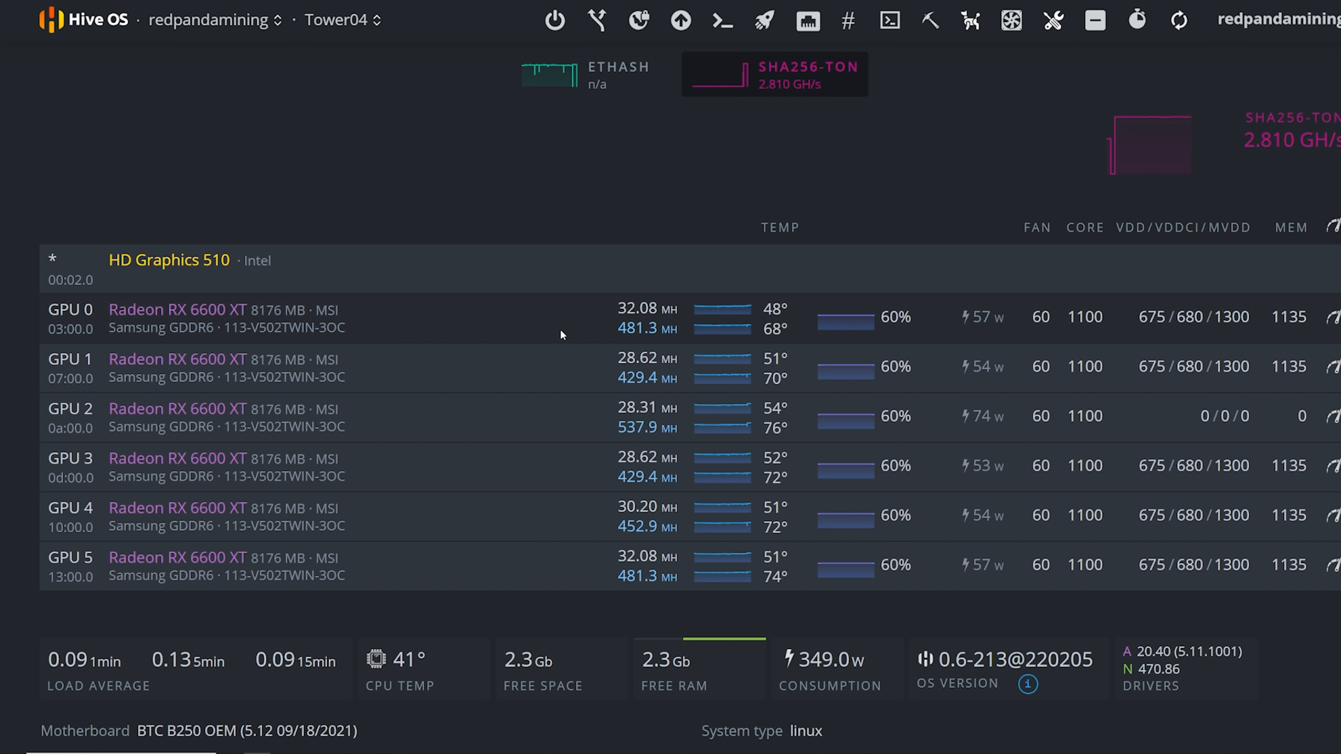
pyautogui.moveTo(514, 287)
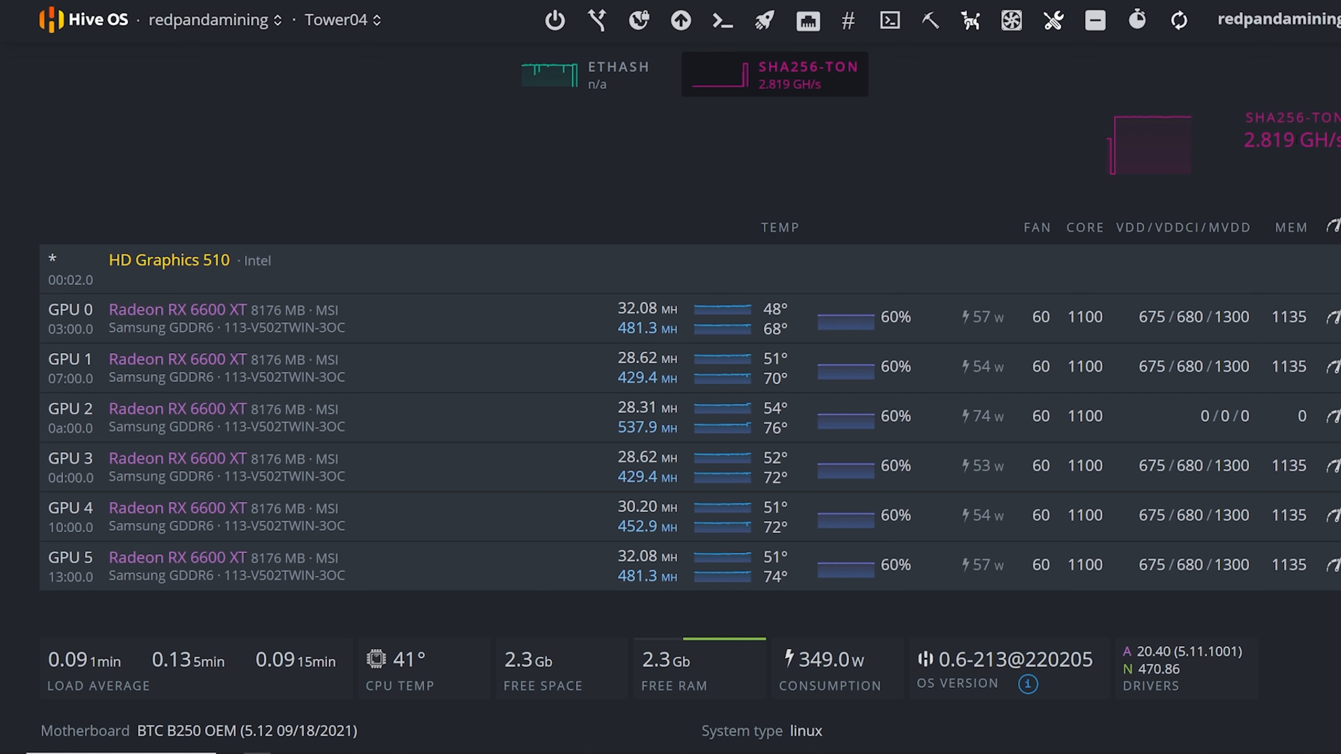
pyautogui.moveTo(1012, 20)
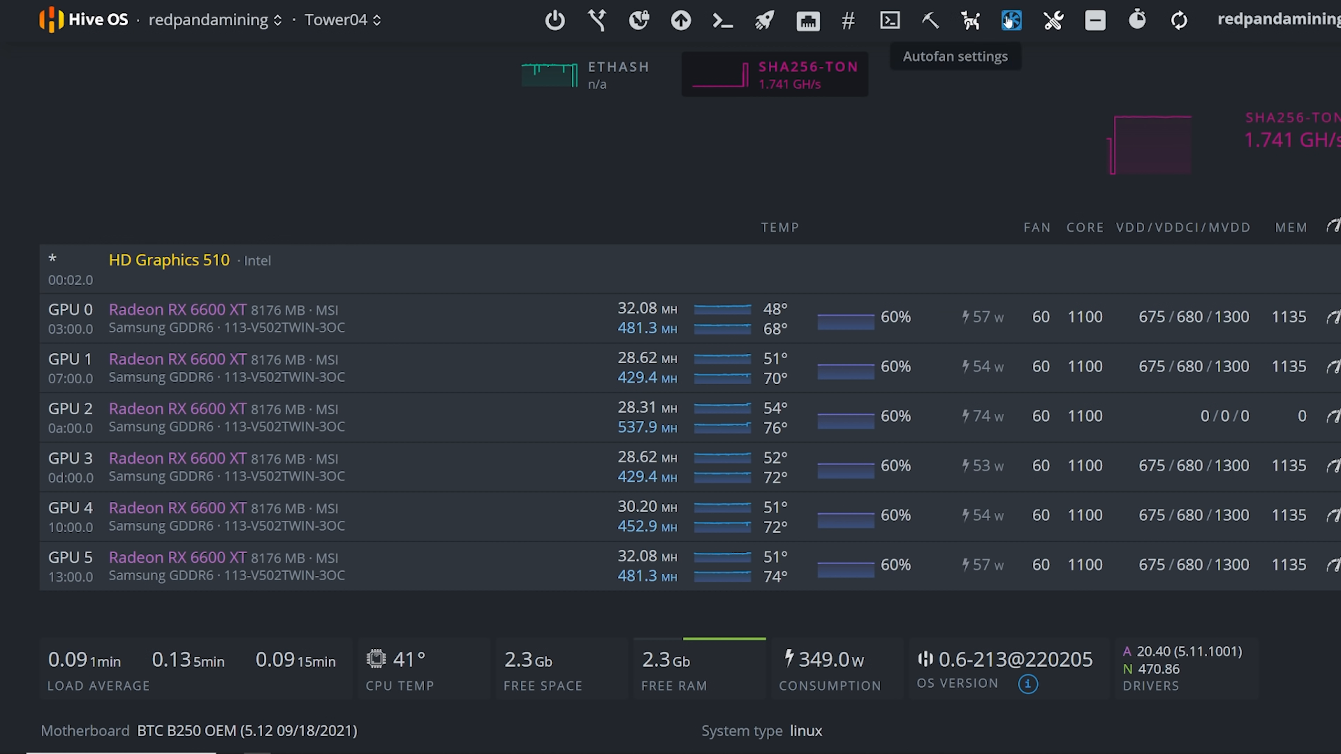
pyautogui.moveTo(431, 295)
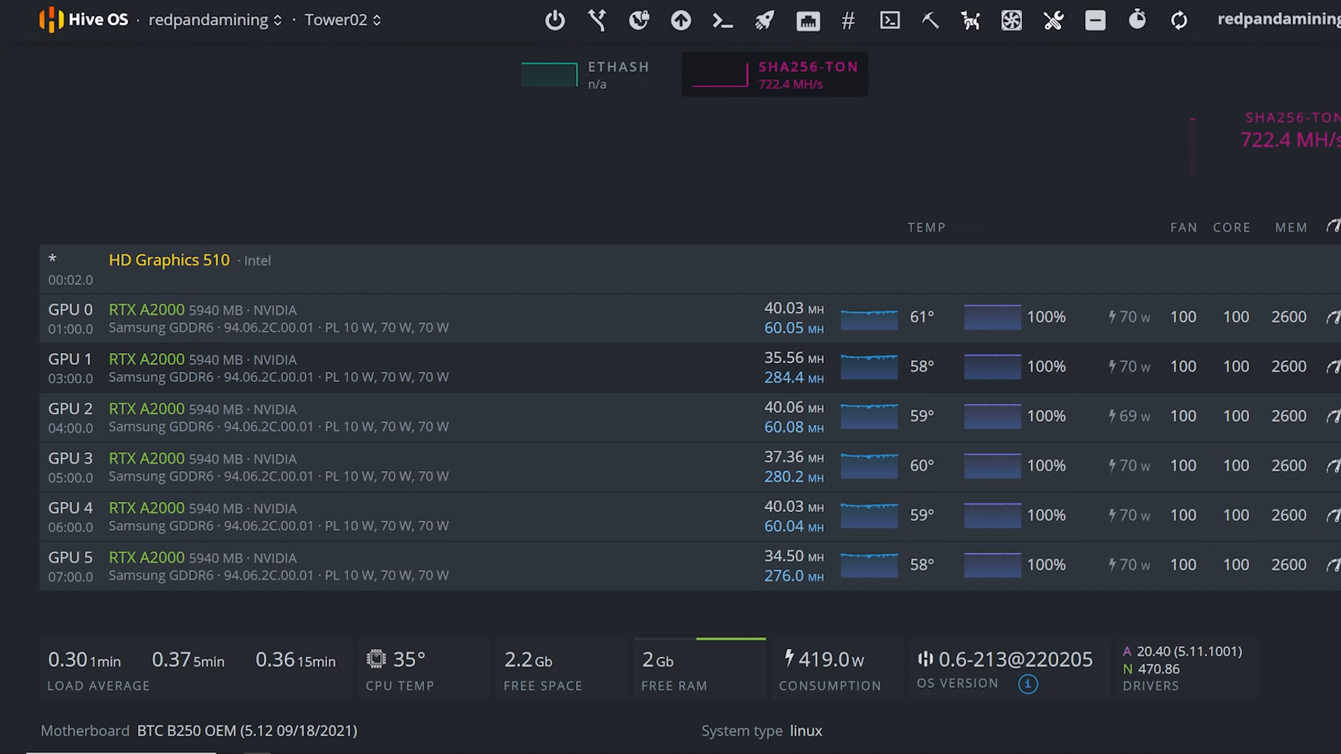
pyautogui.moveTo(1291, 344)
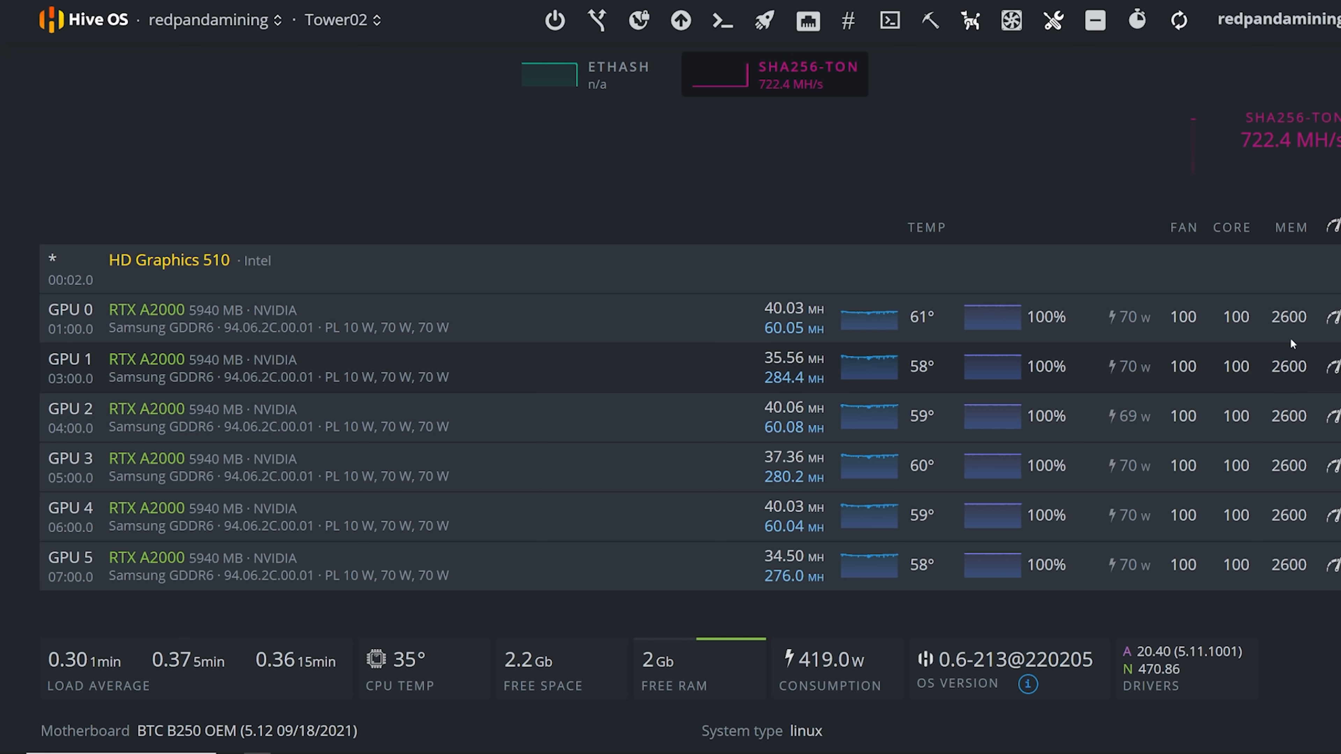
pyautogui.moveTo(1238, 350)
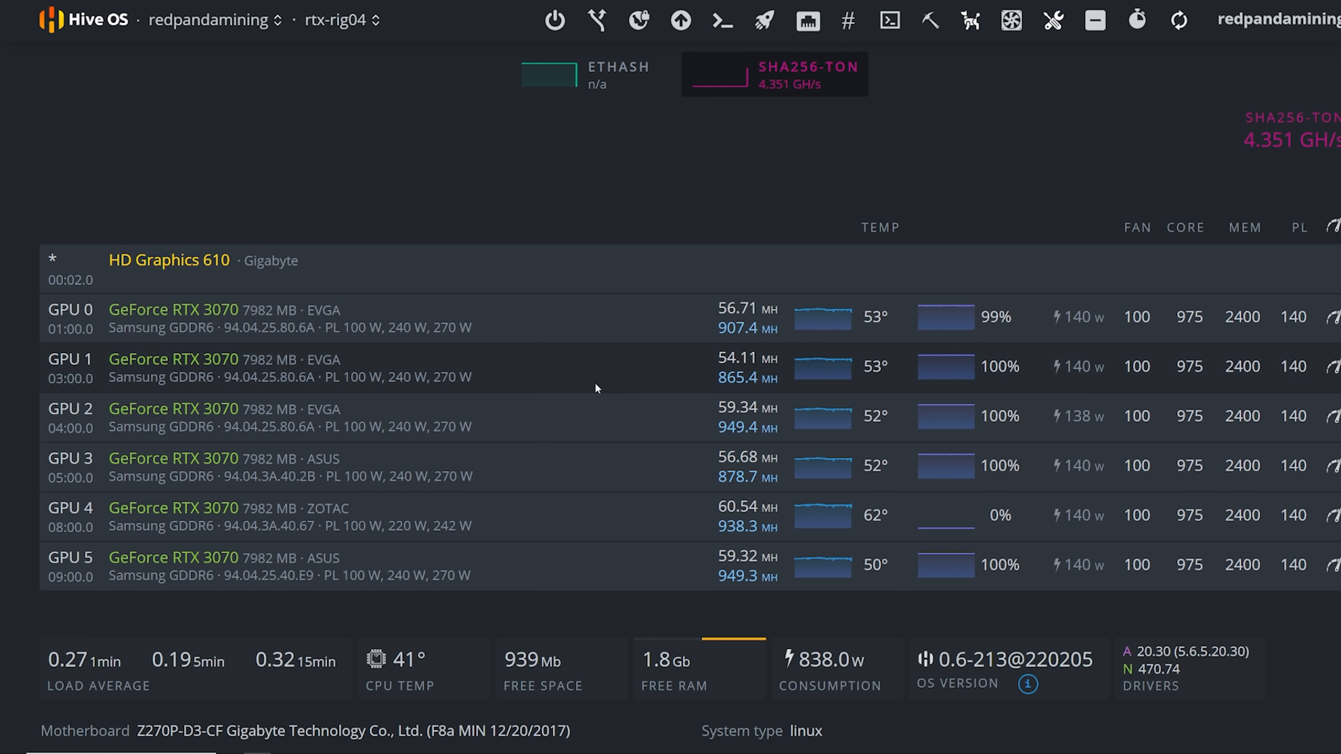
pyautogui.moveTo(904, 511)
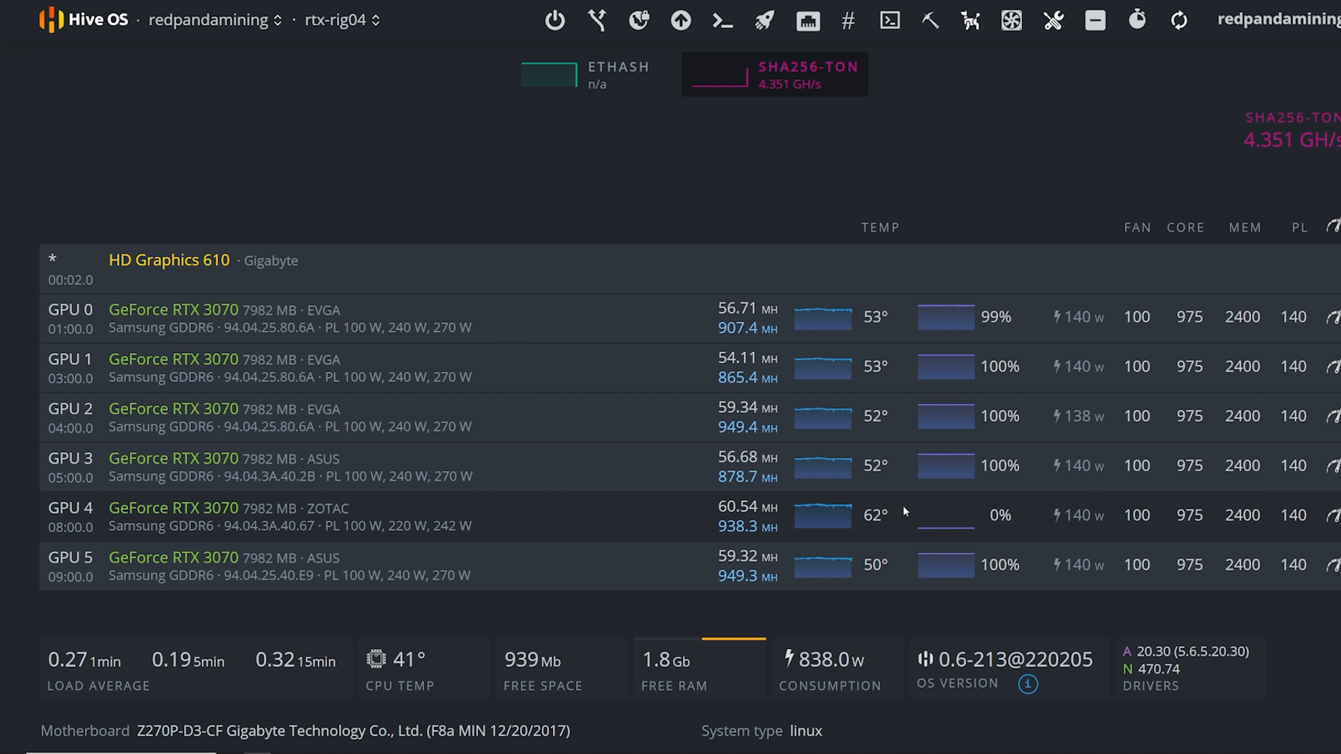
# Step: Switch via the header rig dropdown to Tower02, checking Tower03 along the way
pyautogui.click(340, 19)
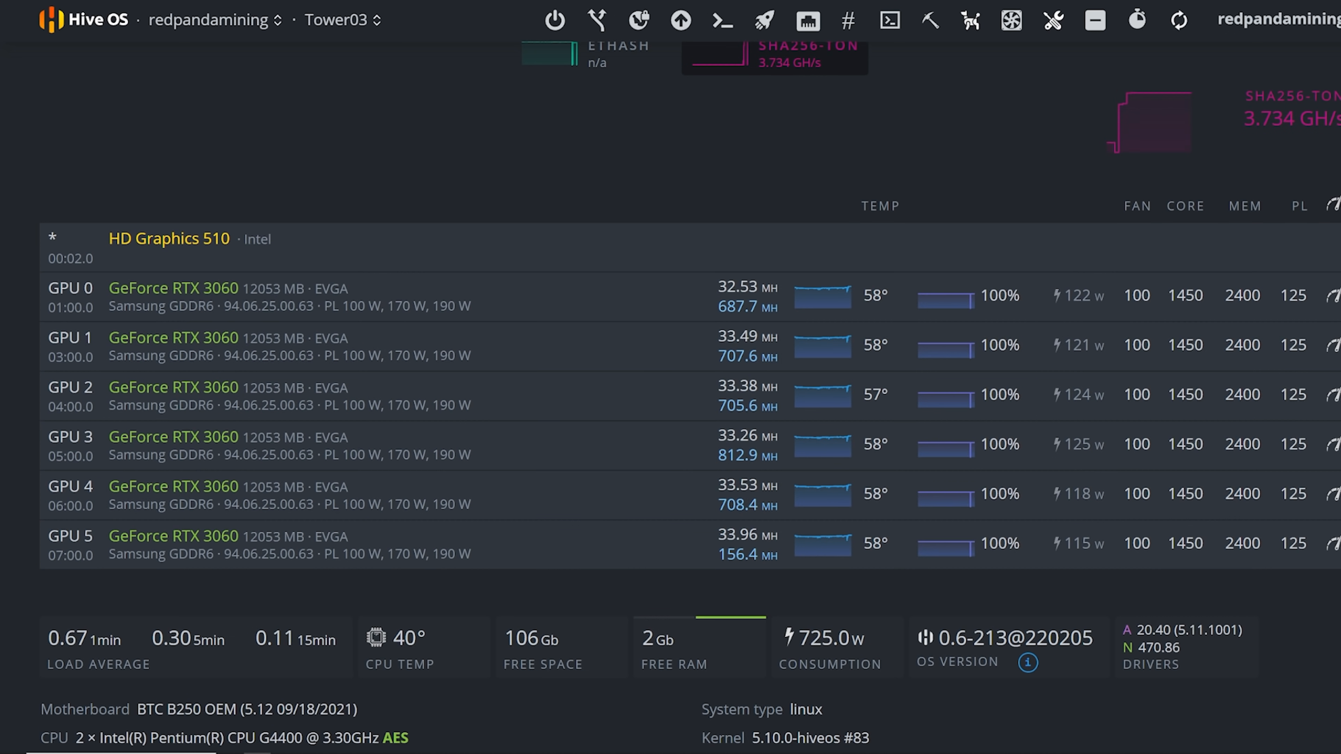
pyautogui.moveTo(779, 266)
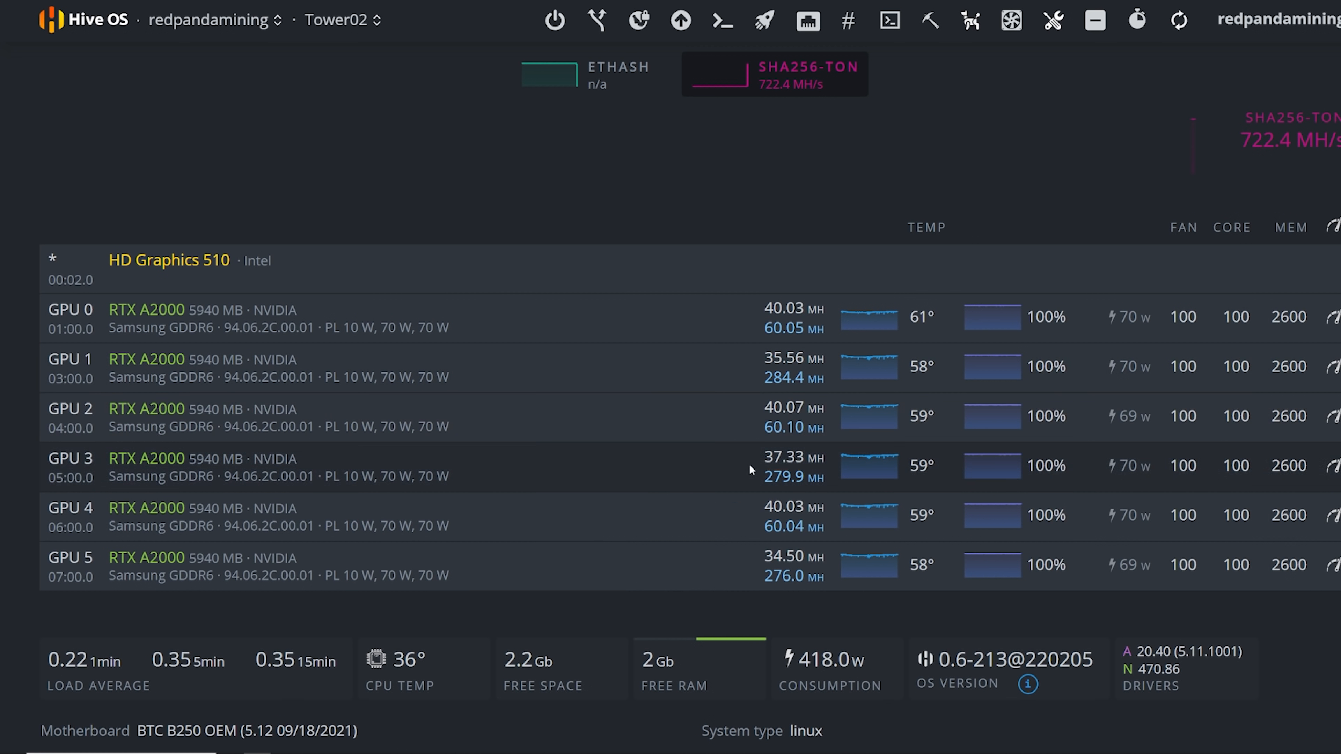
pyautogui.moveTo(911, 448)
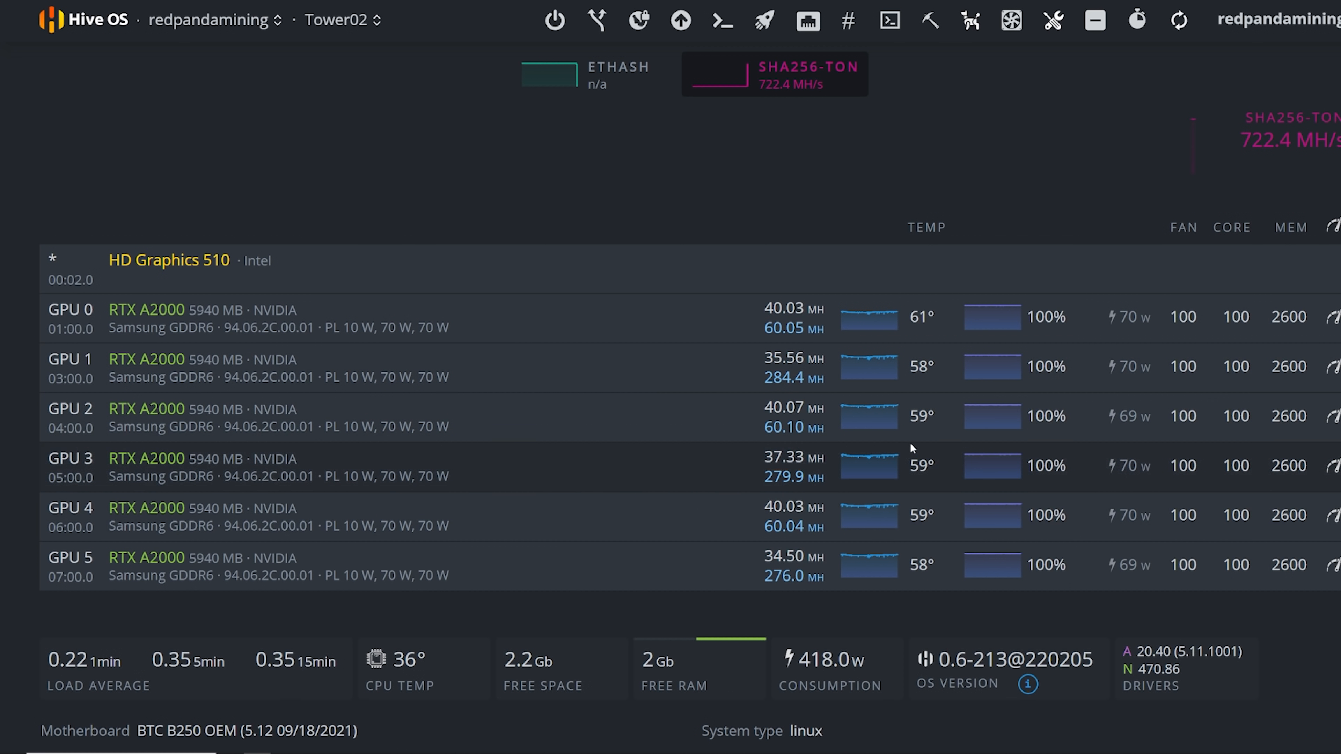
pyautogui.moveTo(763, 488)
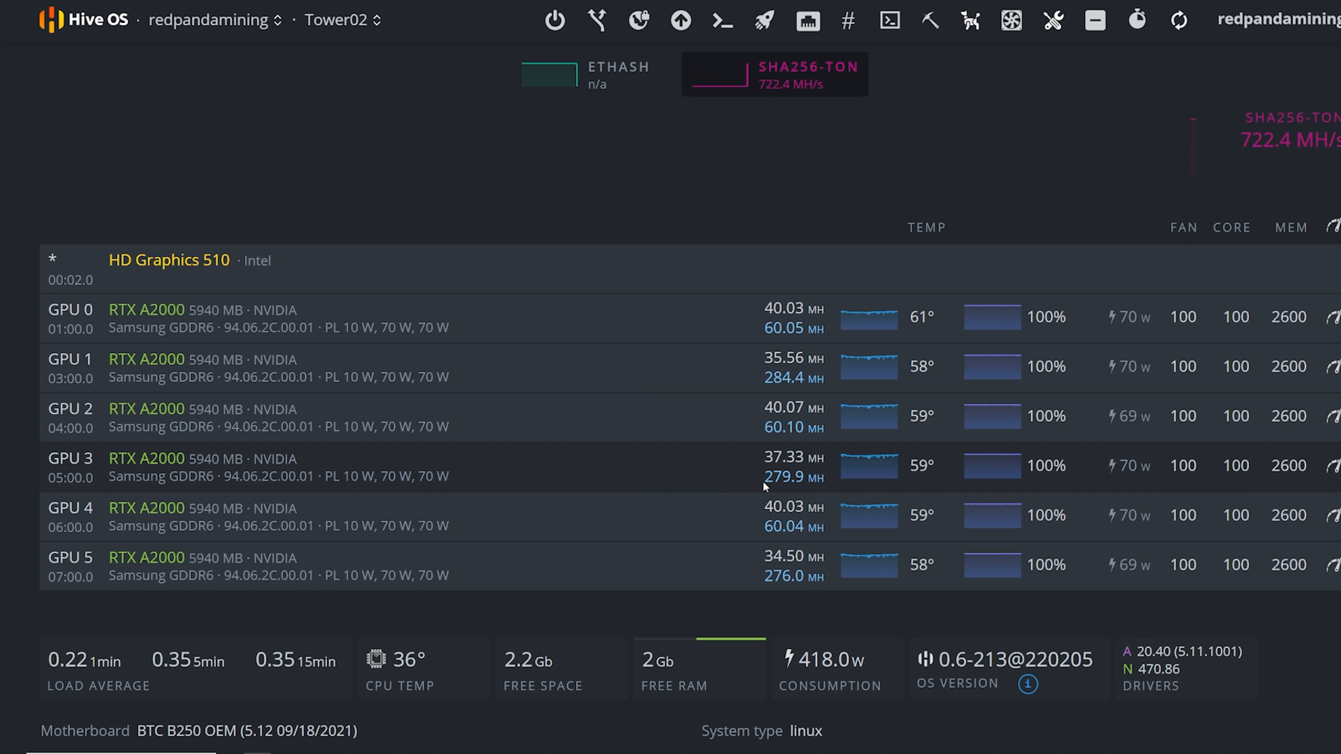
pyautogui.doubleClick(787, 428)
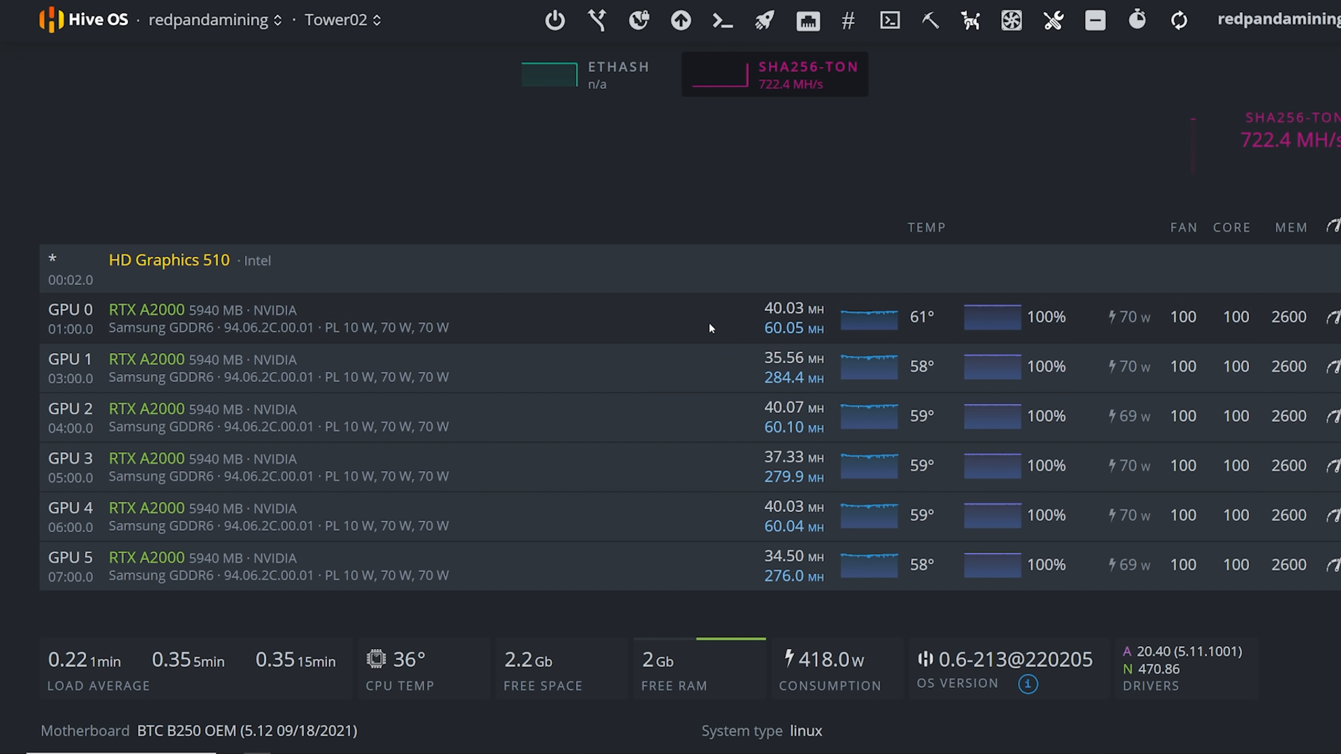
pyautogui.moveTo(747, 532)
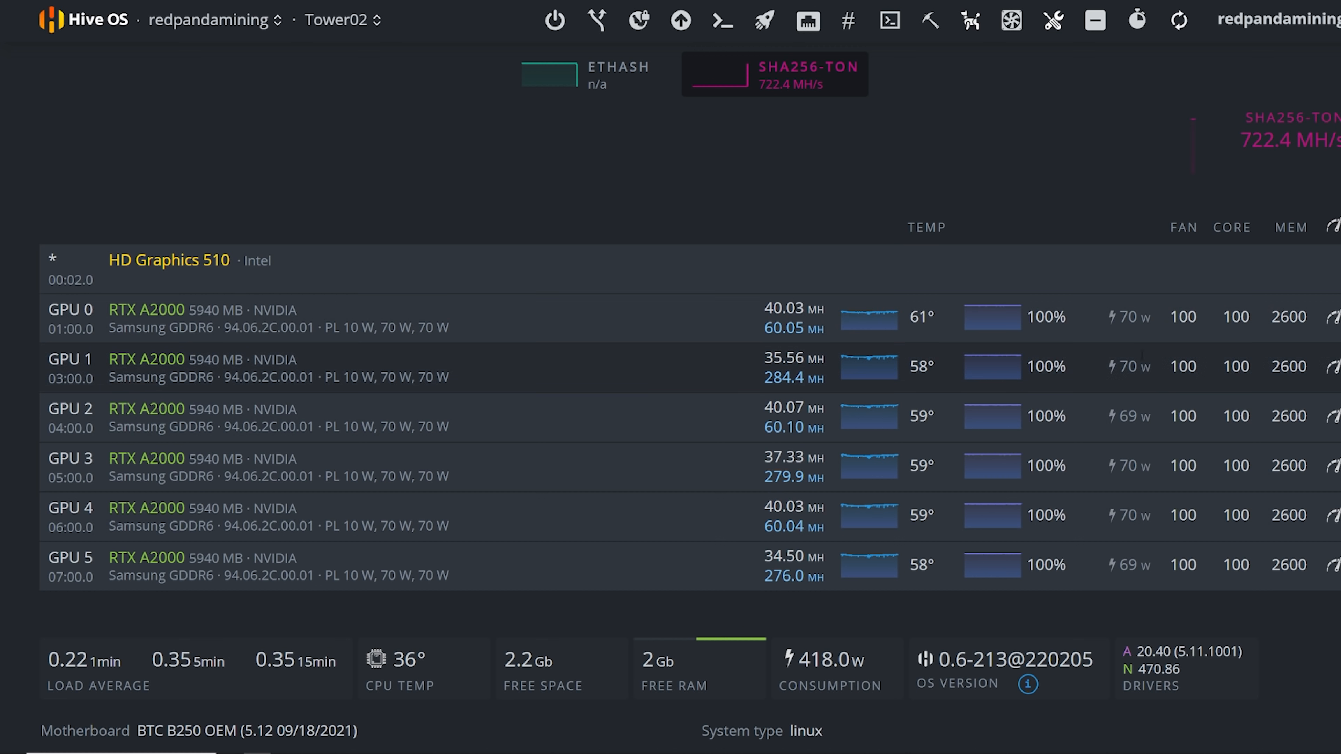
pyautogui.moveTo(593, 378)
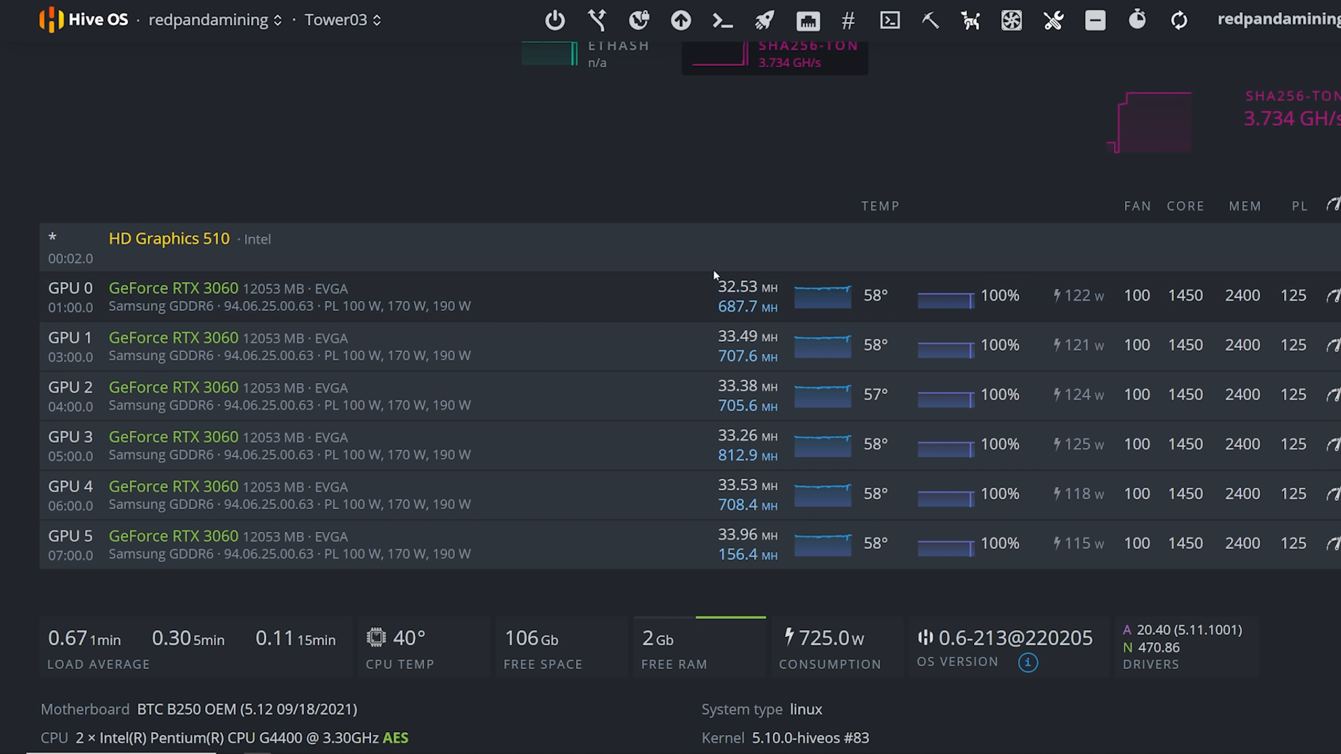
pyautogui.moveTo(714, 275)
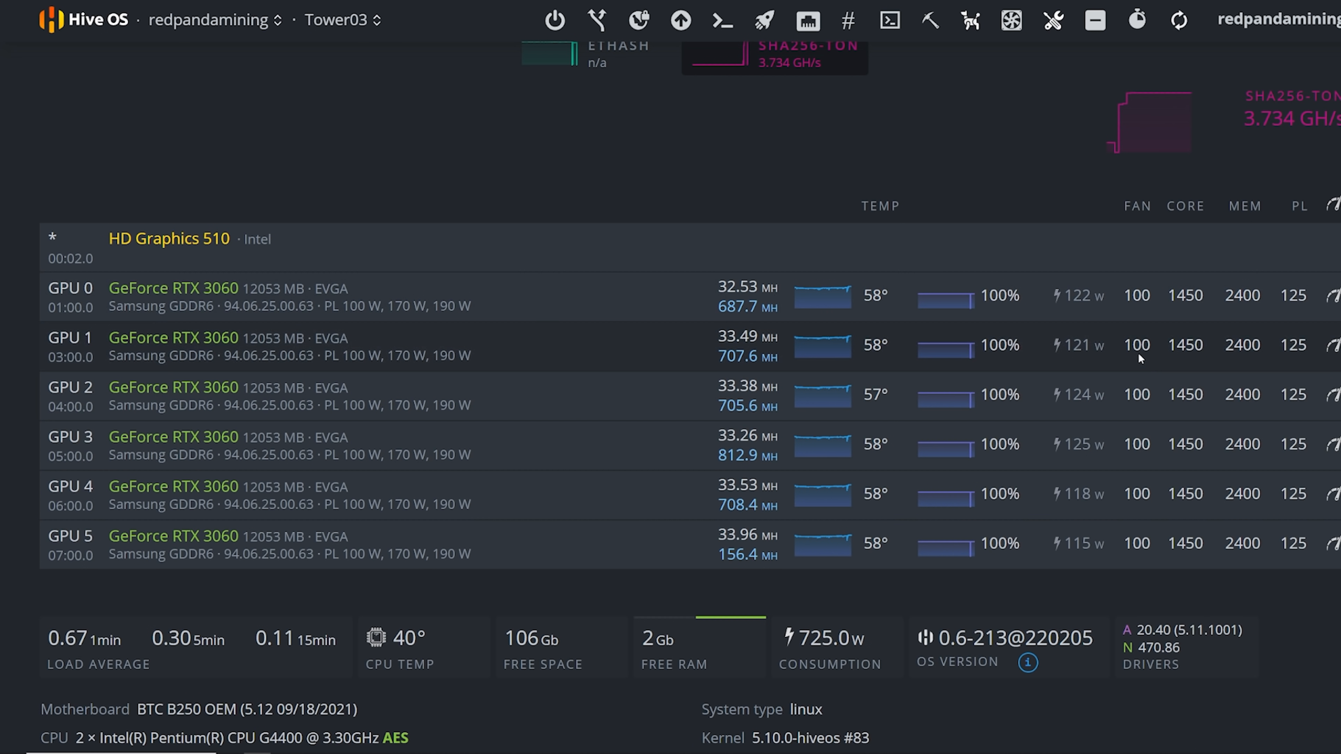
pyautogui.moveTo(910, 354)
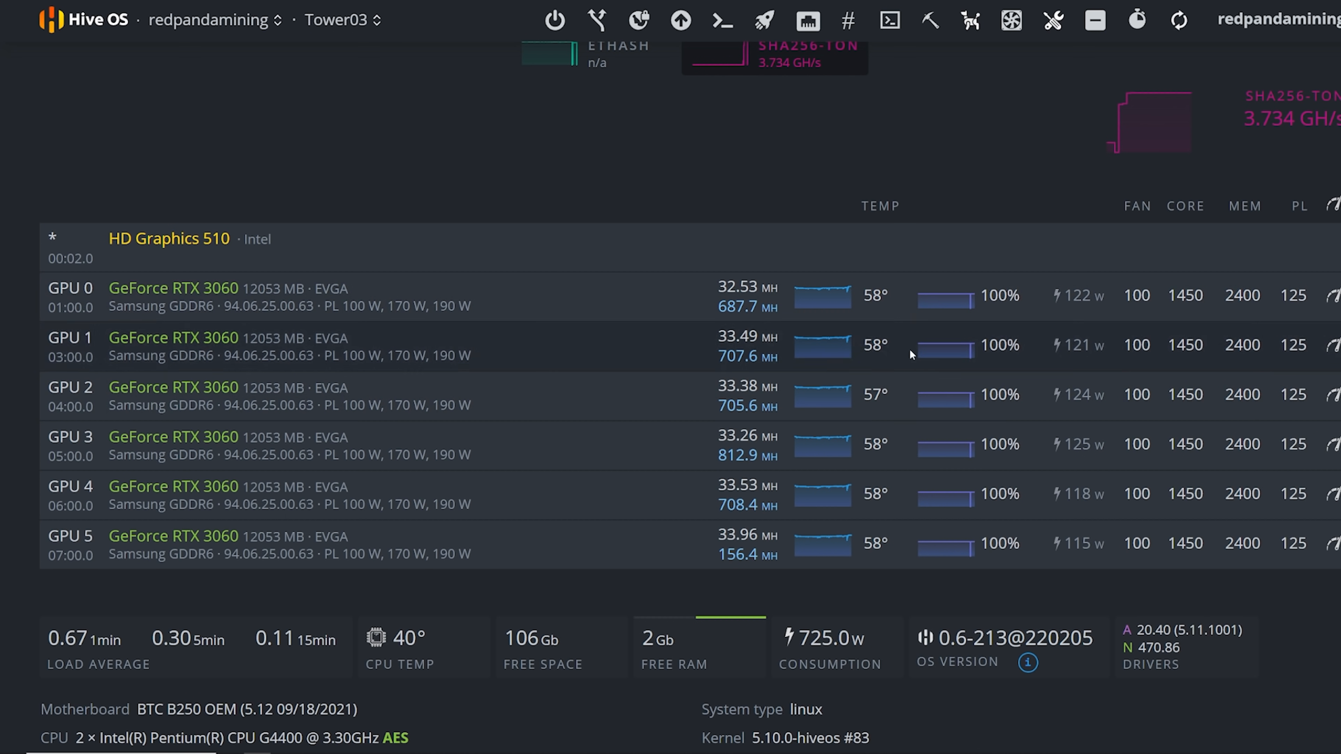
pyautogui.moveTo(731, 242)
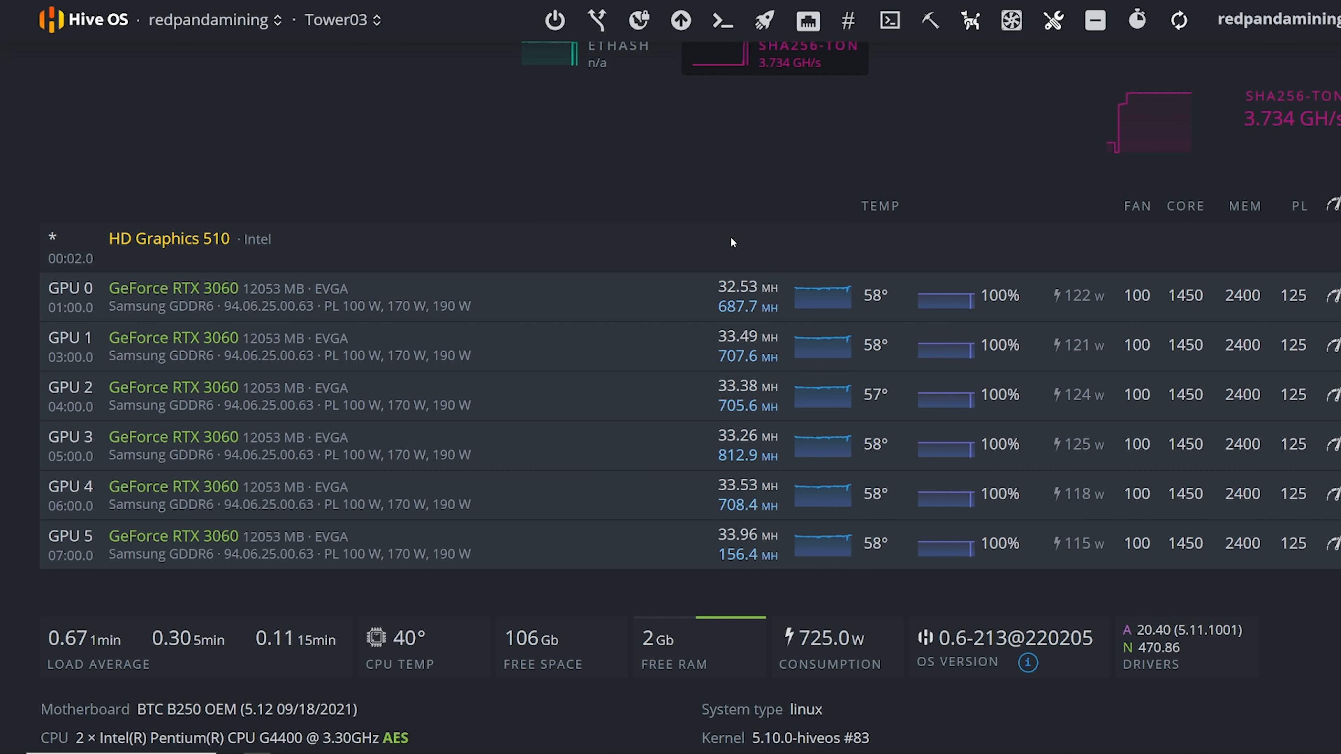
pyautogui.moveTo(552, 434)
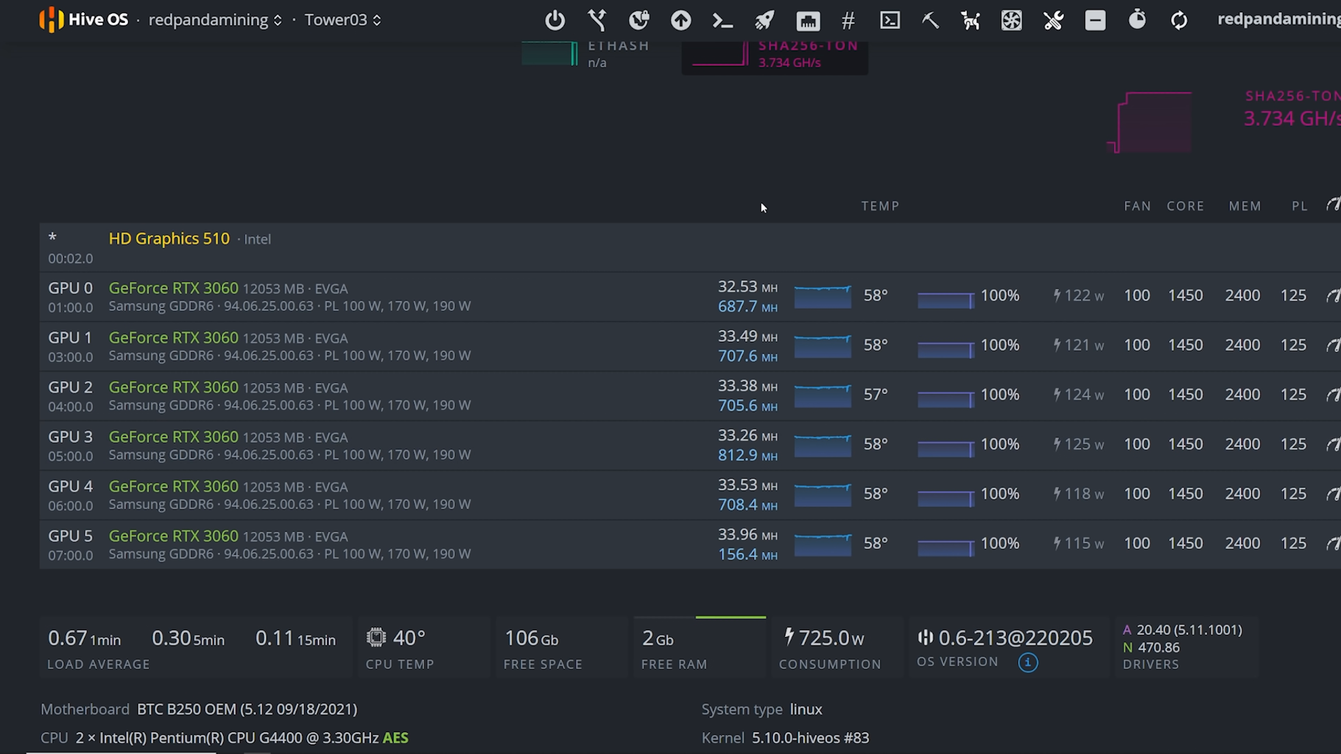
pyautogui.moveTo(703, 77)
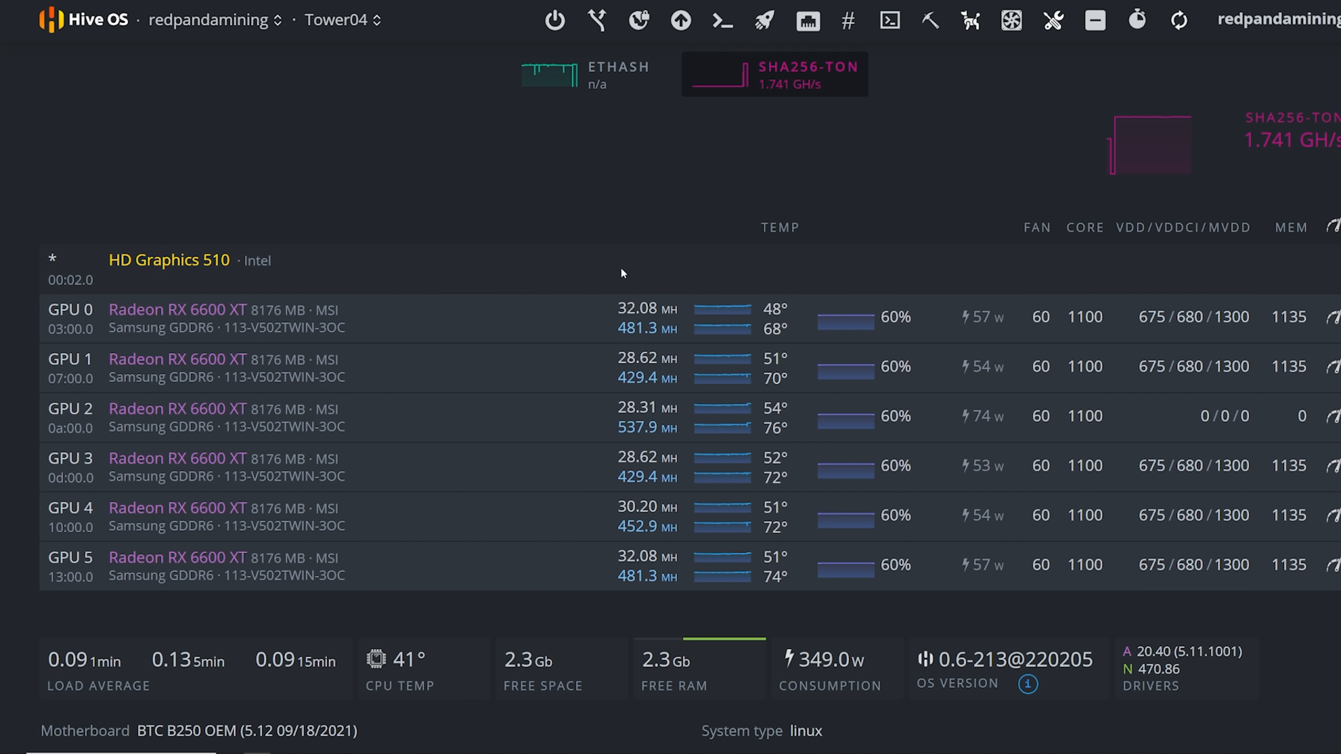
pyautogui.moveTo(734, 274)
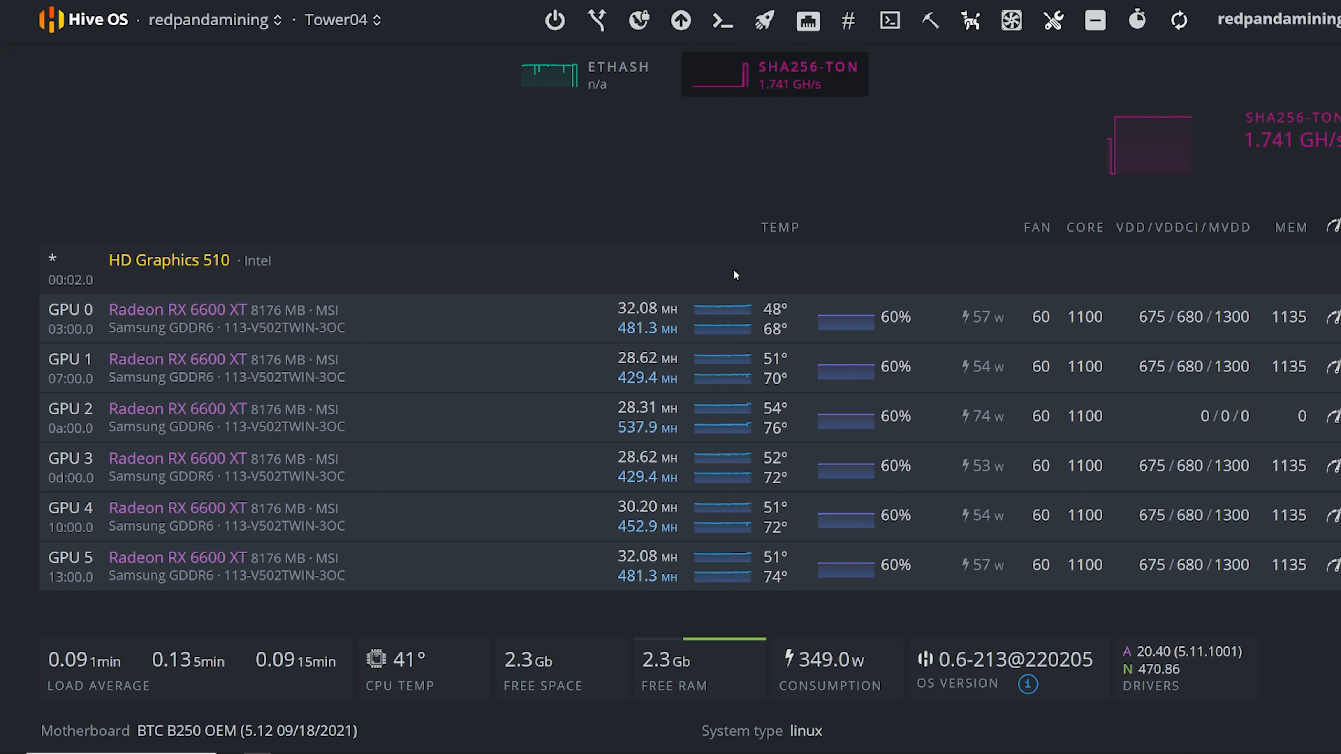
pyautogui.moveTo(740, 294)
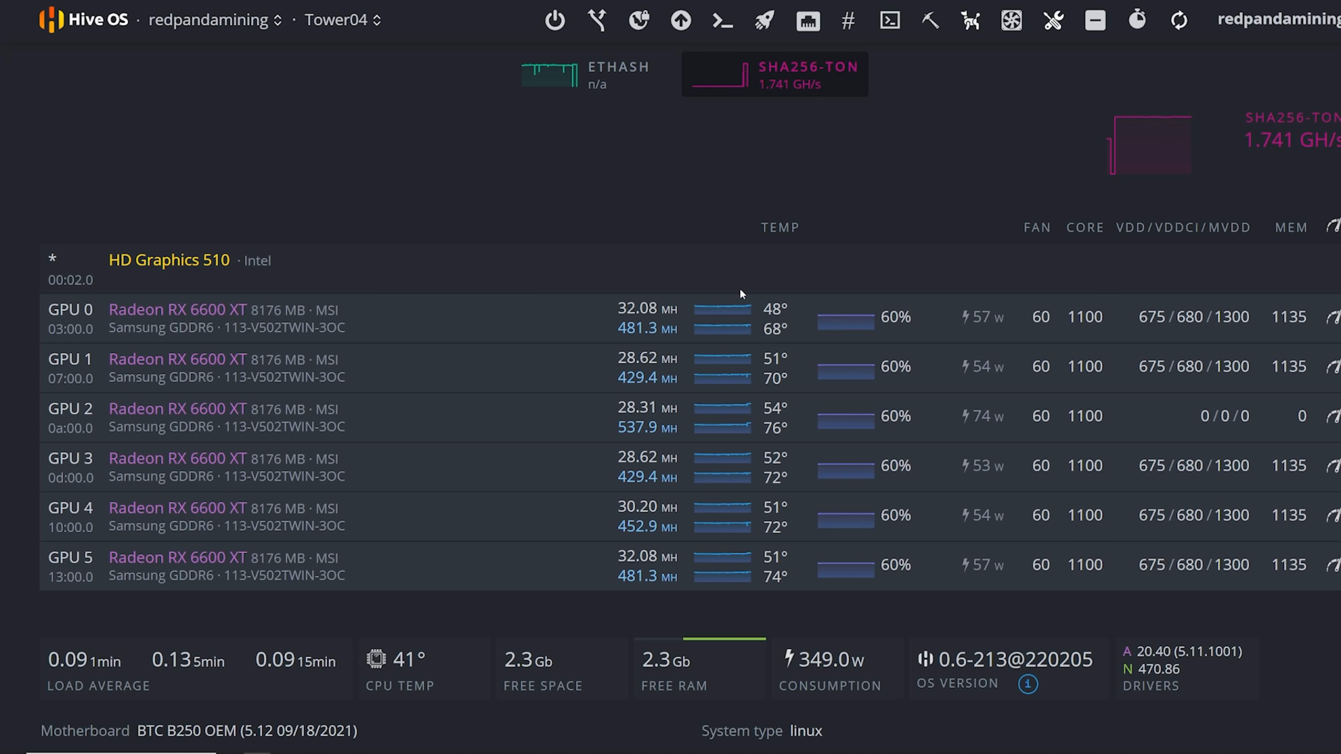
pyautogui.moveTo(855, 661)
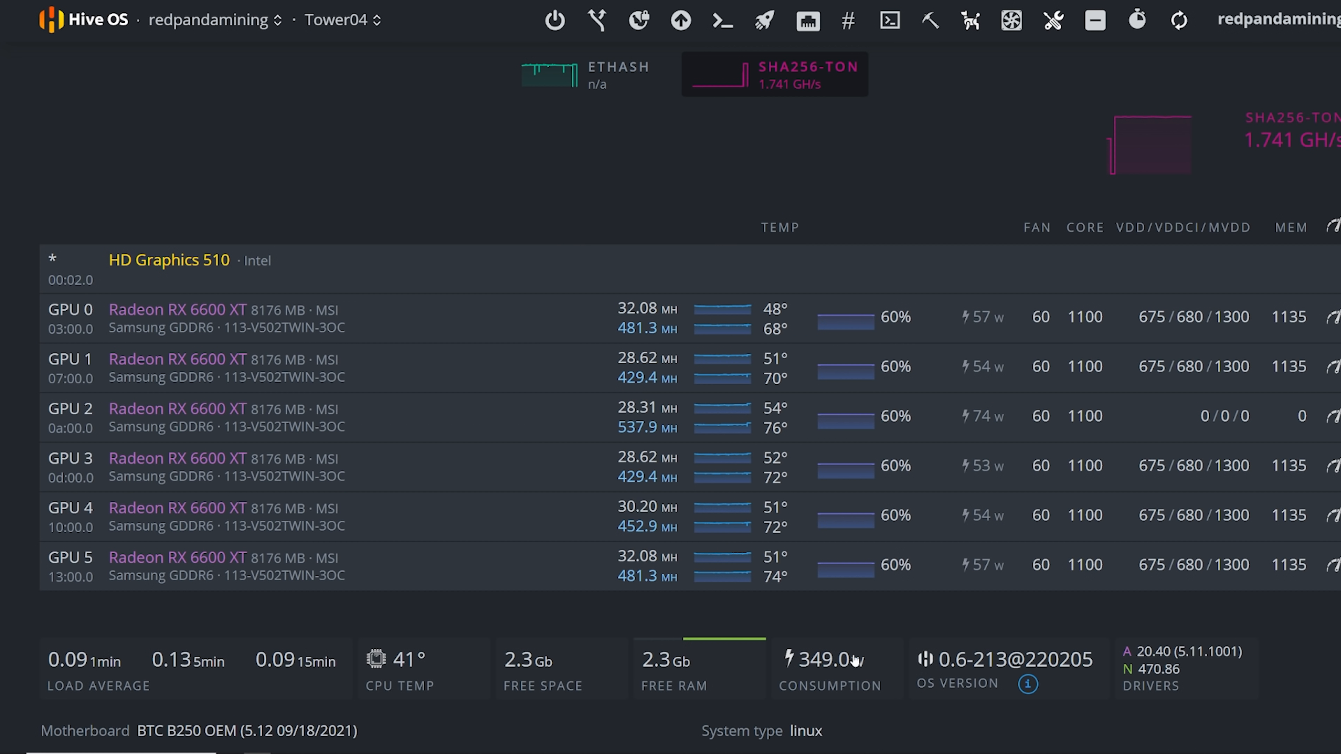
pyautogui.moveTo(684, 332)
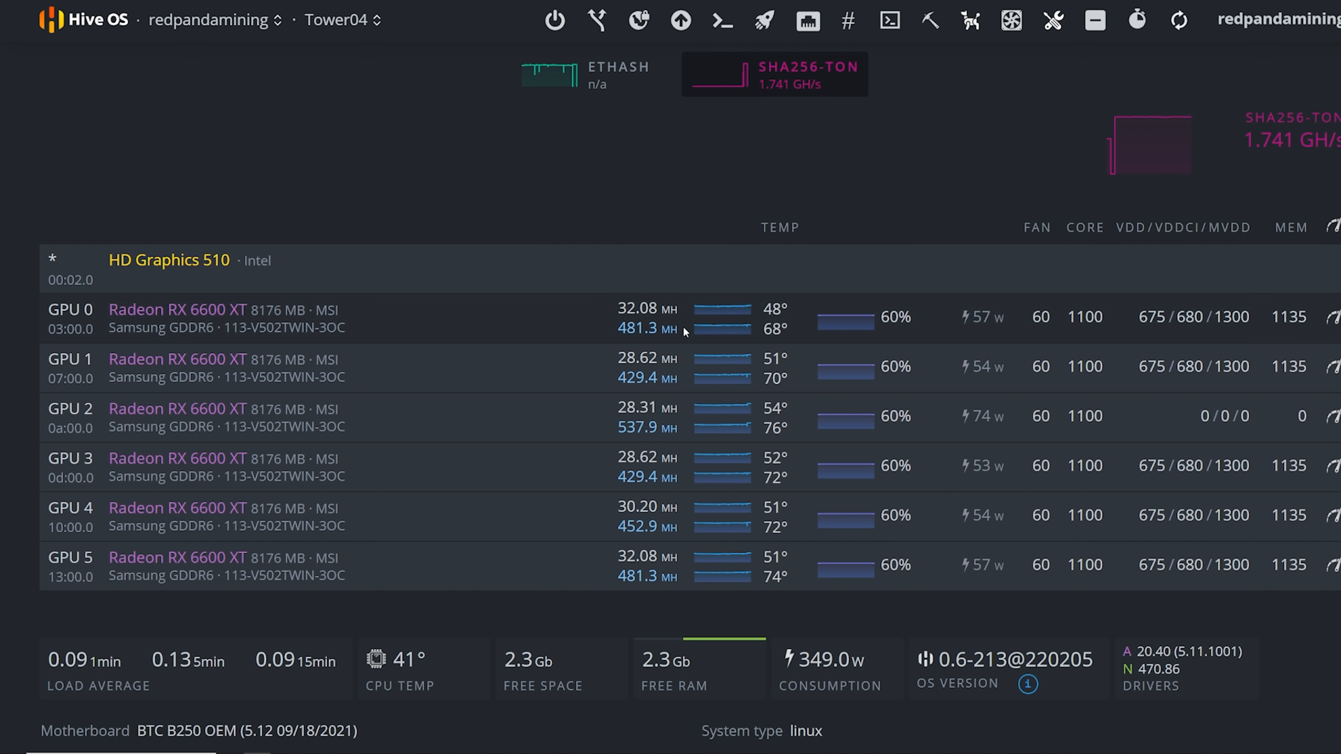
pyautogui.moveTo(755, 248)
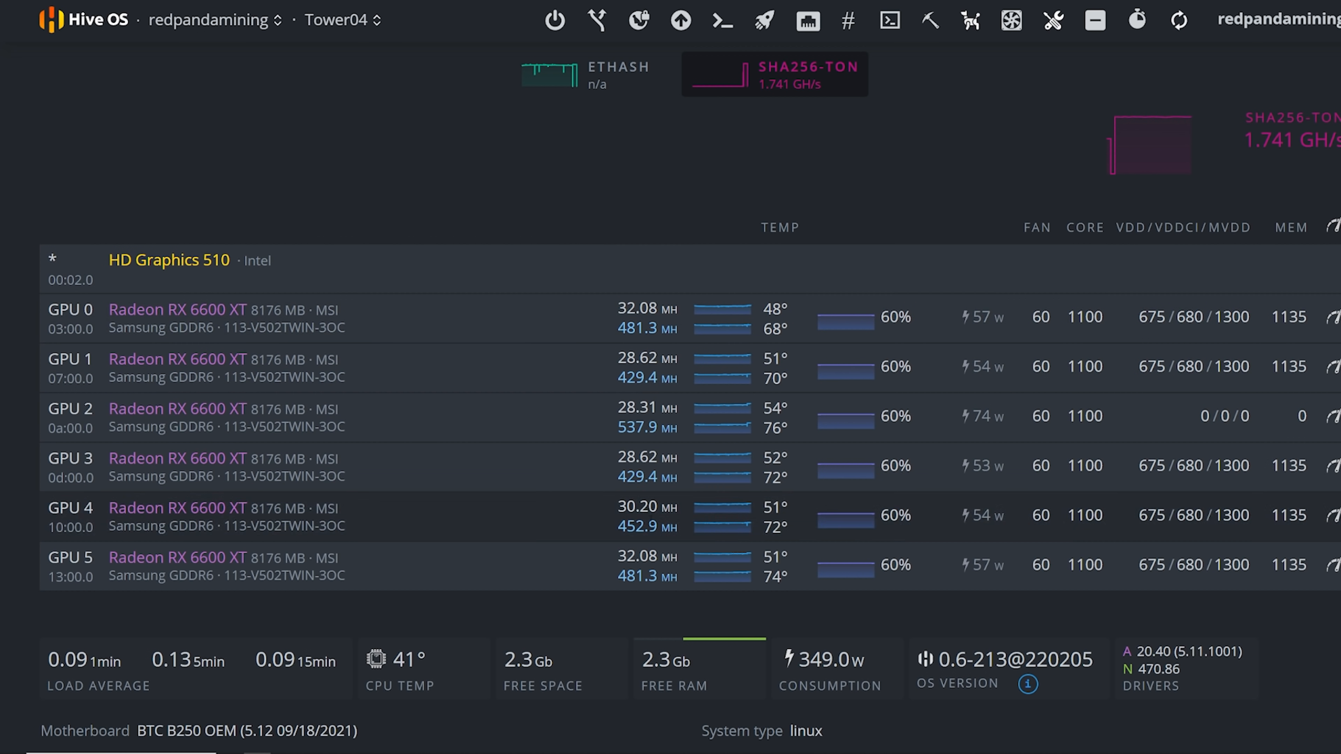
# Step: Switch the header rig dropdown to Tower03, then move on to the WhatToMine Toncoin calculator
pyautogui.click(376, 19)
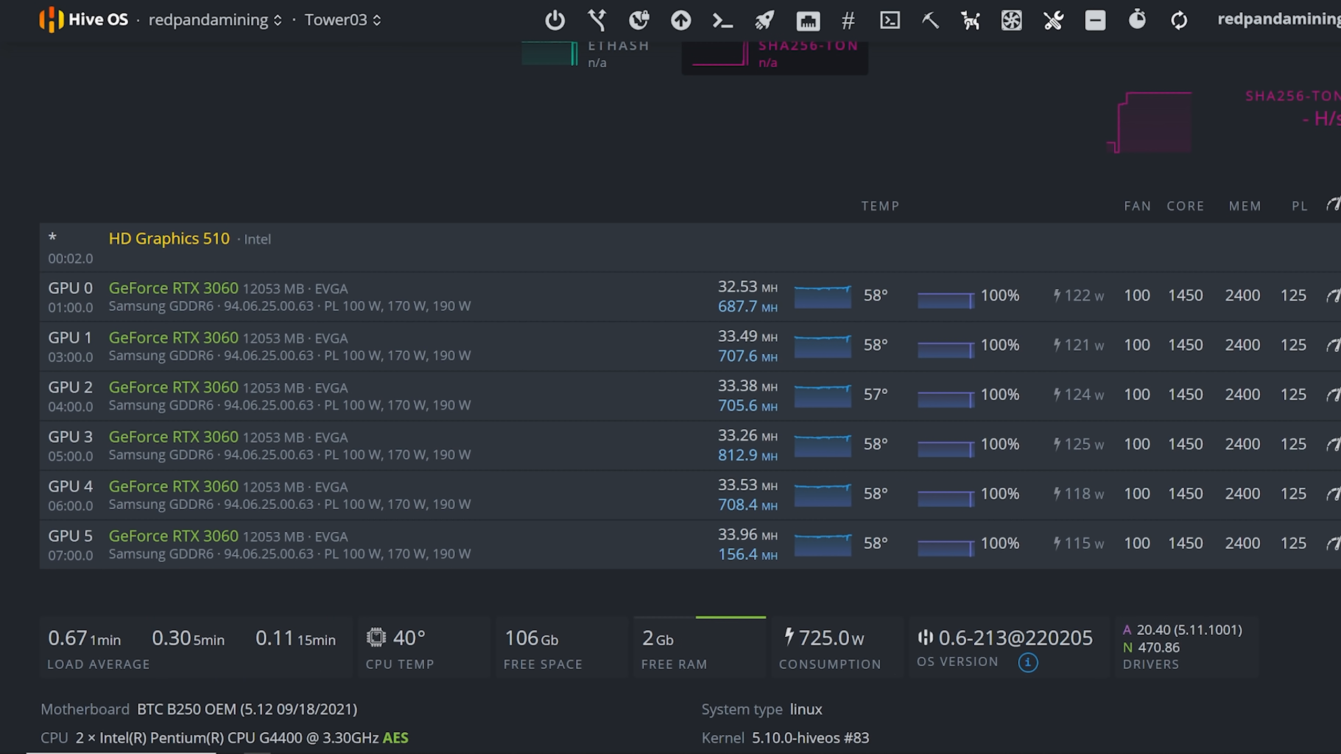
pyautogui.click(340, 20)
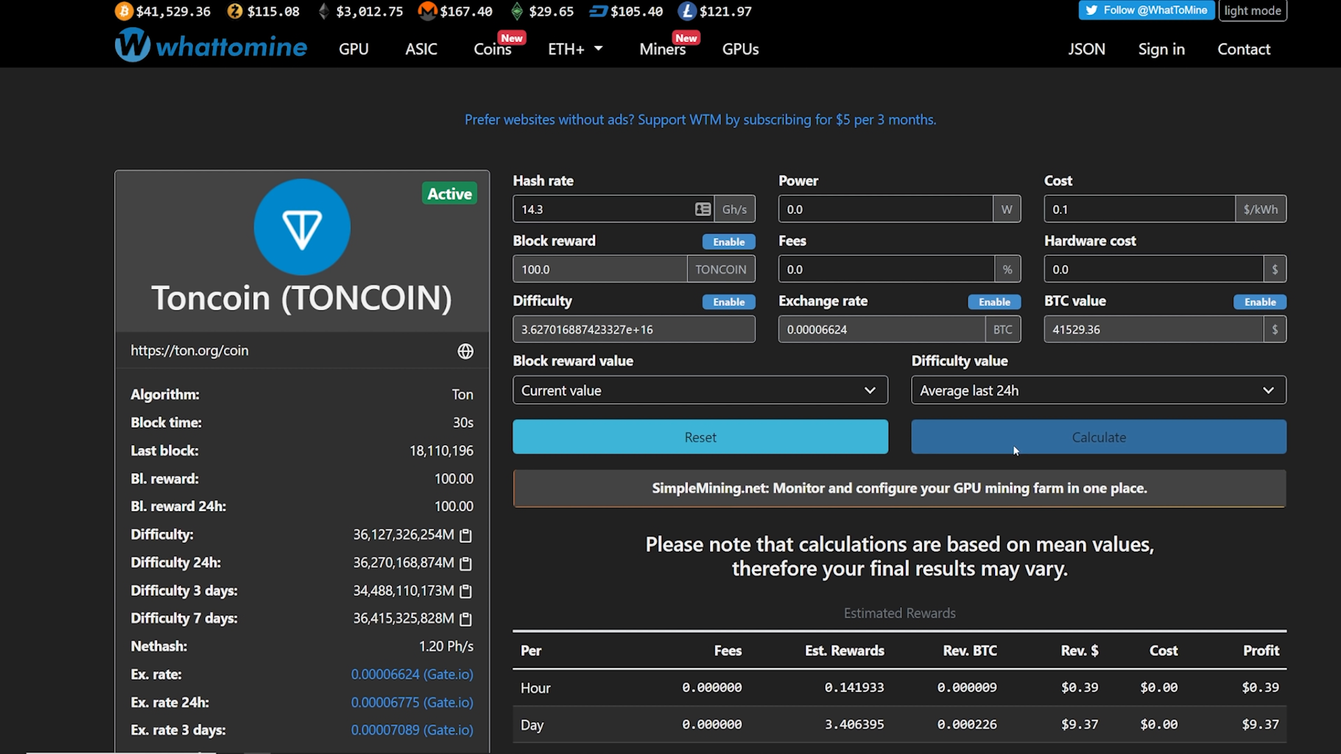
# Step: Recalculate Toncoin profitability at 14.3 Gh/s and highlight the $9.31 daily profit estimate
pyautogui.click(1097, 438)
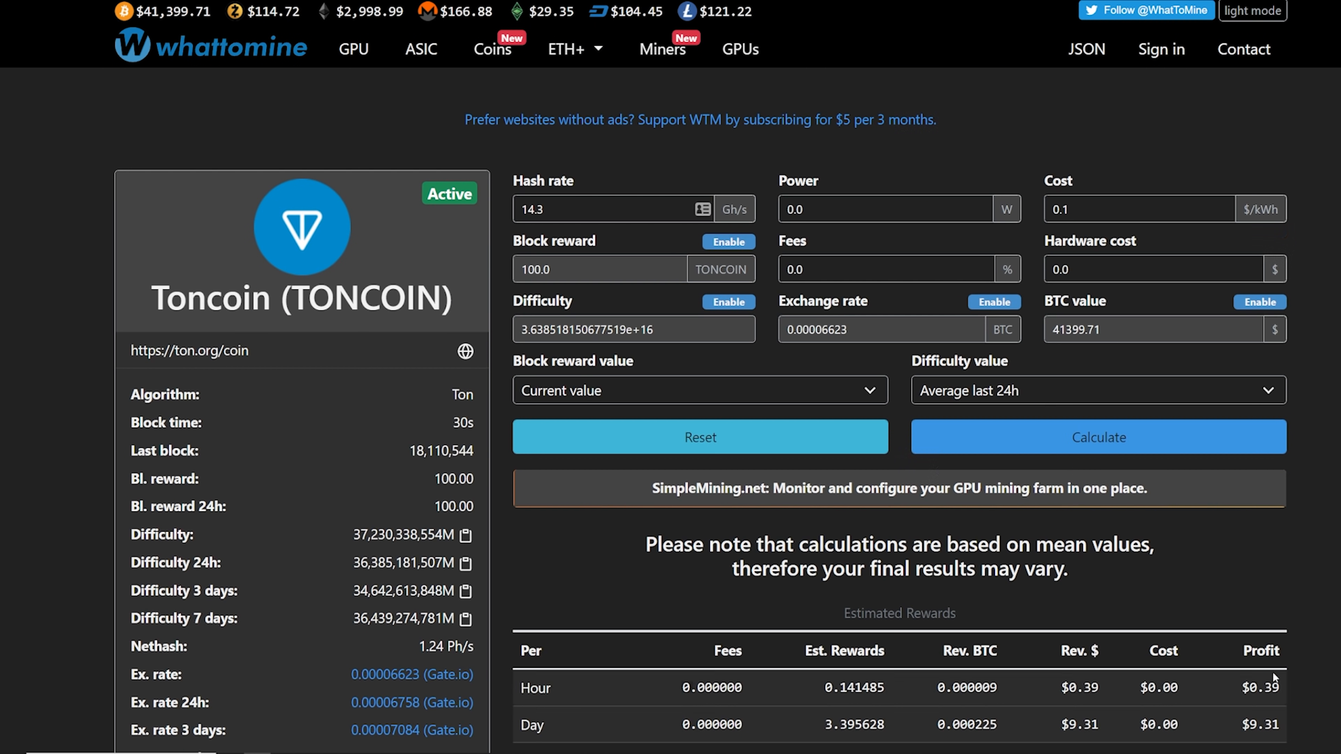
pyautogui.scroll(-3)
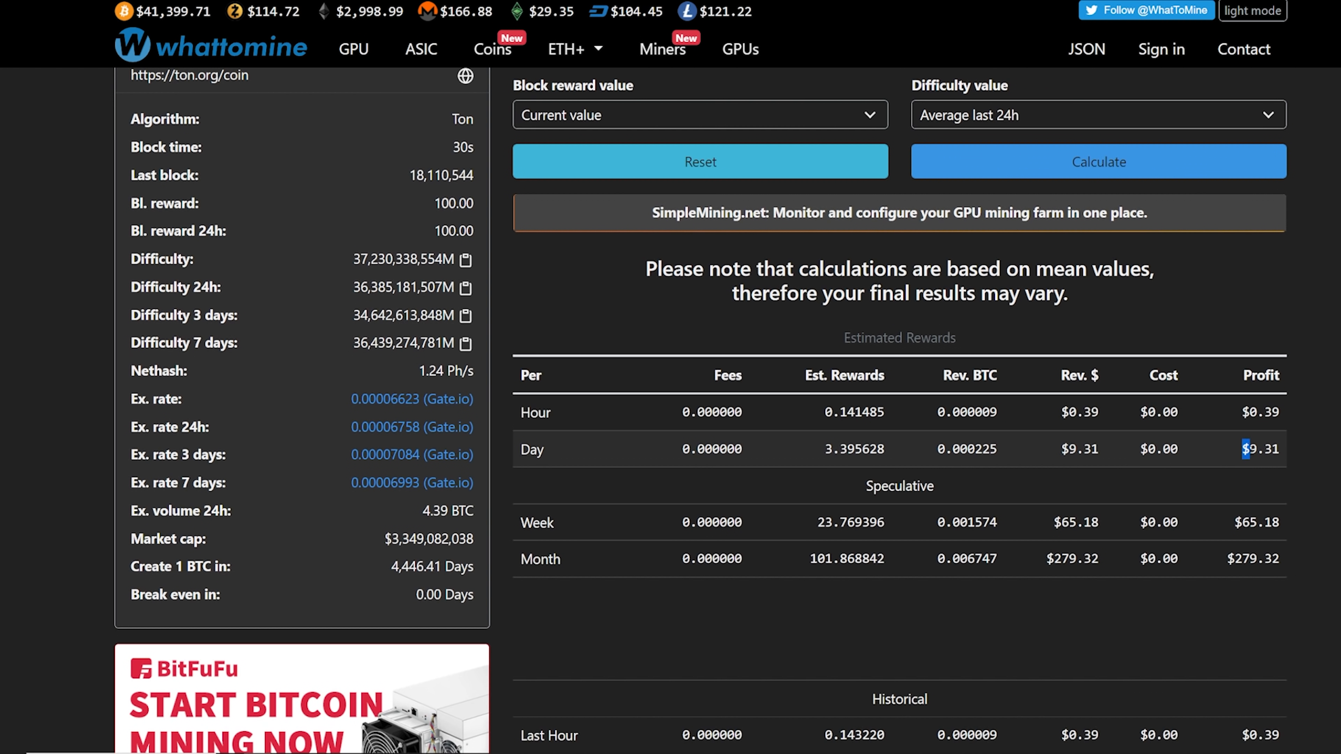
pyautogui.doubleClick(1260, 449)
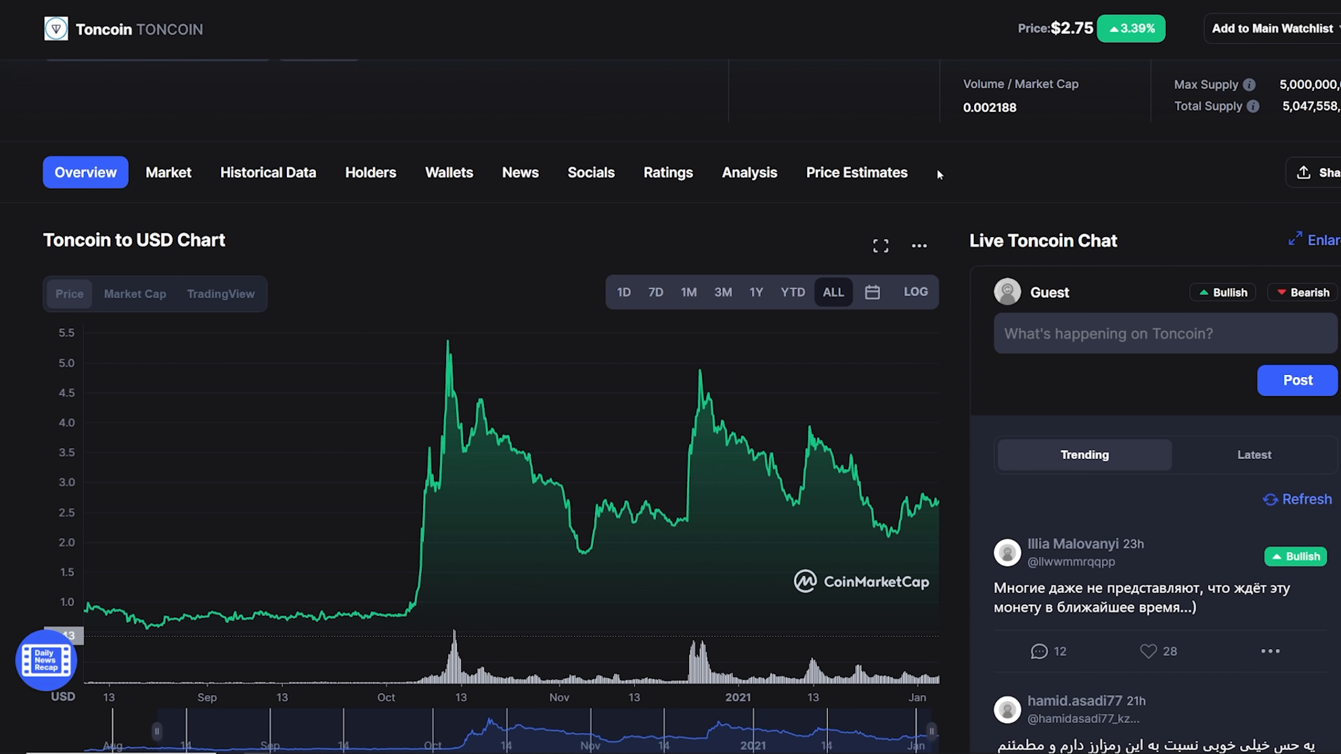
pyautogui.moveTo(934, 498)
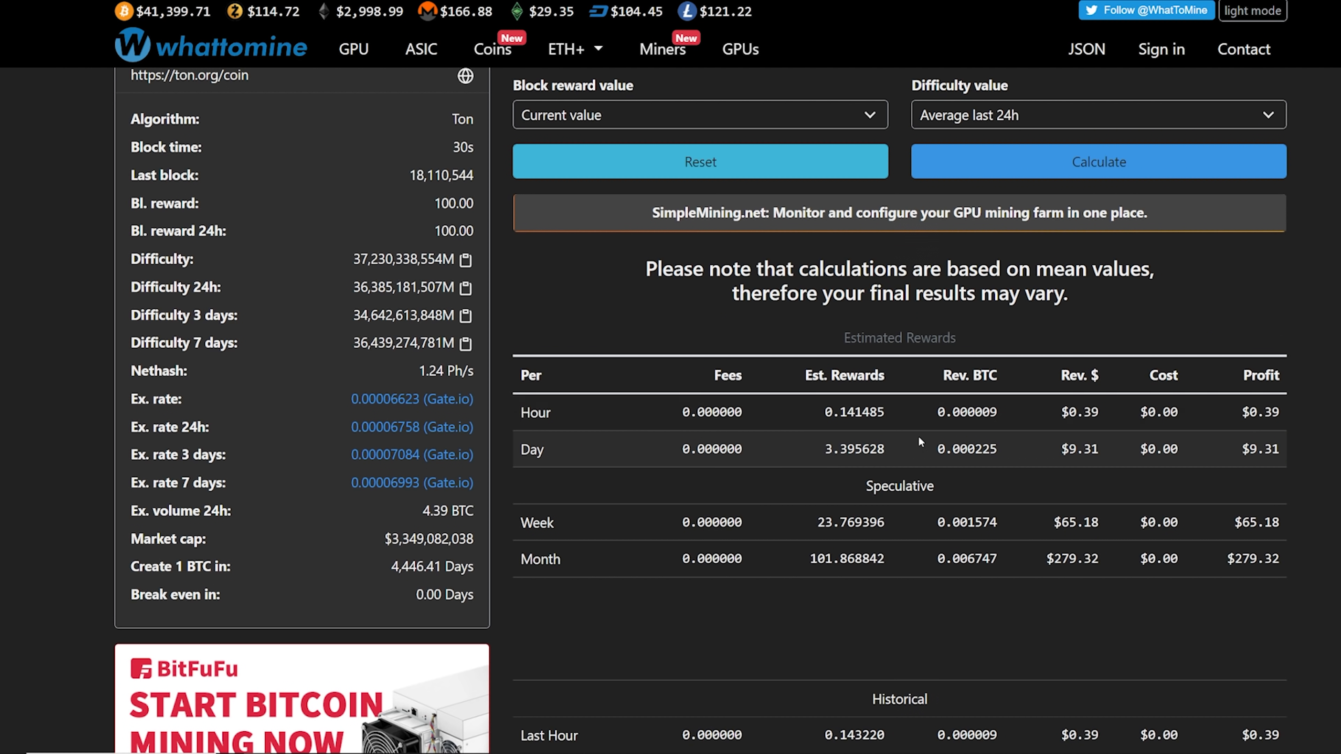
# Step: Review the Toncoin estimated and historical rewards, highlighting about $65 profit per week
pyautogui.scroll(-3)
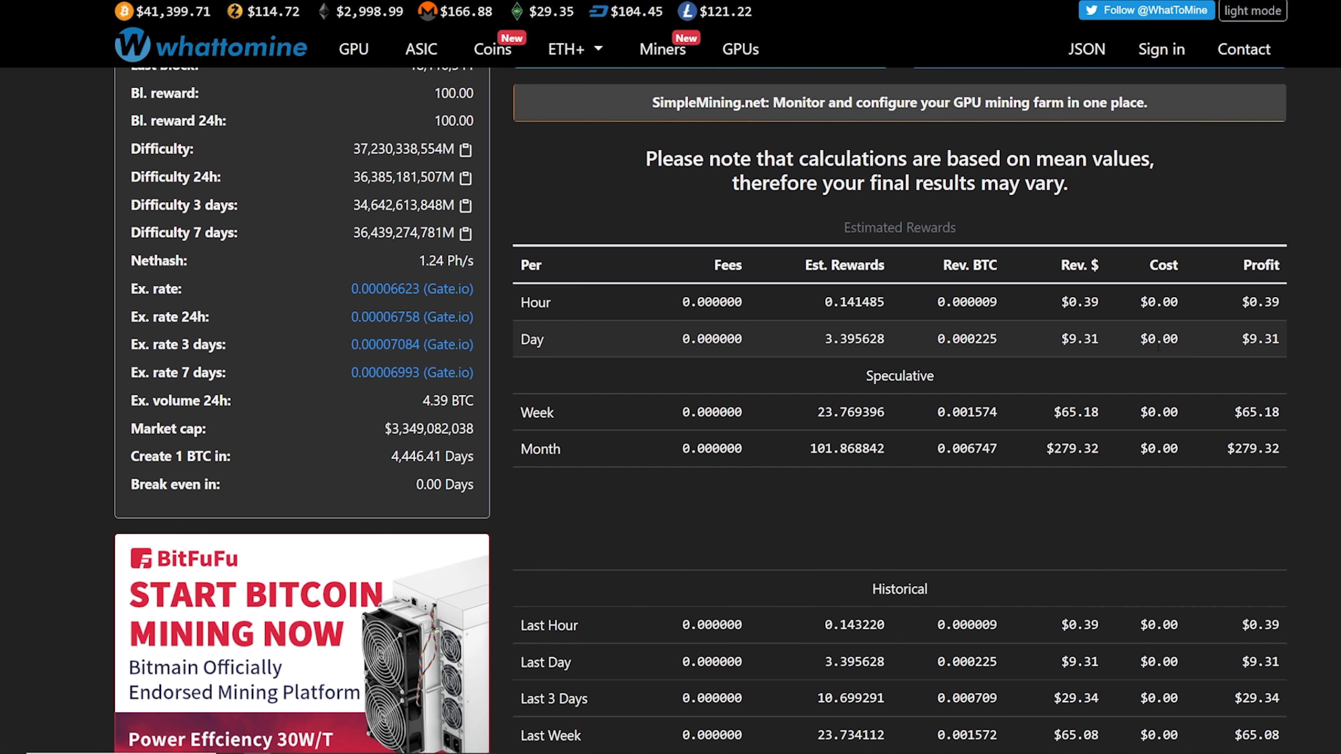
pyautogui.moveTo(1282, 384)
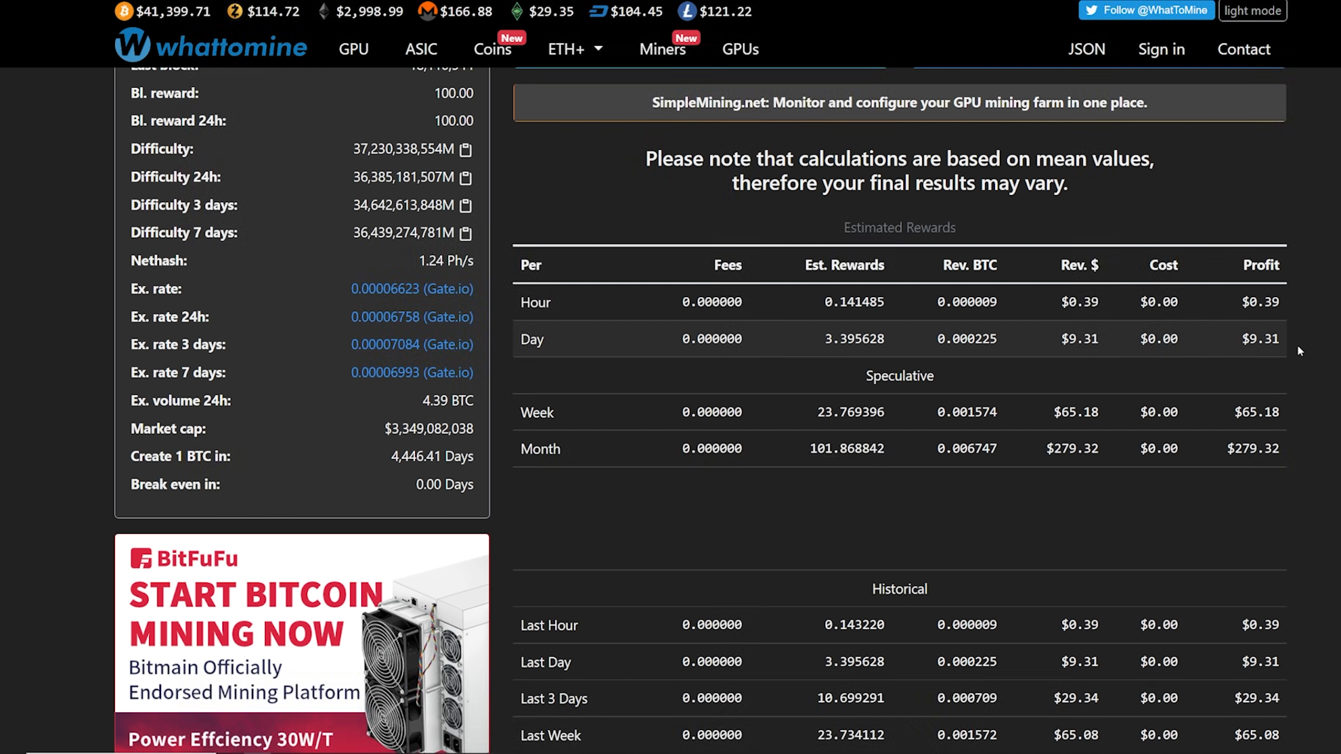
pyautogui.moveTo(1317, 357)
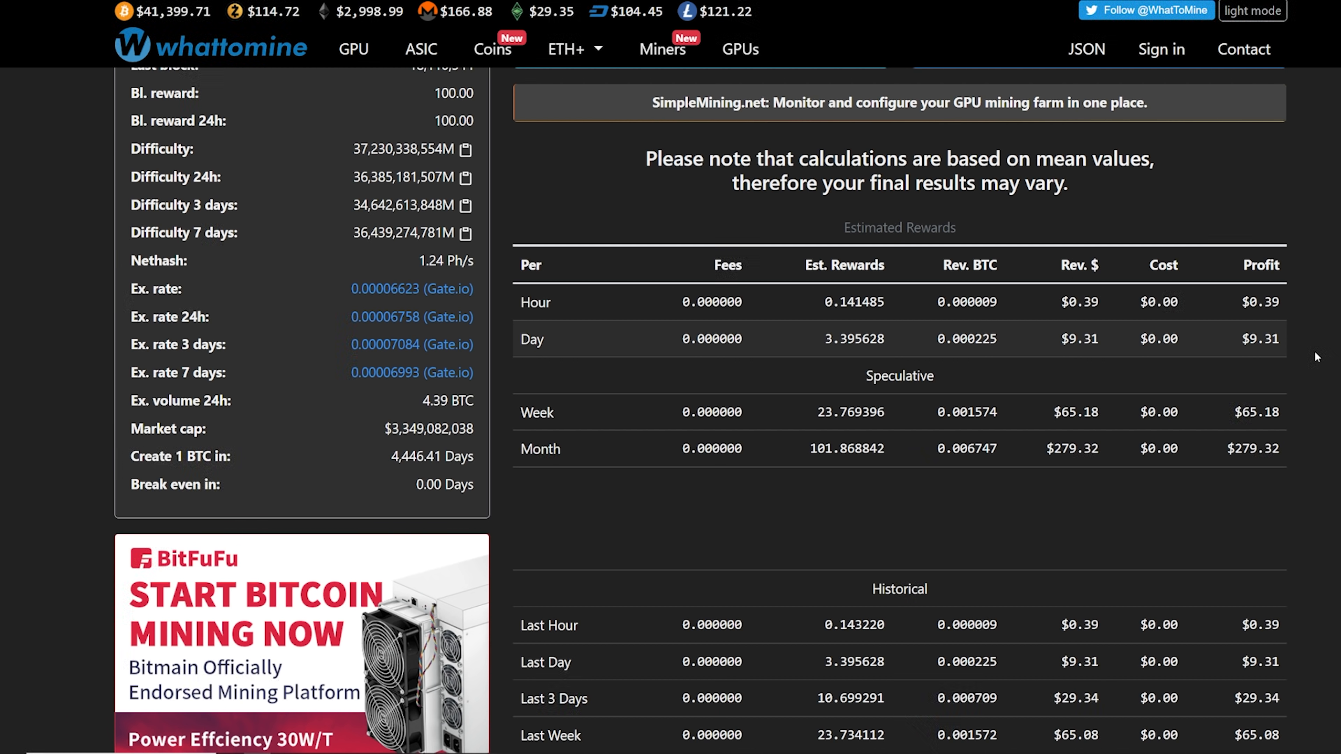
pyautogui.doubleClick(1259, 338)
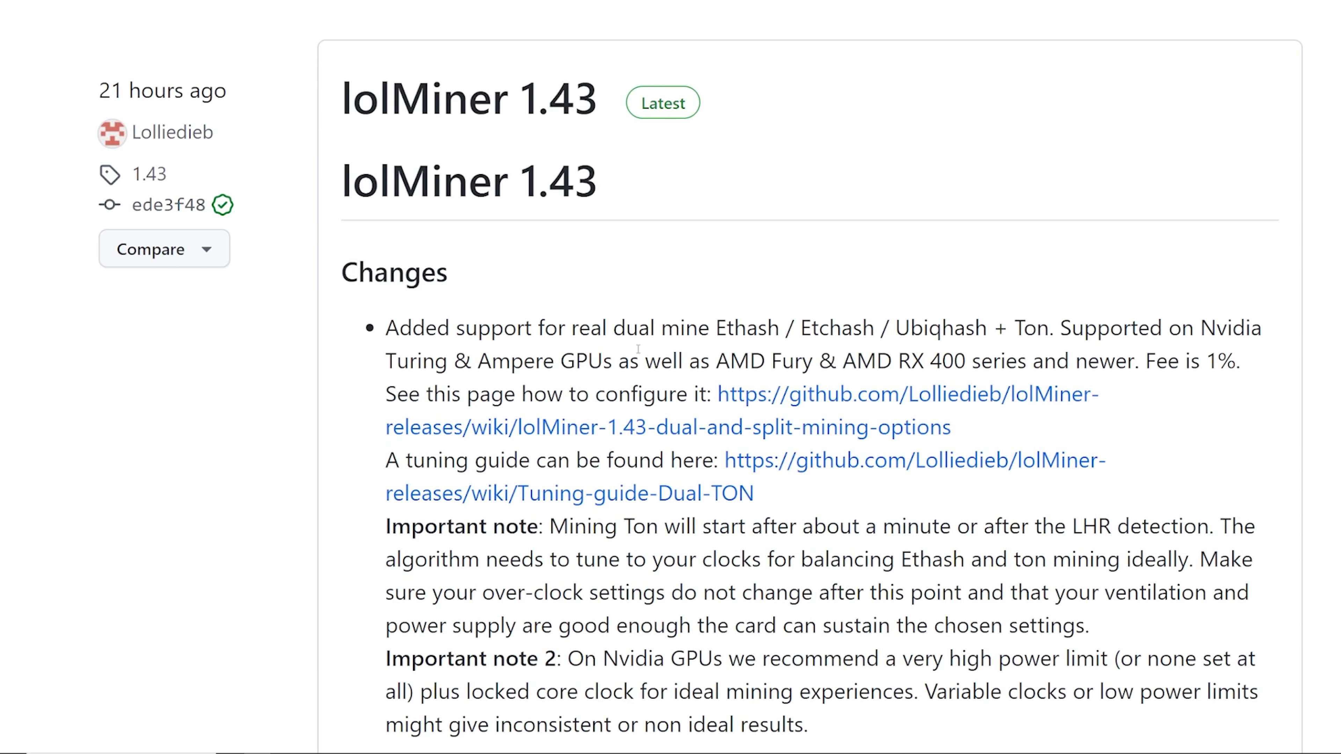
pyautogui.moveTo(717, 340)
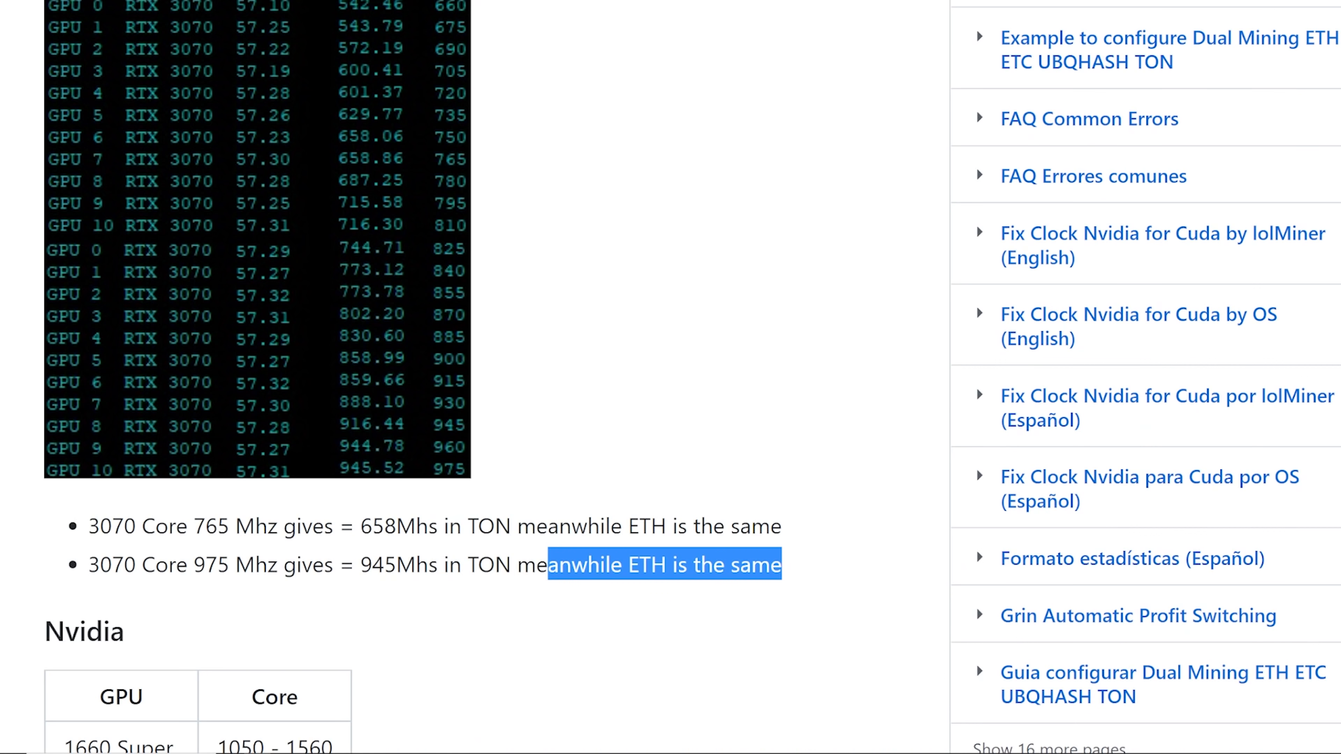
# Step: Scroll the dual TON tuning guide down to the Nvidia core clock table
pyautogui.scroll(-3)
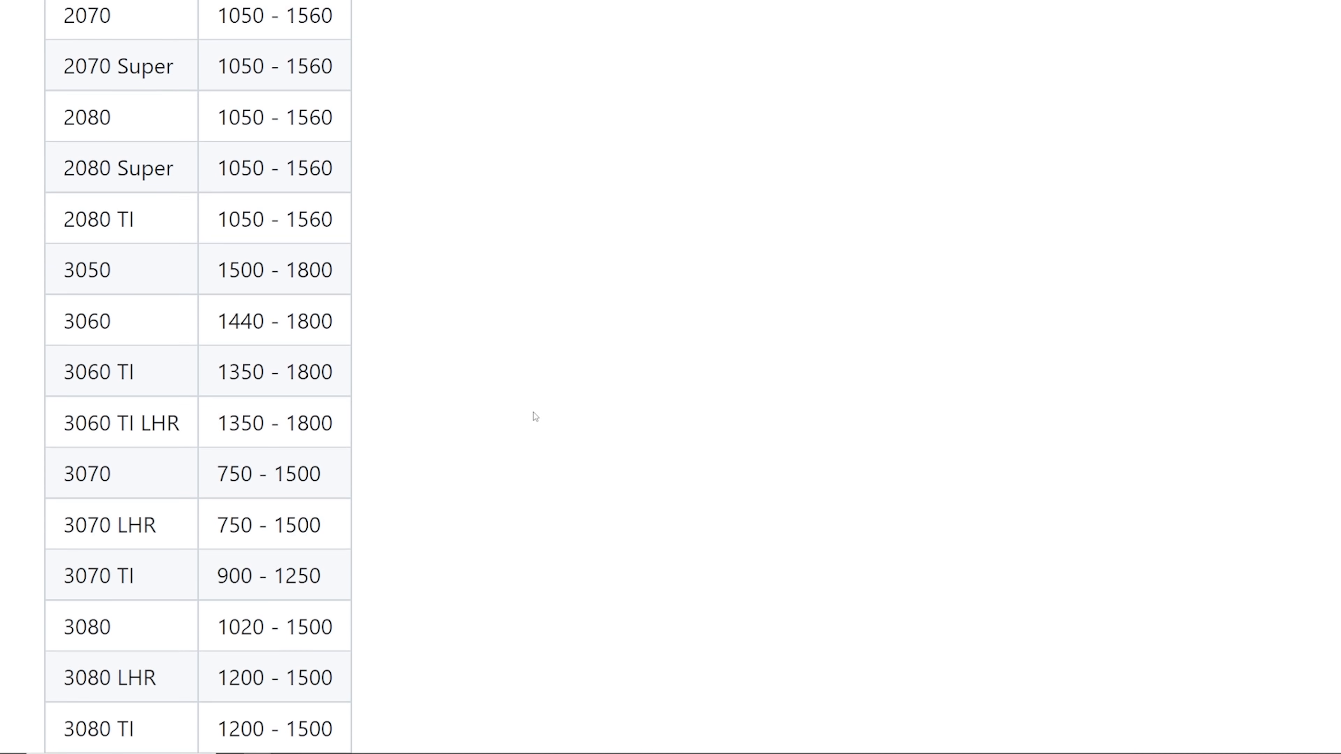
pyautogui.scroll(-3)
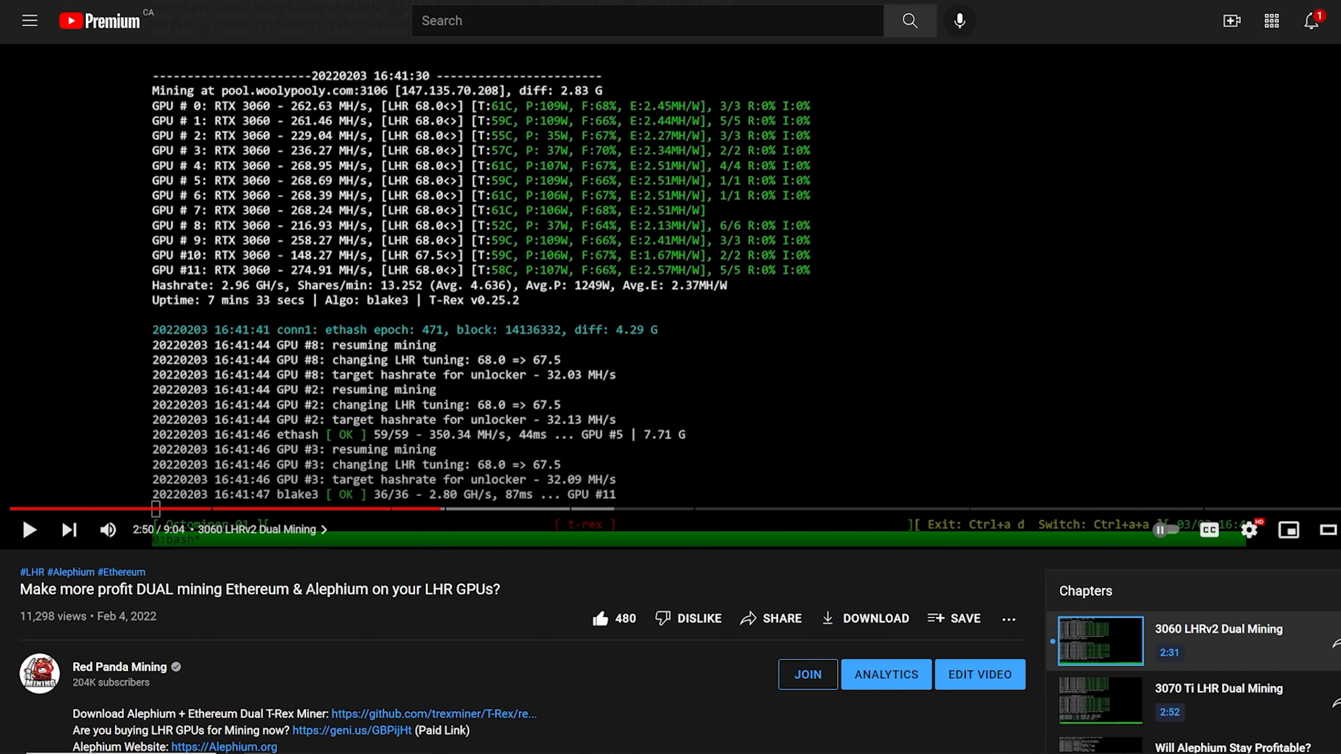
pyautogui.moveTo(789, 347)
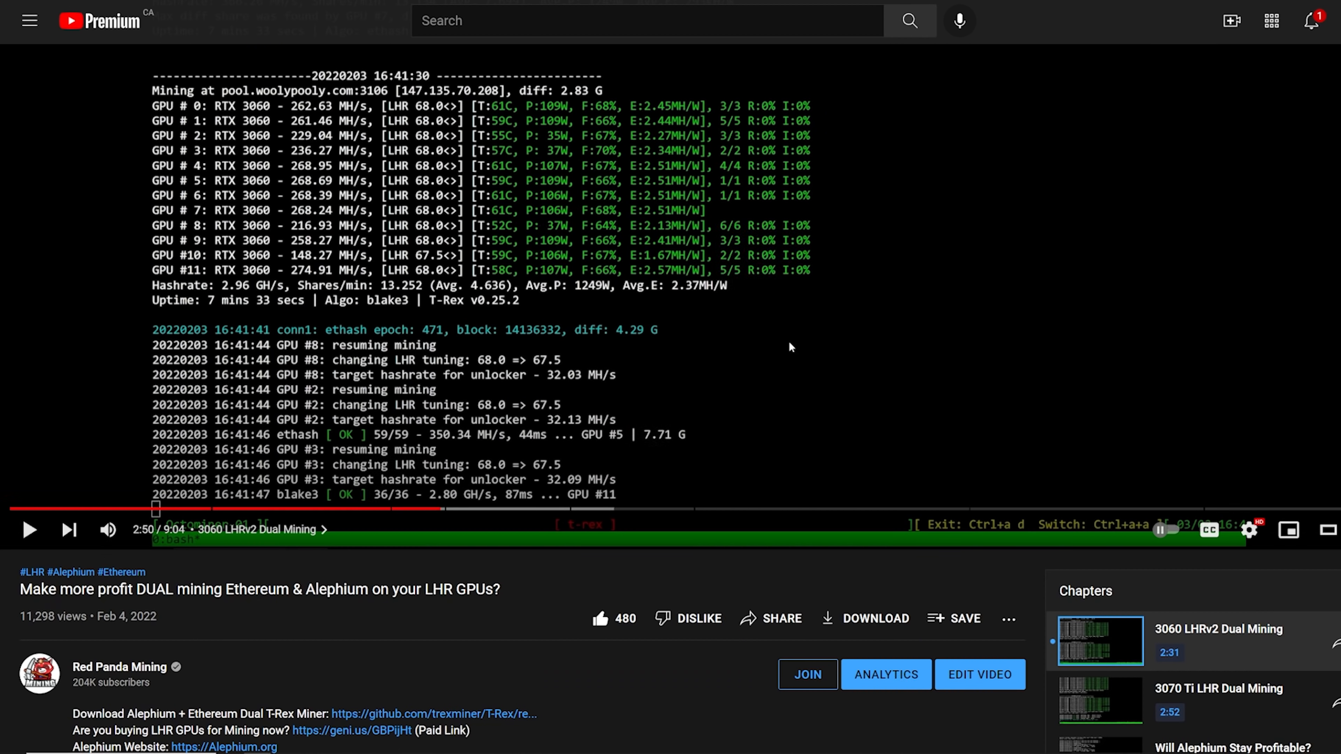
pyautogui.moveTo(550, 224)
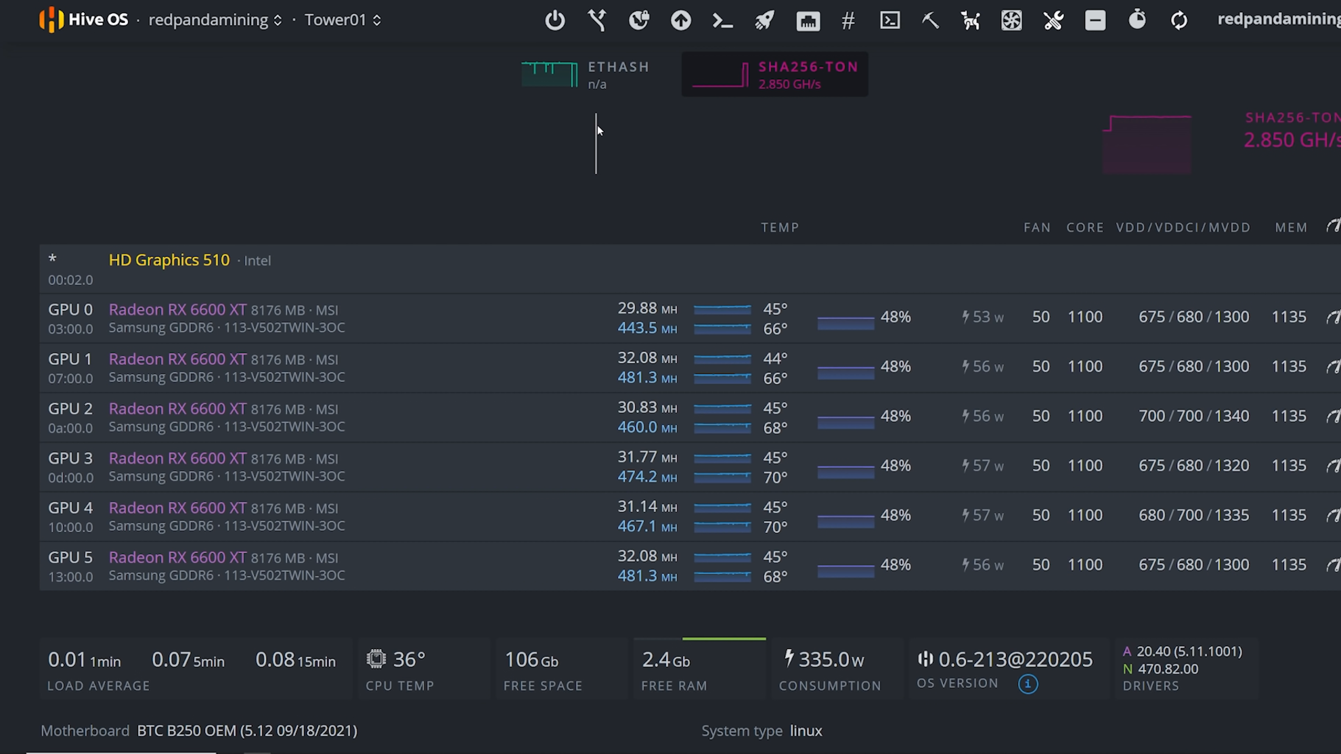
# Step: View rtx-rig04's dashboard, then refresh Tower01's six RX 6600 XT statistics showing TON at 2.850 GH/s
pyautogui.click(375, 20)
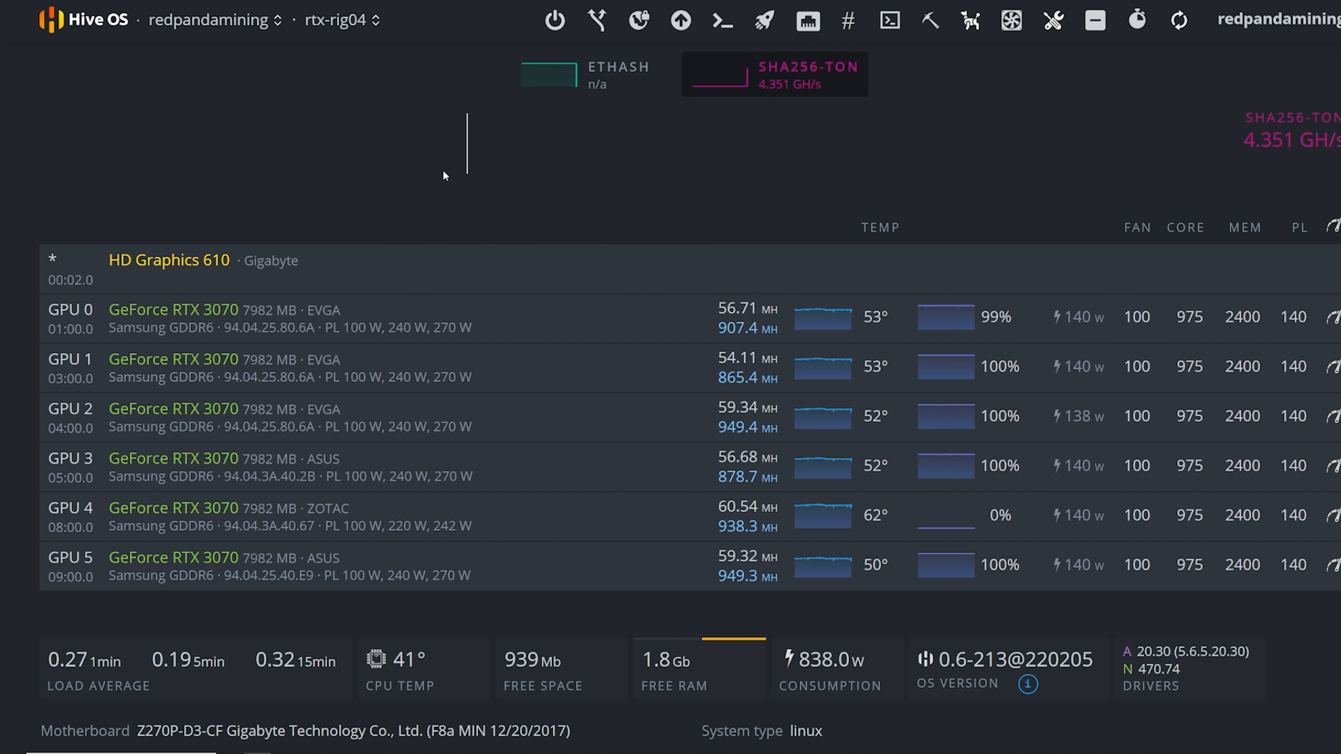
pyautogui.moveTo(441, 305)
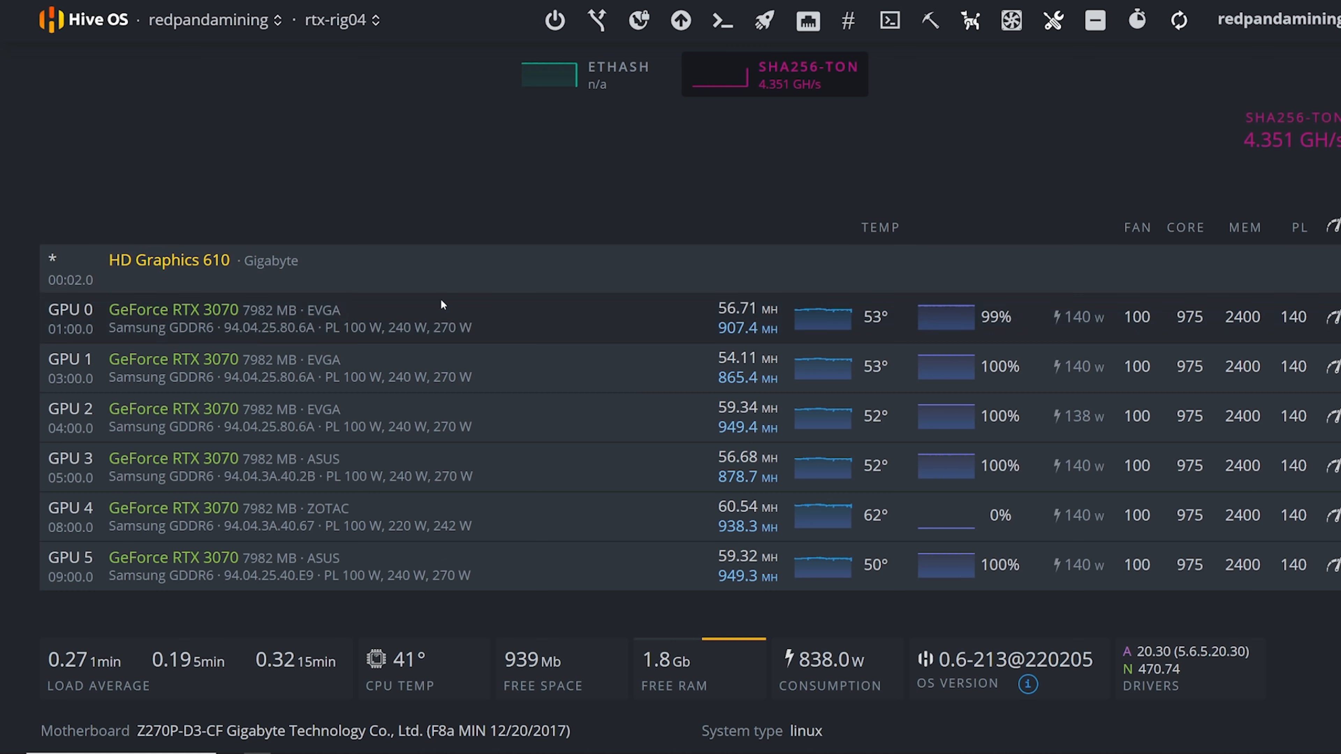
pyautogui.moveTo(908, 336)
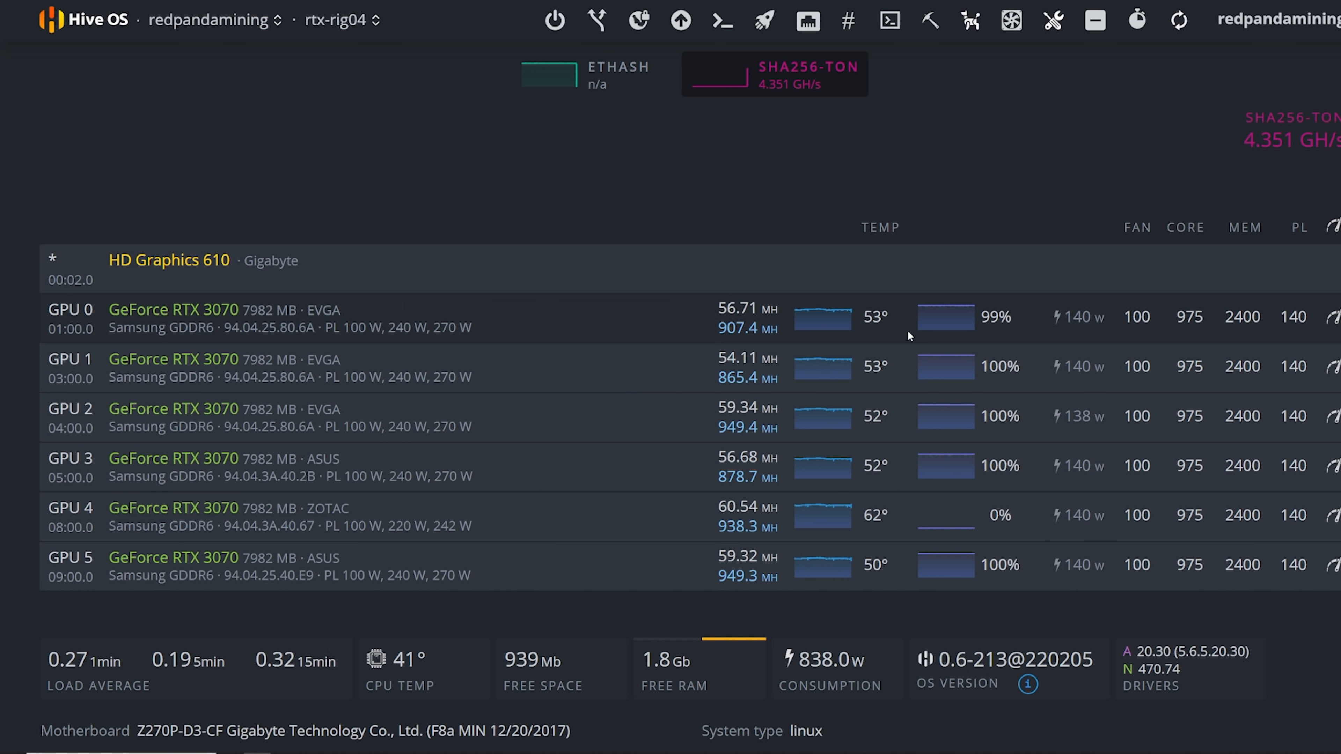
pyautogui.moveTo(1233, 339)
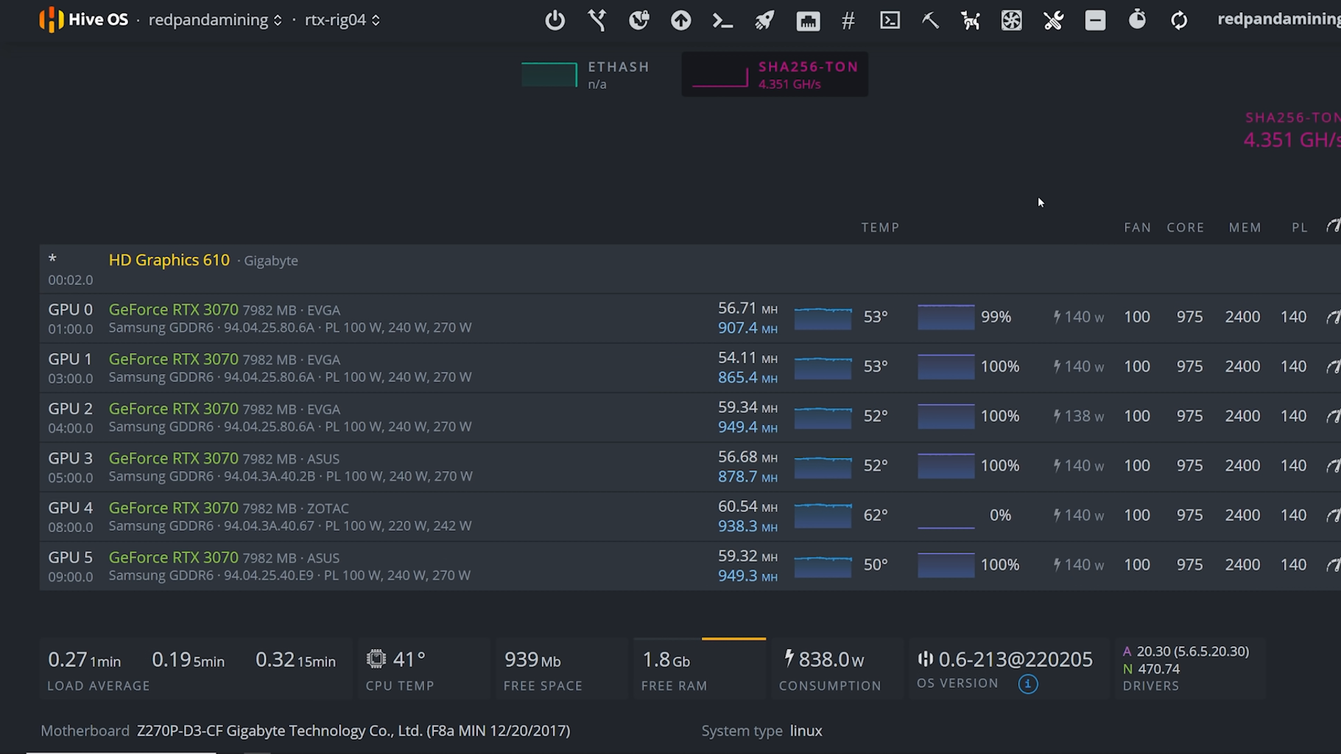
pyautogui.moveTo(886, 179)
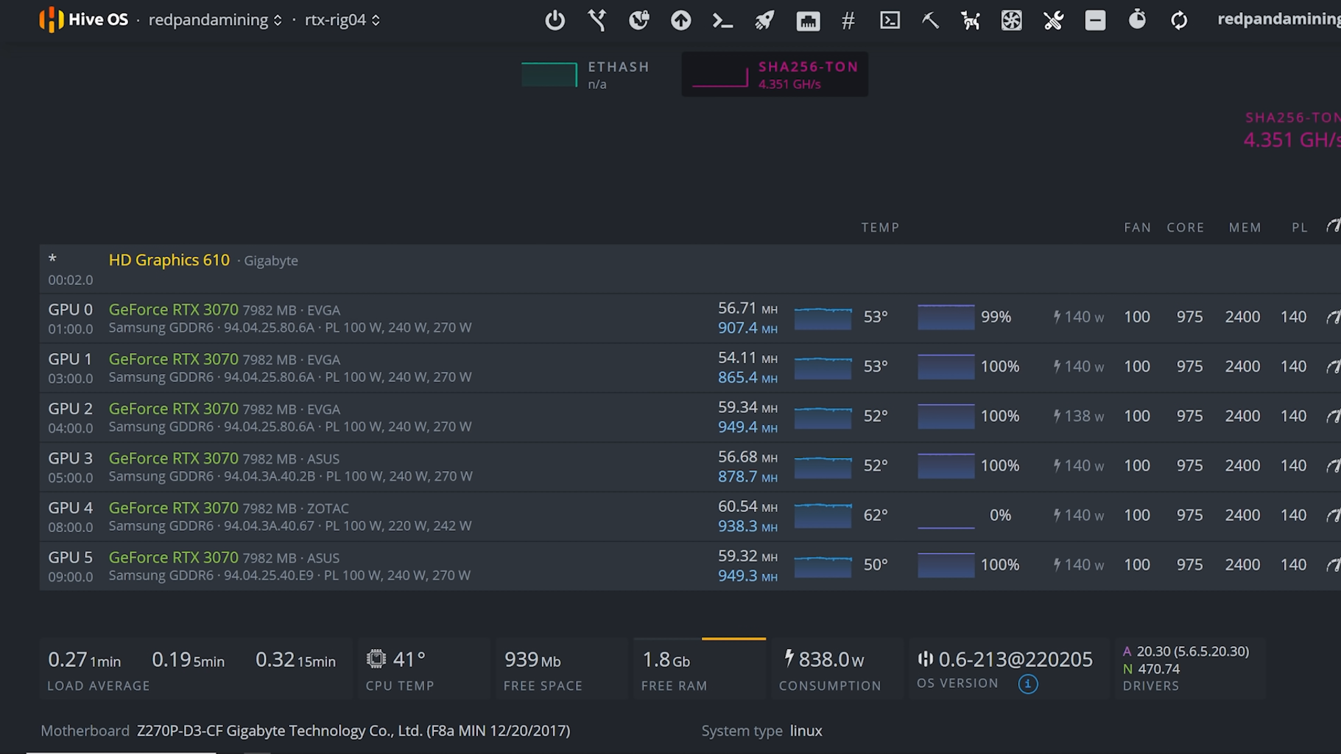
pyautogui.moveTo(1308, 317)
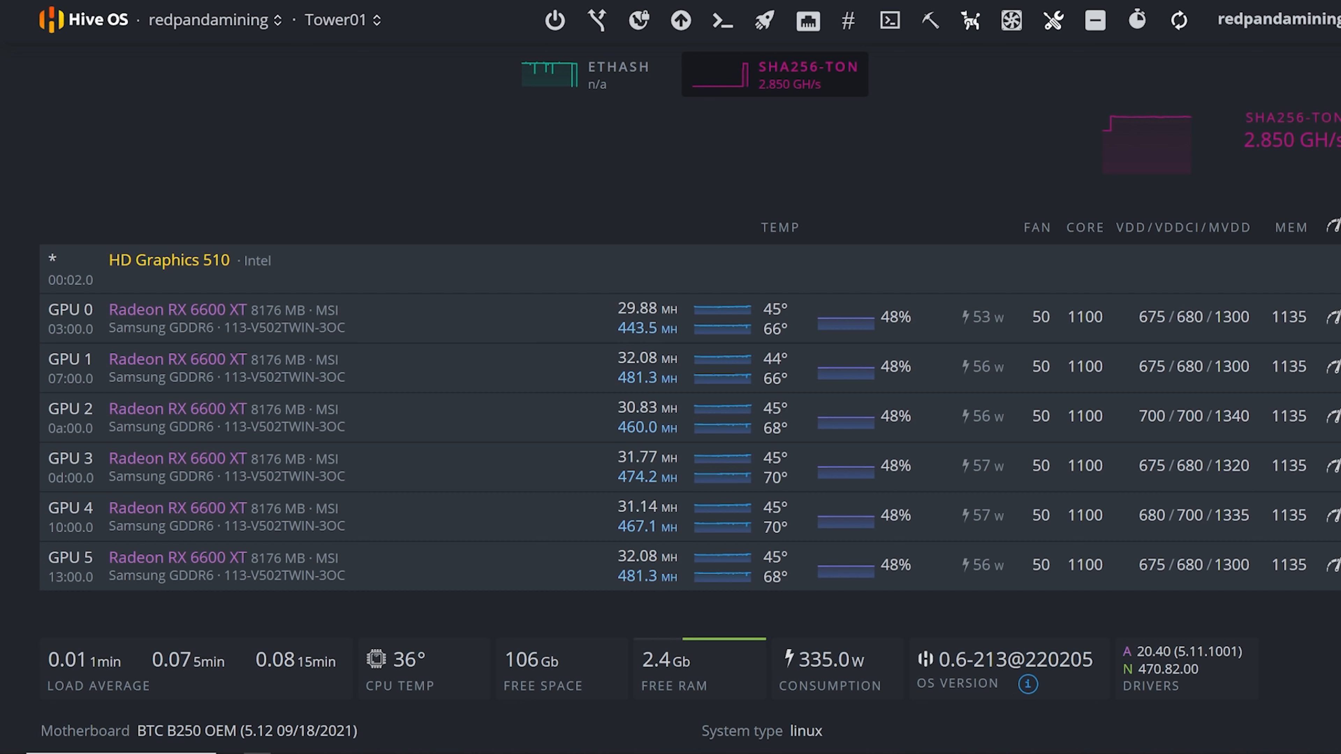
pyautogui.moveTo(1180, 20)
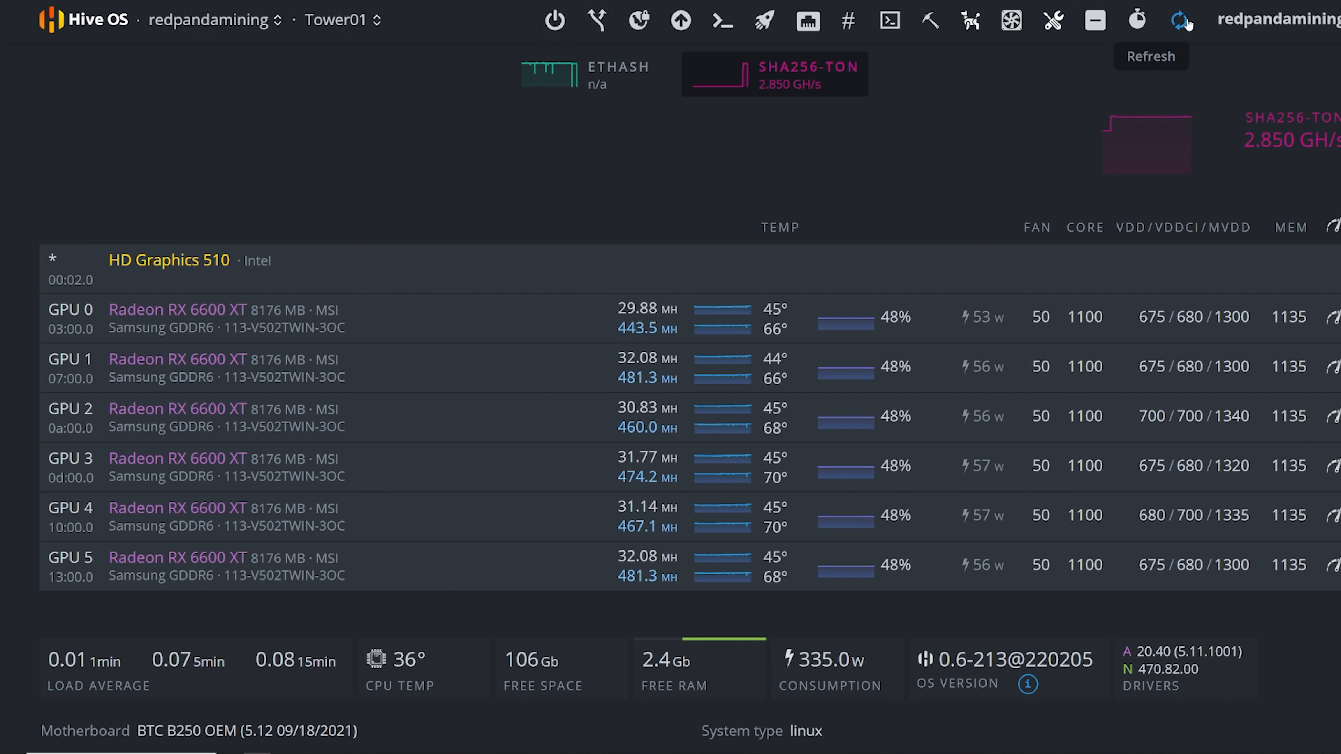
pyautogui.click(1182, 19)
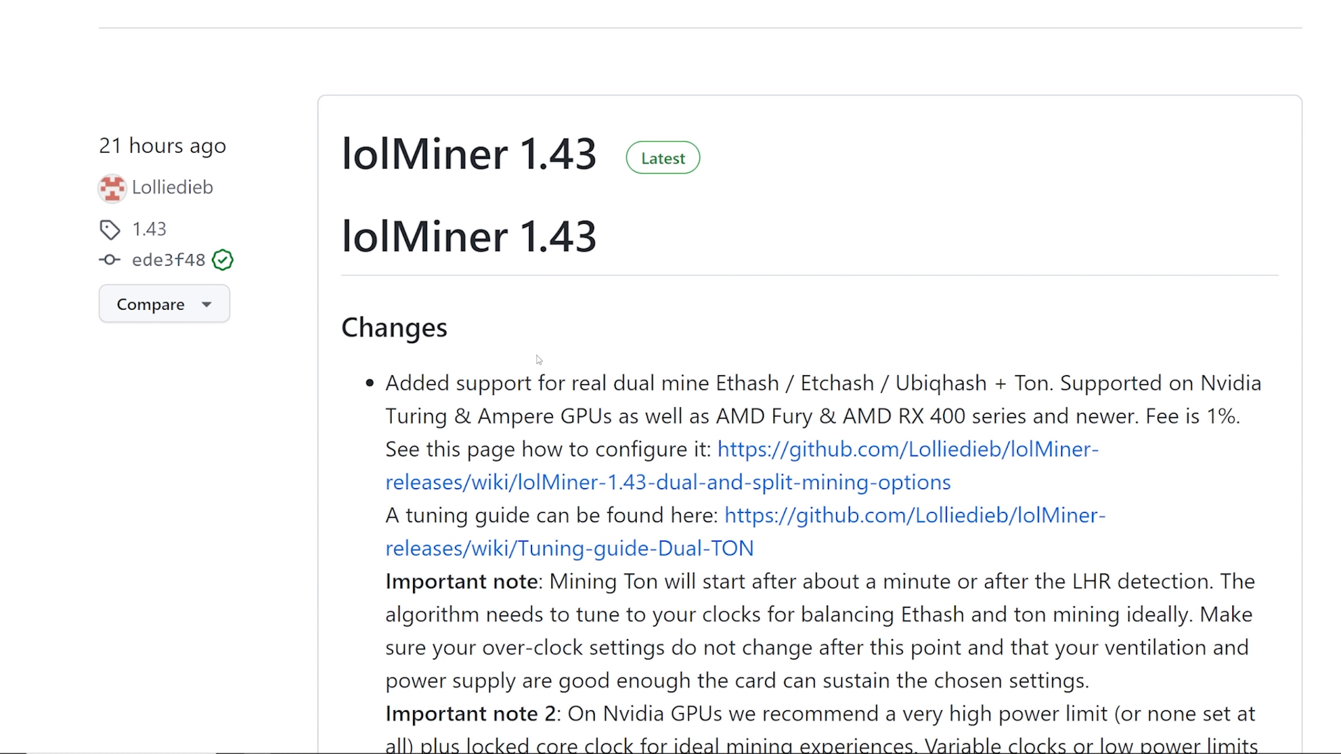
pyautogui.moveTo(534, 359)
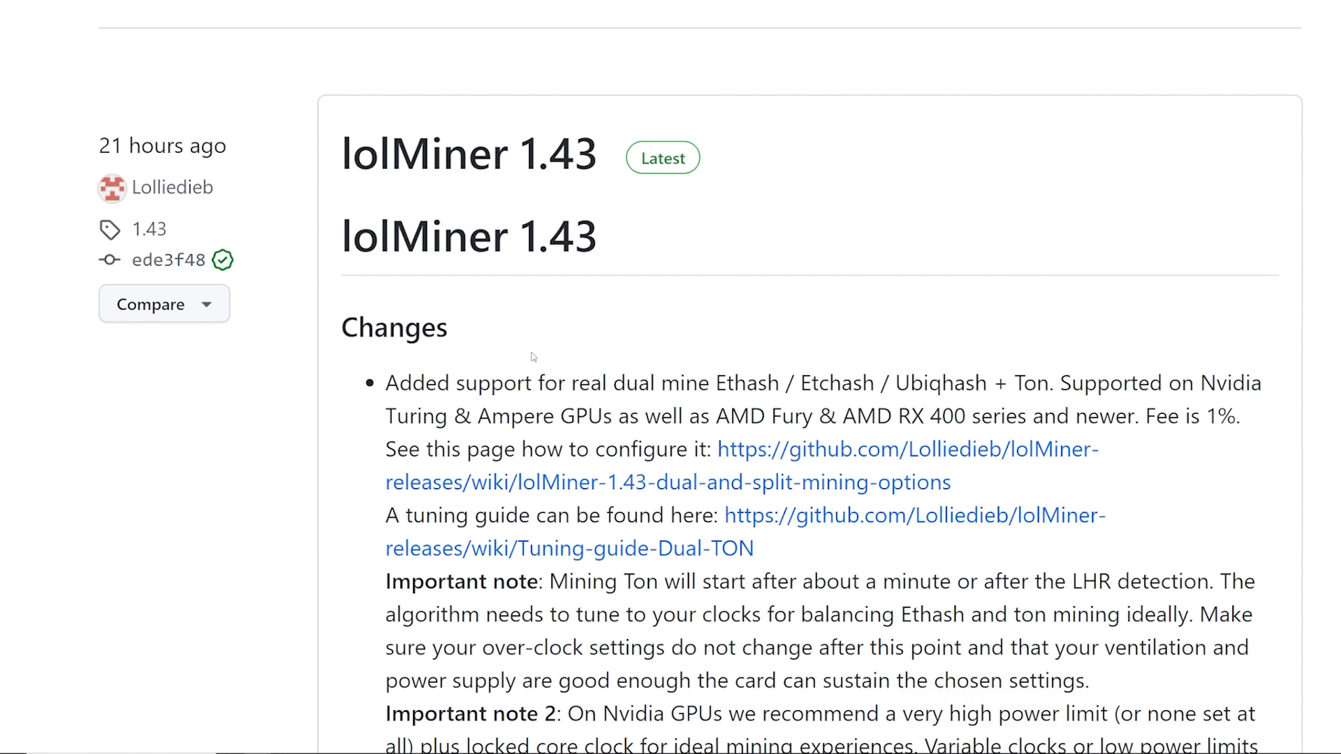
pyautogui.moveTo(520, 354)
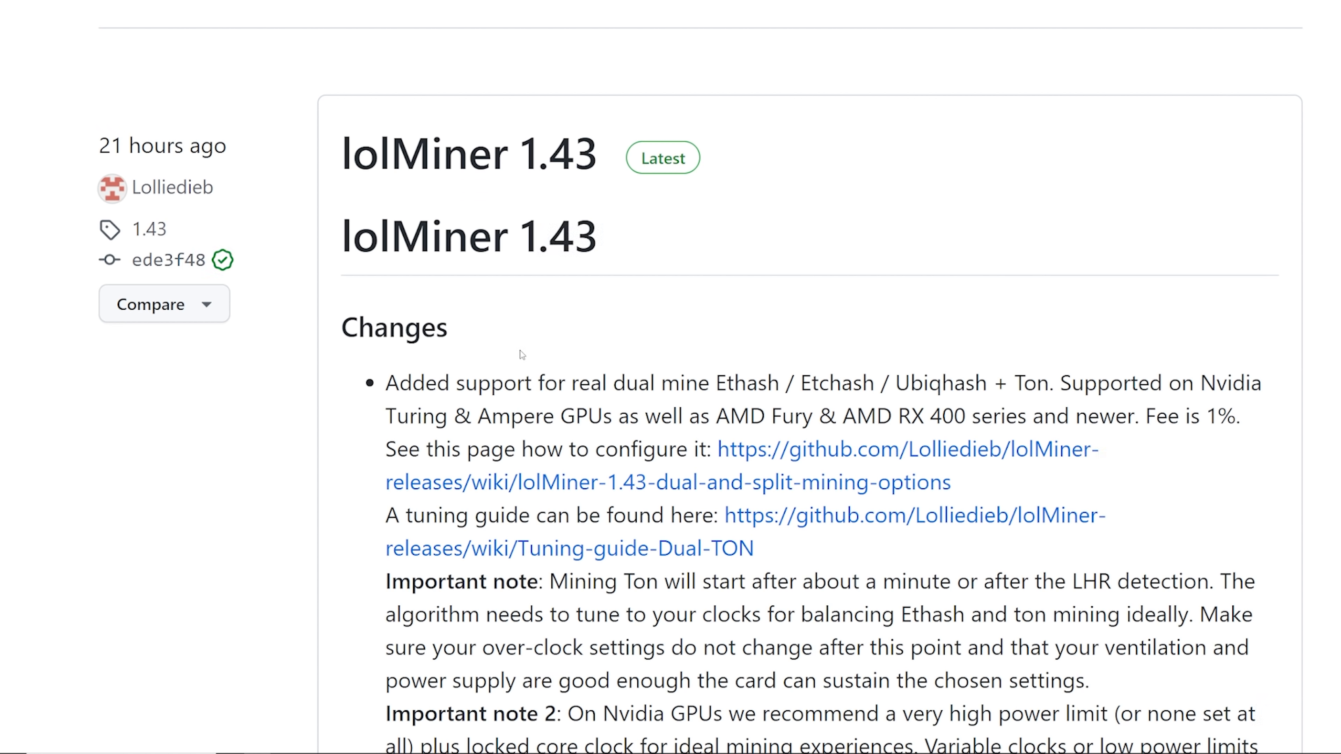